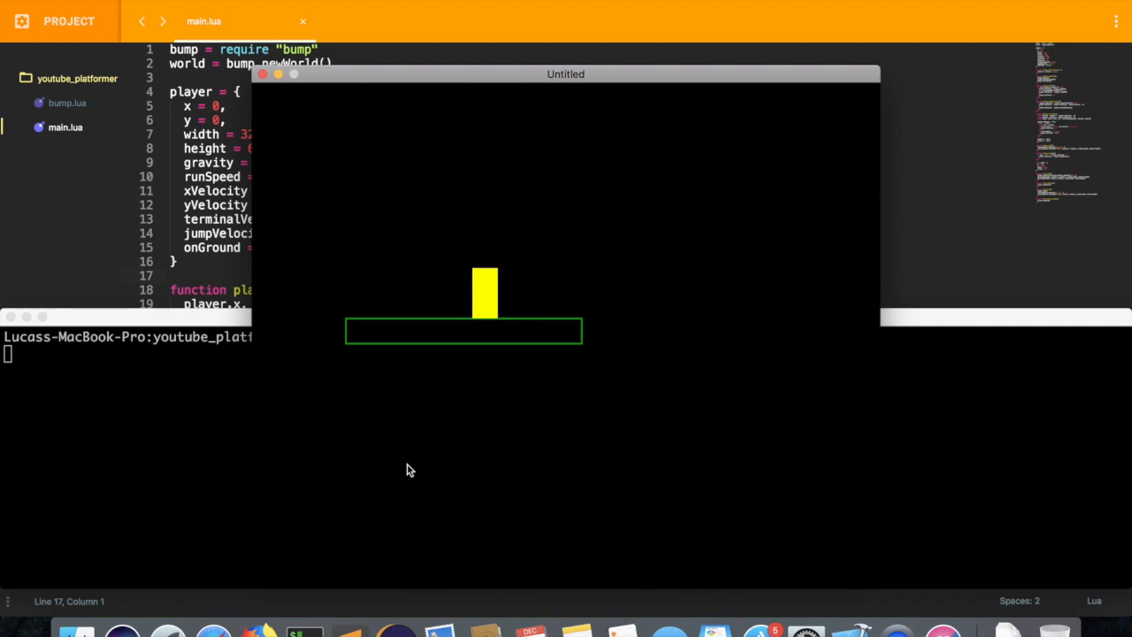
Review the hard-coded block table in main.lua, then launch Tiled from Spotlight
key(right)
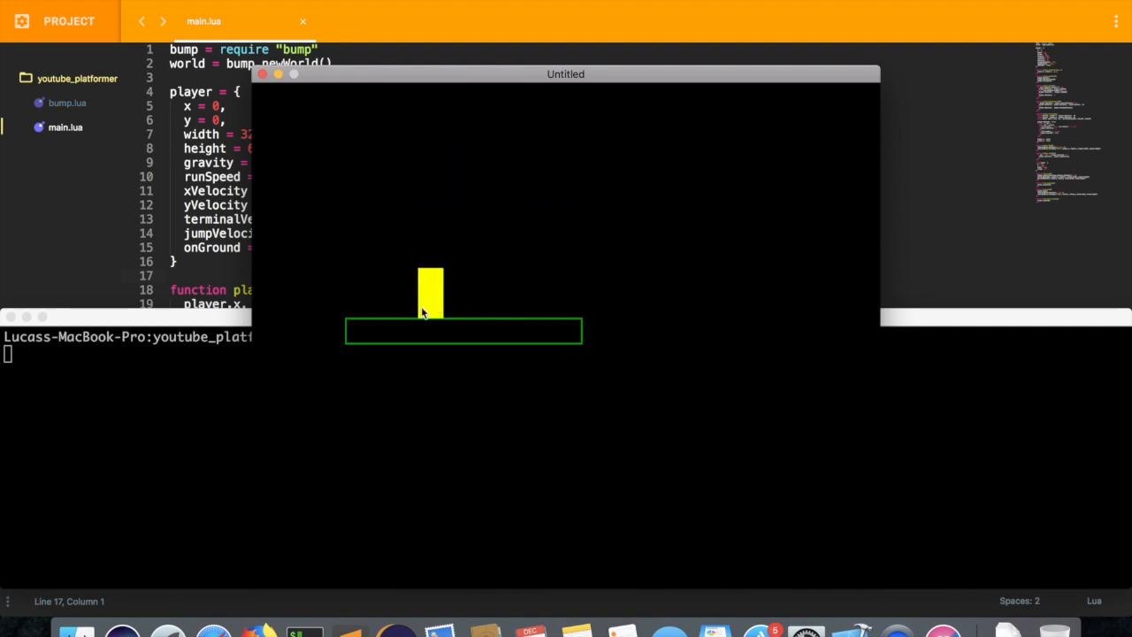
mouse_move(341, 322)
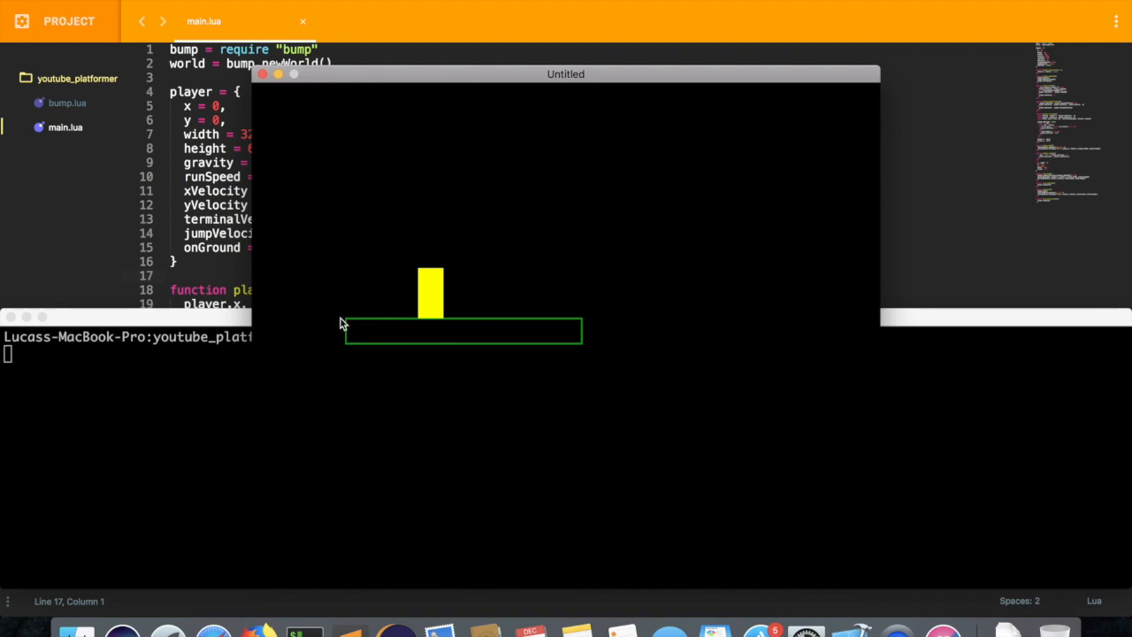
mouse_move(501, 337)
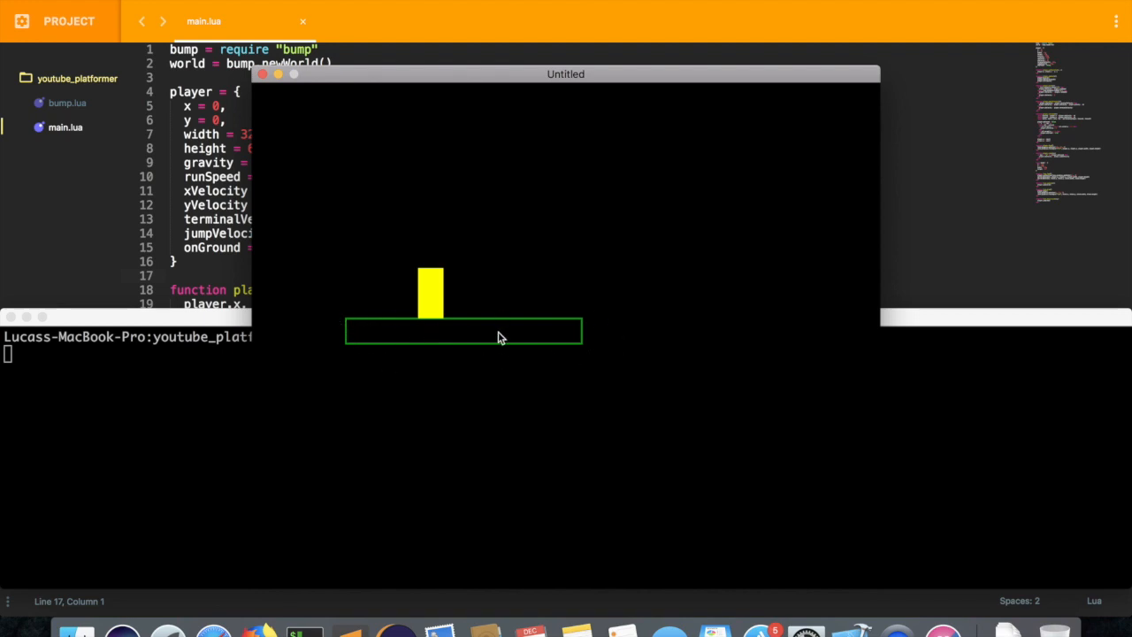
mouse_move(304, 315)
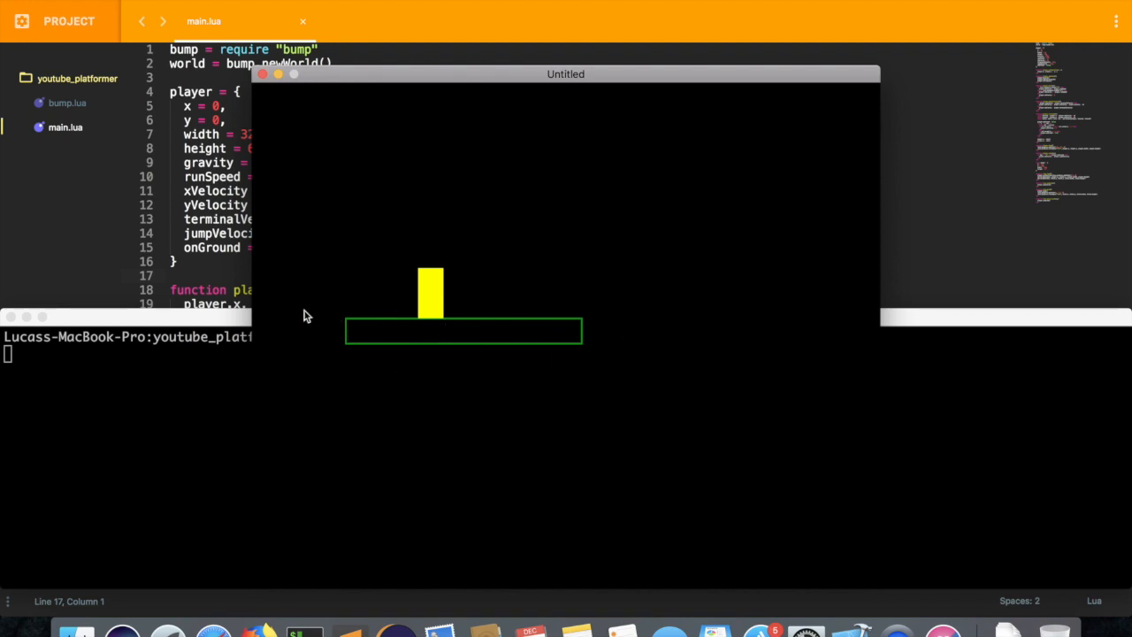
mouse_move(269, 148)
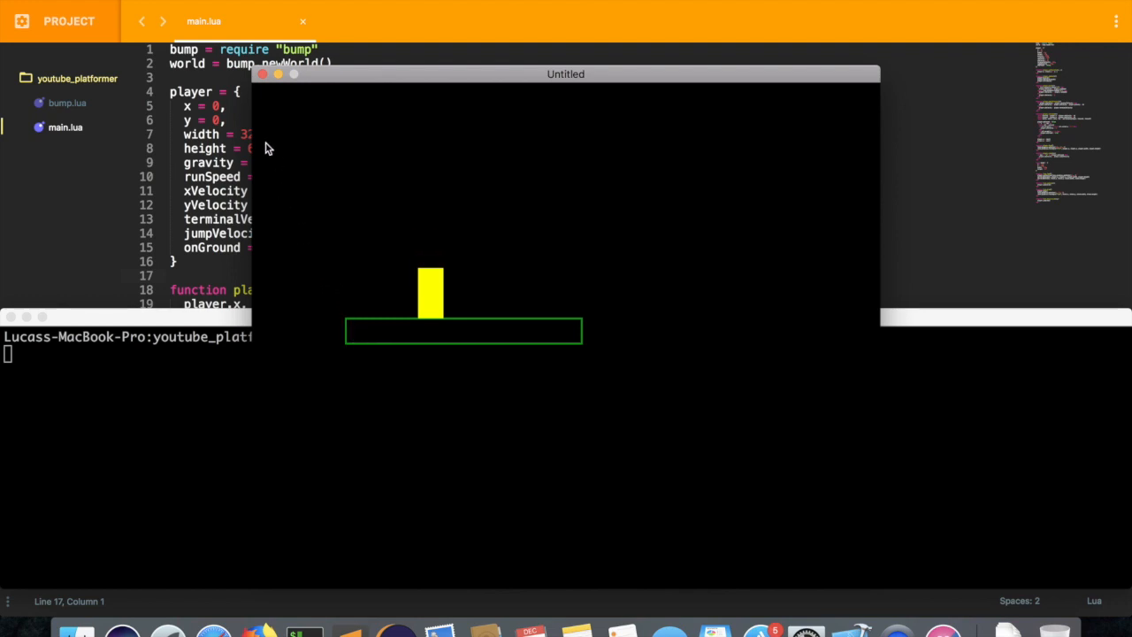
mouse_move(304, 180)
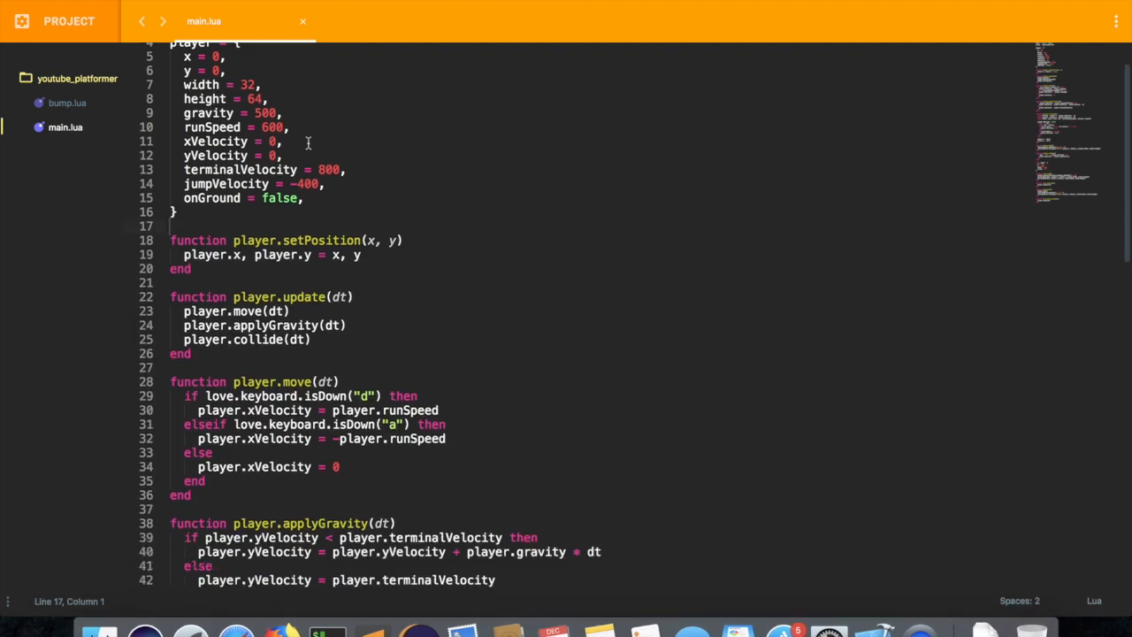
scroll(down, 3)
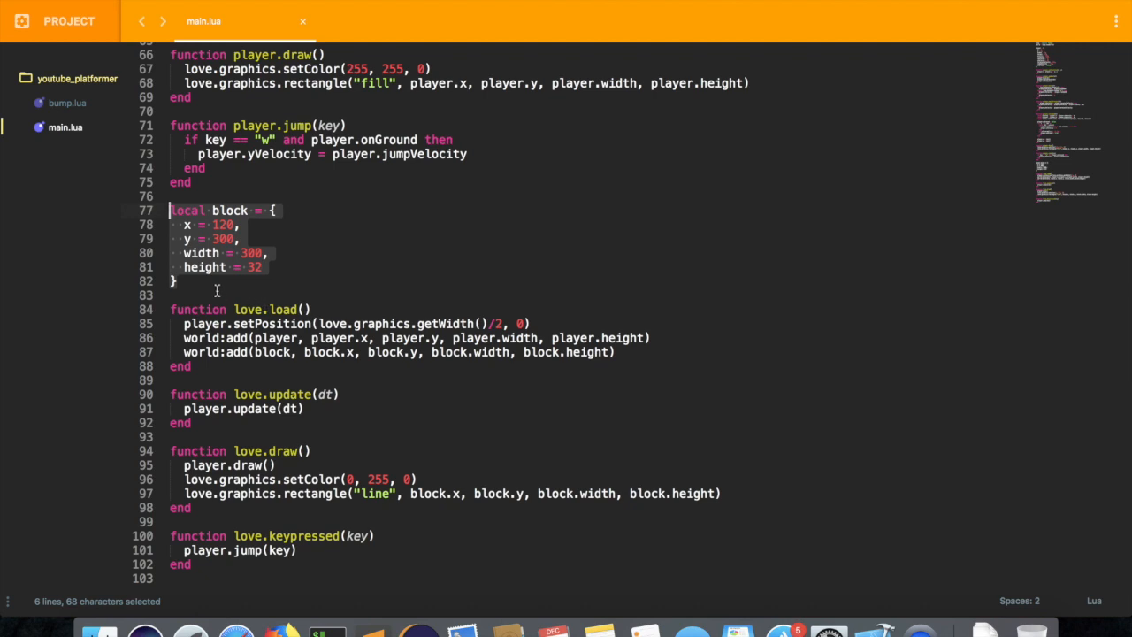
mouse_move(368, 499)
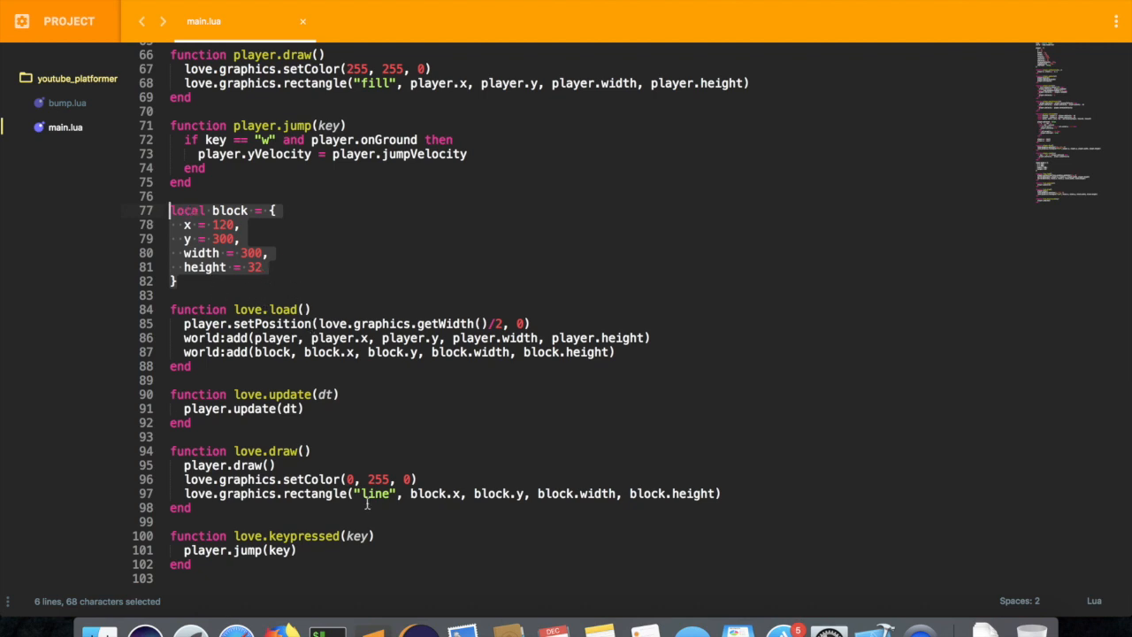
text(Ti)
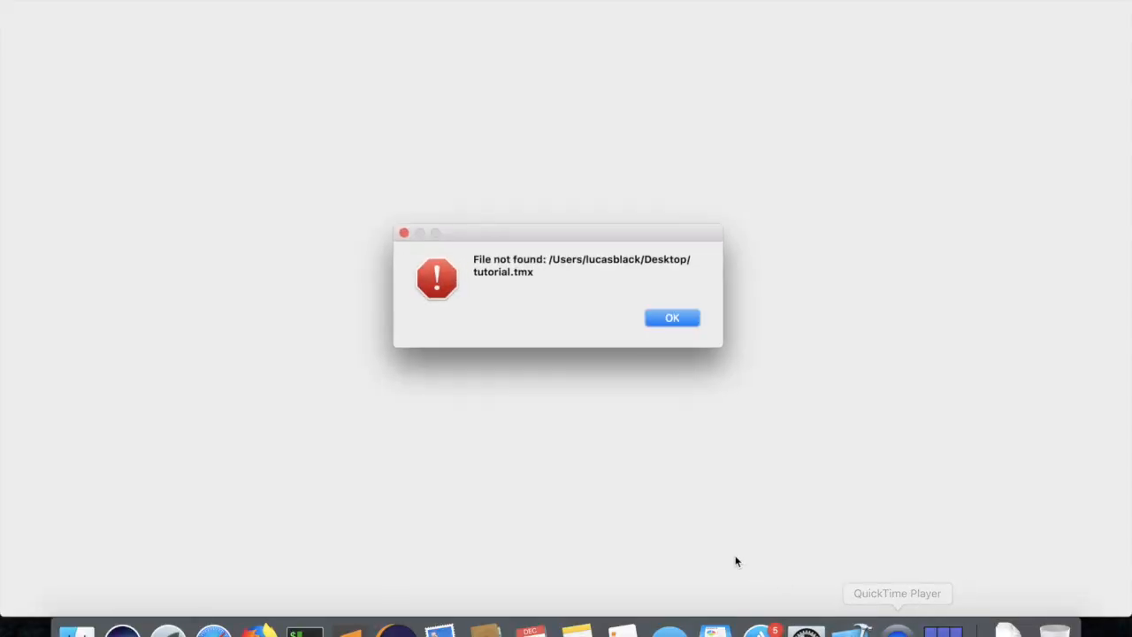
Dismiss the missing-file warning and define a new orthogonal map, 32×32 tiles at 32 px, ready to save
click(673, 318)
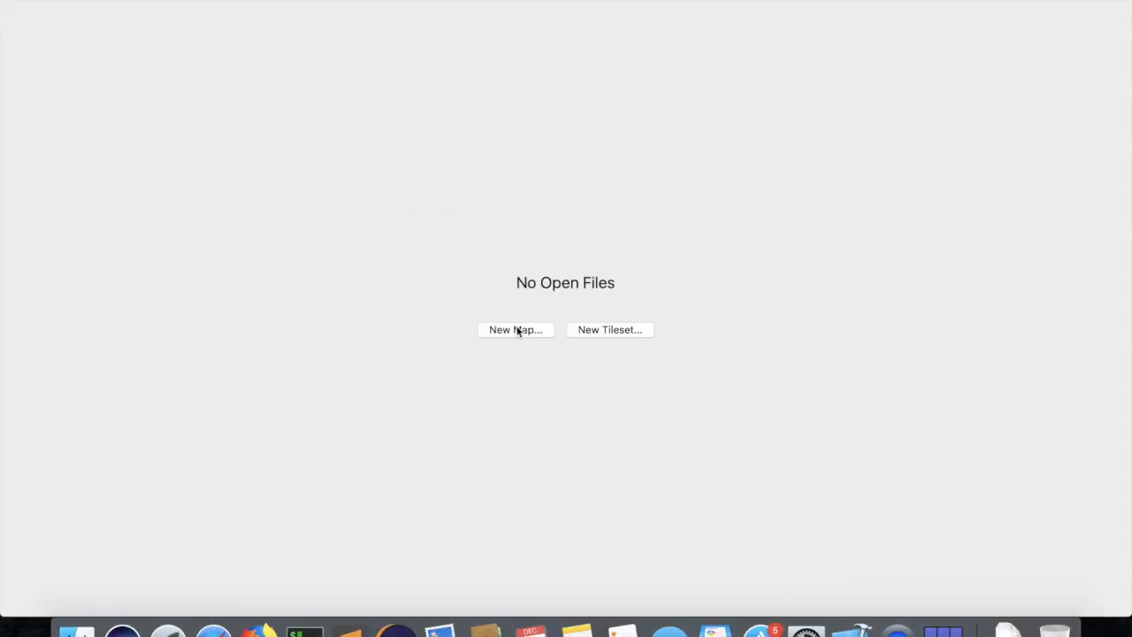
click(515, 331)
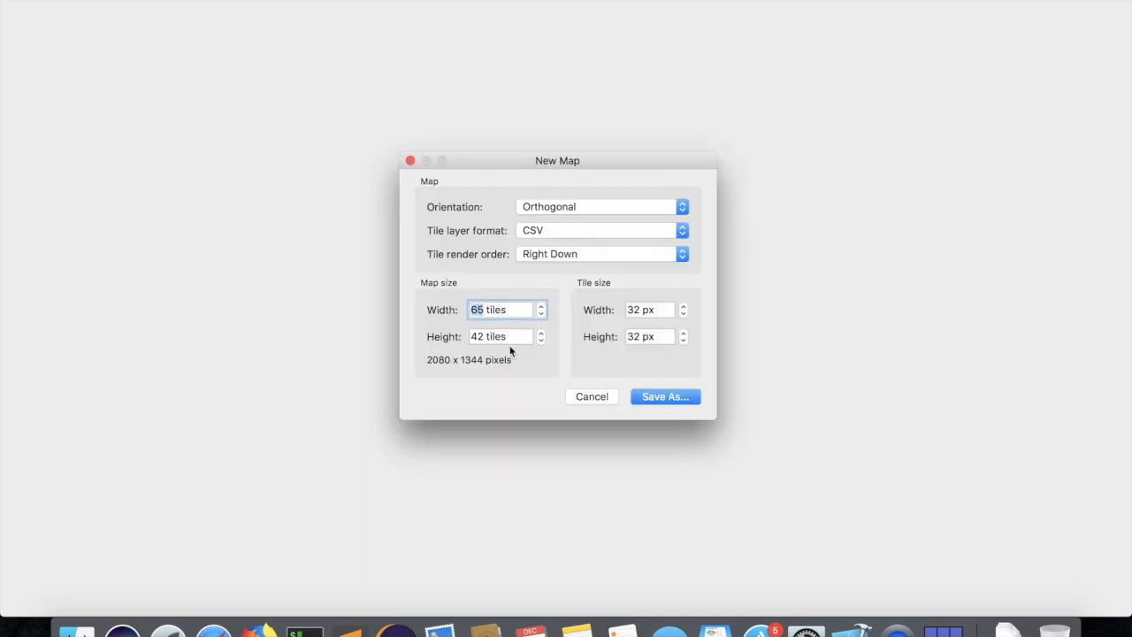
mouse_move(530, 391)
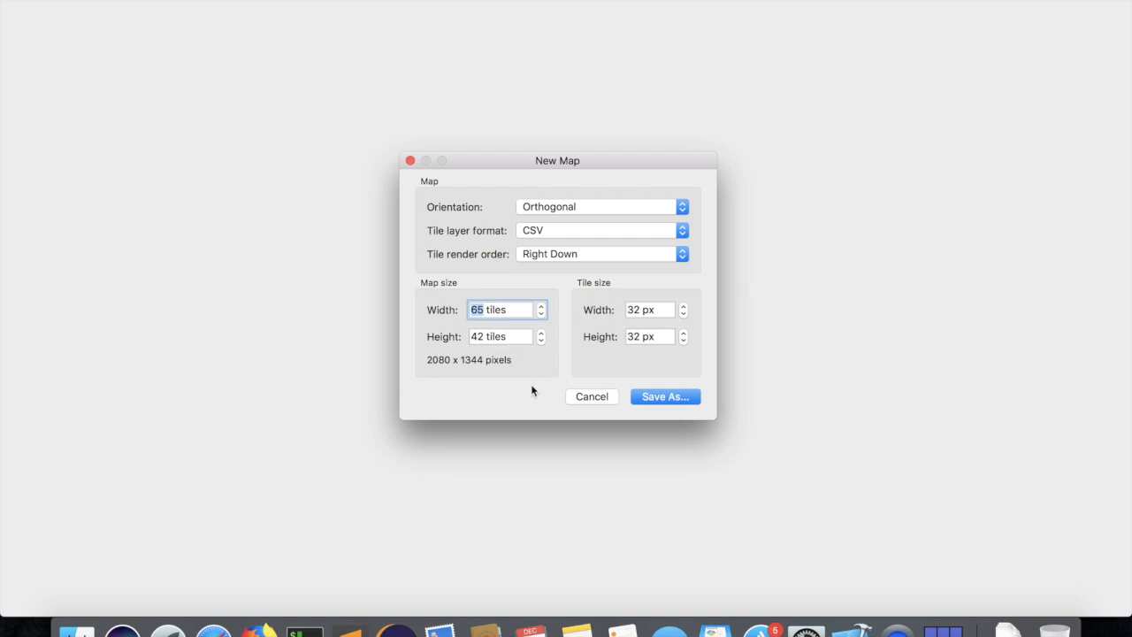
text(20)
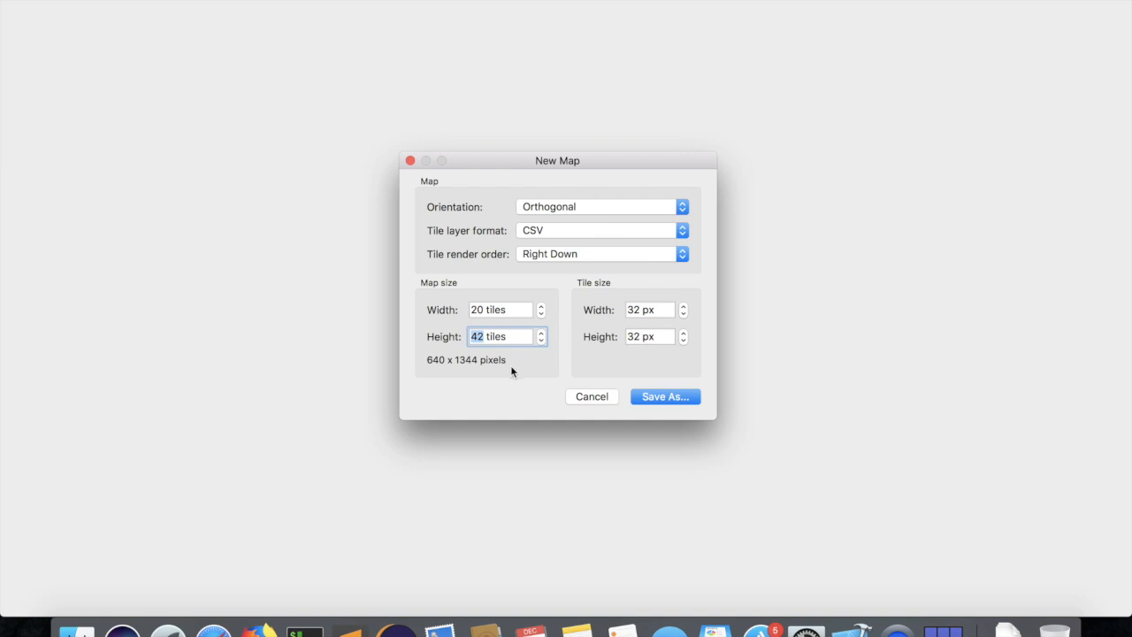
mouse_move(566, 474)
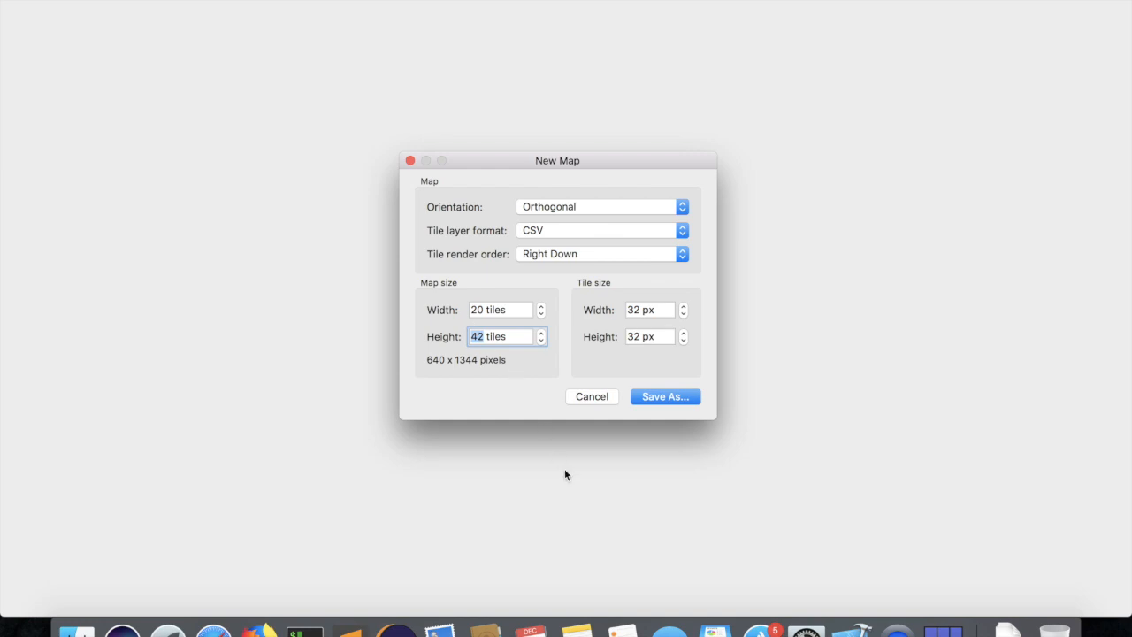
text(18)
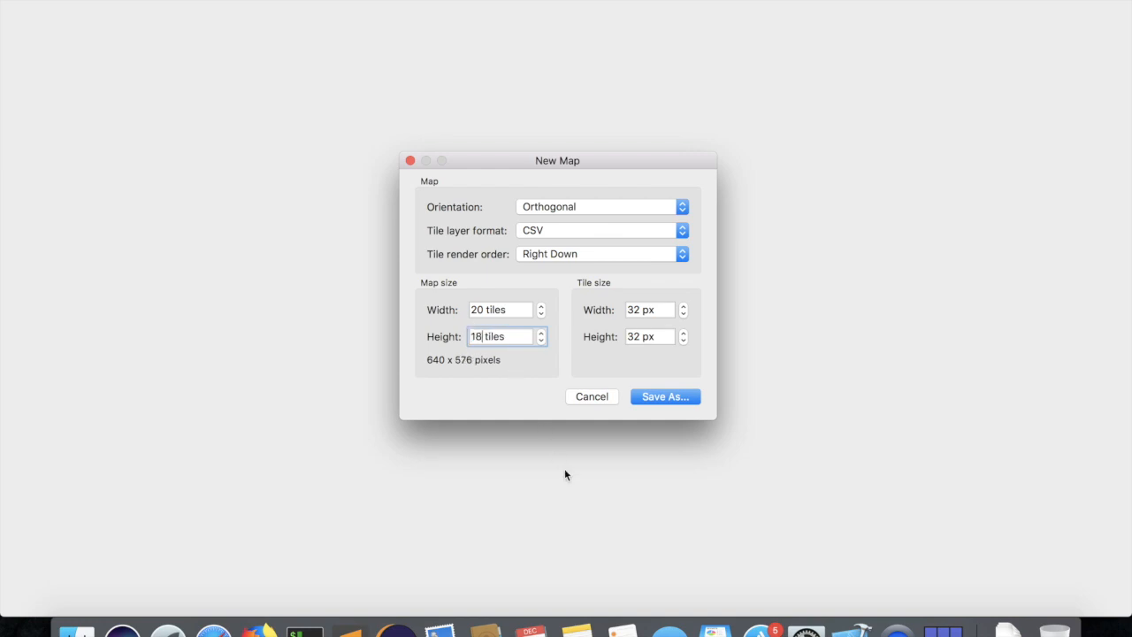
text(14)
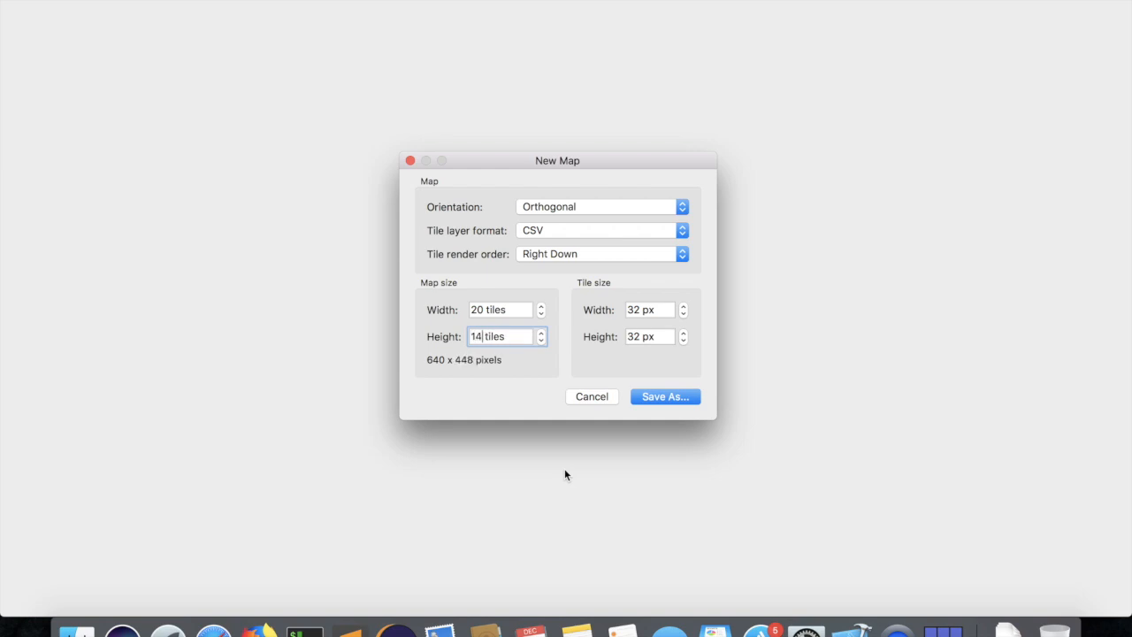
mouse_move(574, 382)
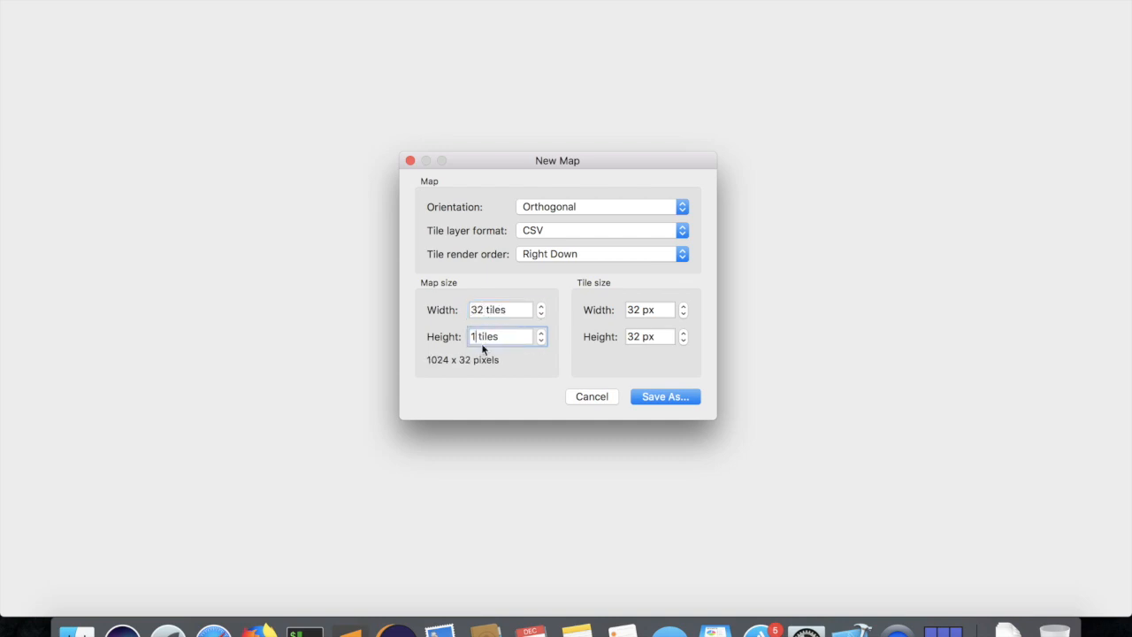
text(32)
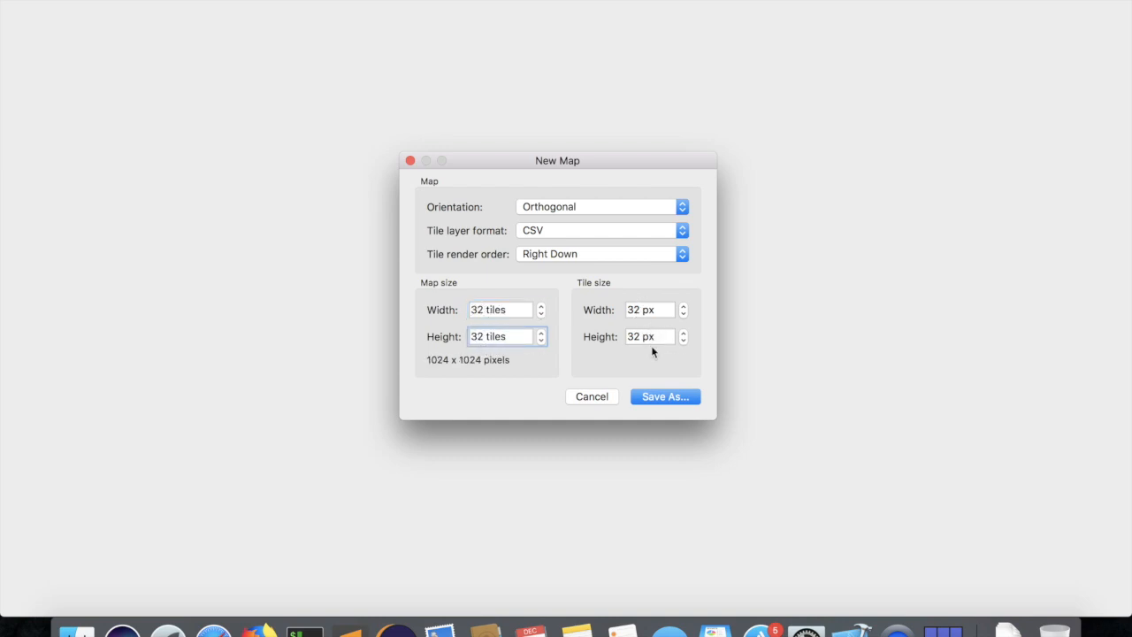
mouse_move(669, 264)
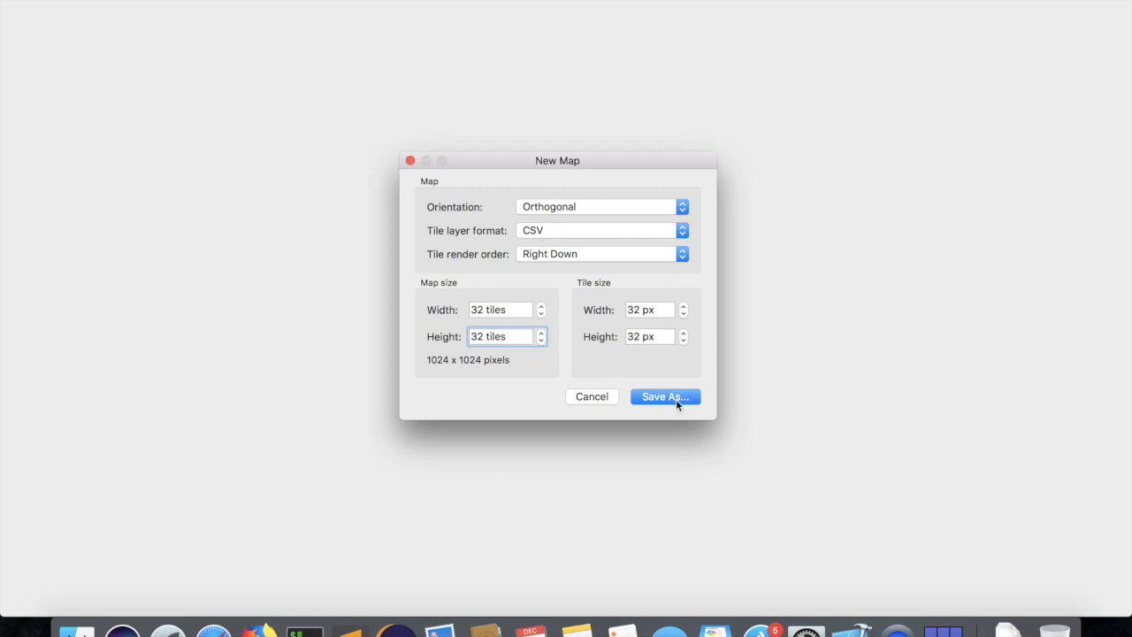
mouse_move(666, 400)
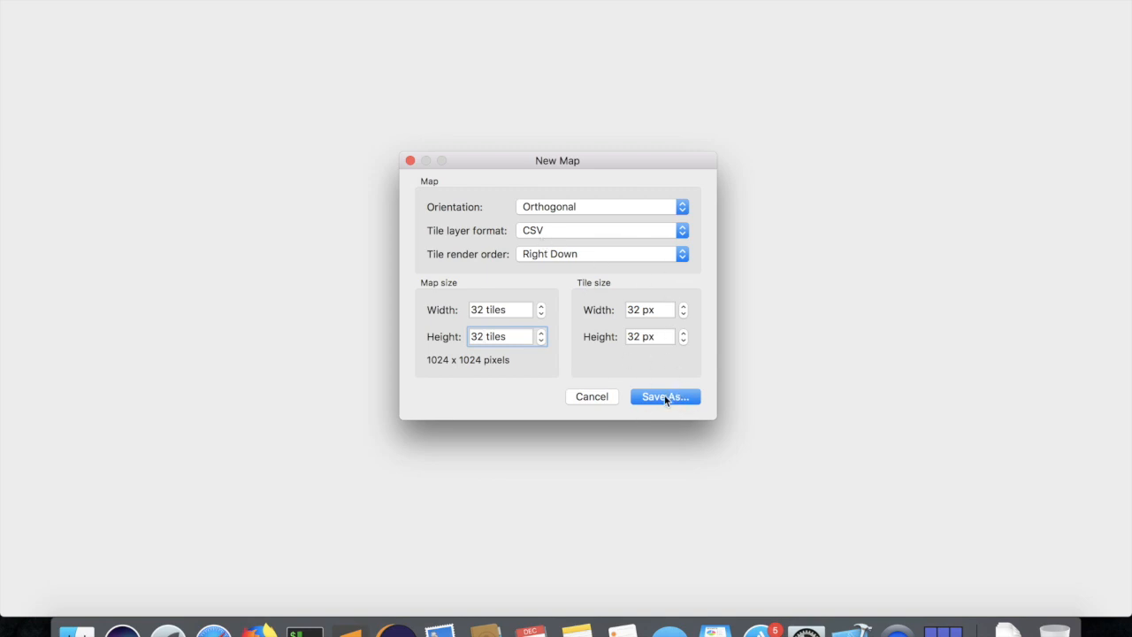
click(665, 396)
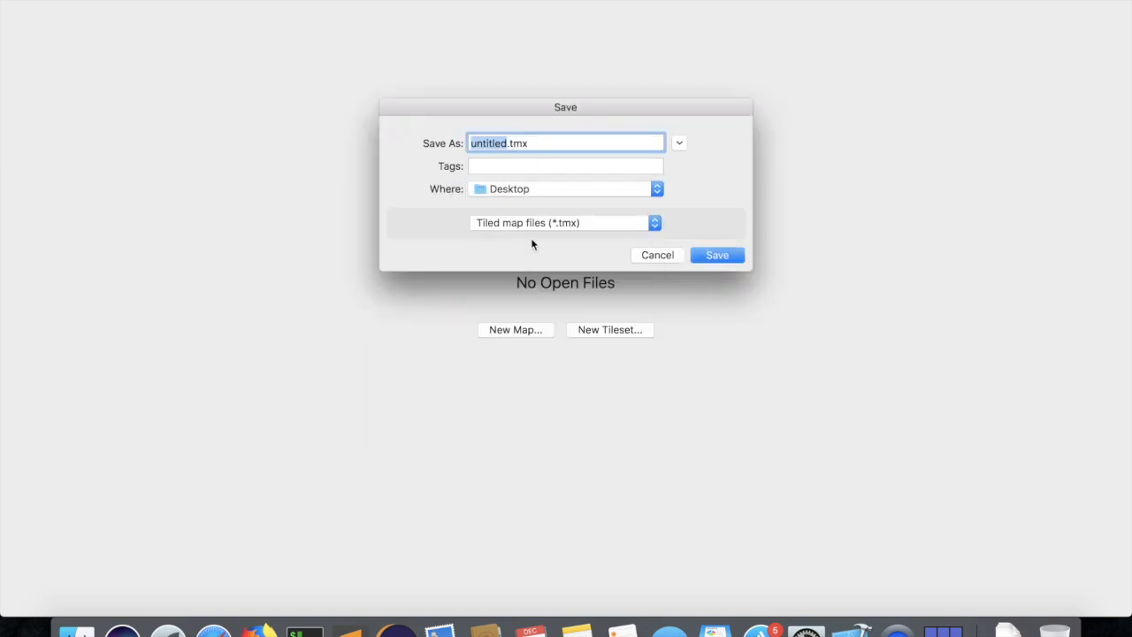
Save the map as level_1.tmx (Tiled map files) in the youtube_platformer folder
click(654, 188)
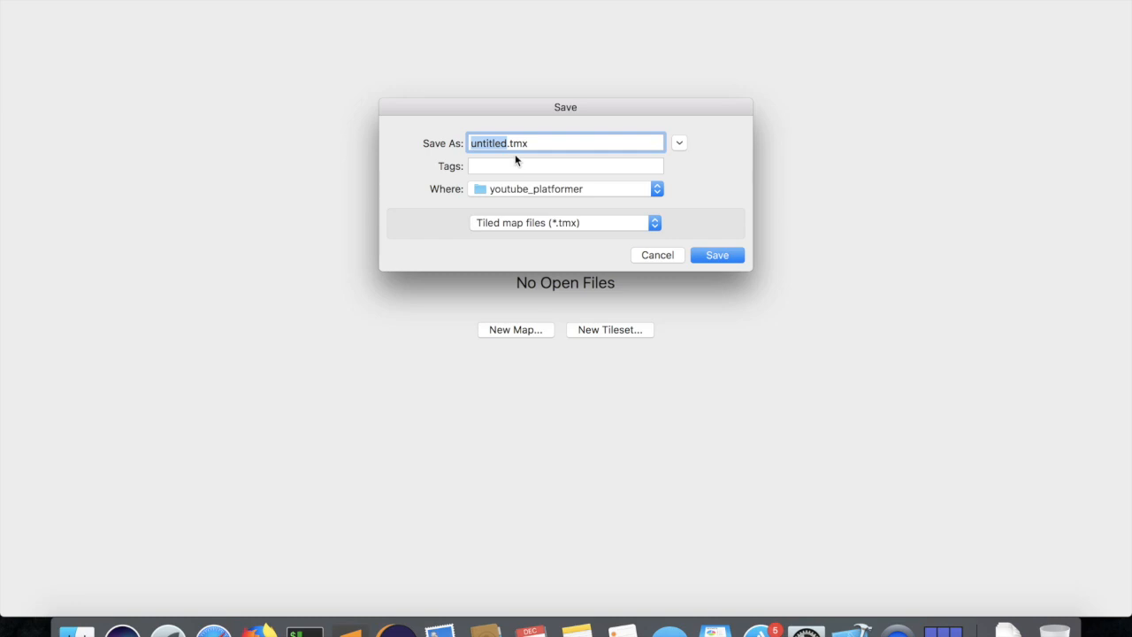
text(level_1)
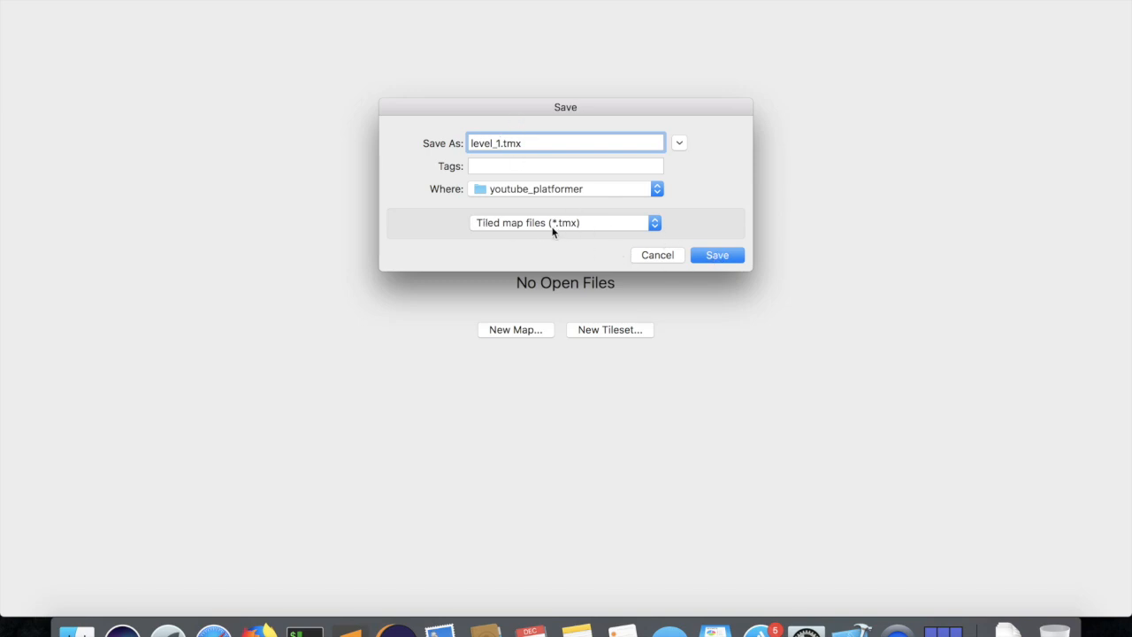
click(564, 223)
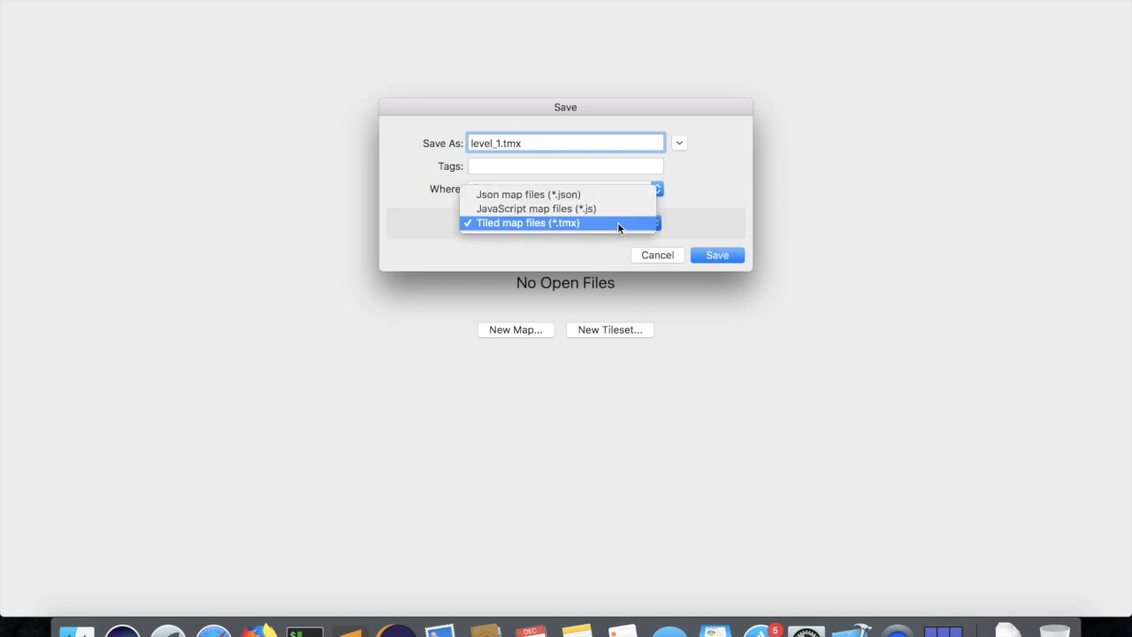
click(527, 223)
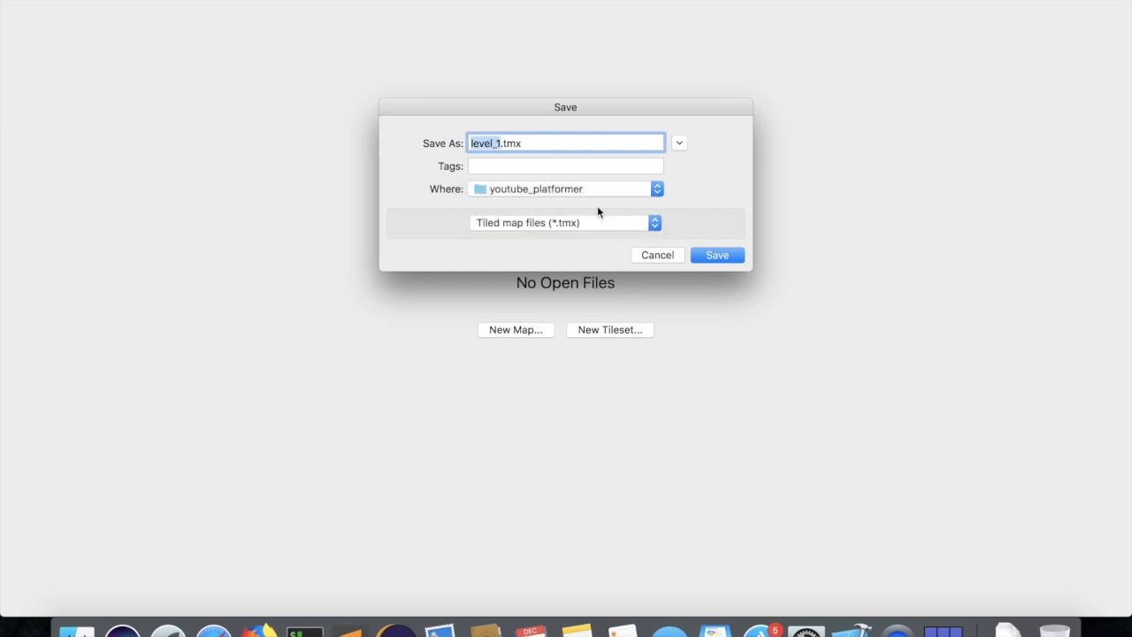
click(719, 255)
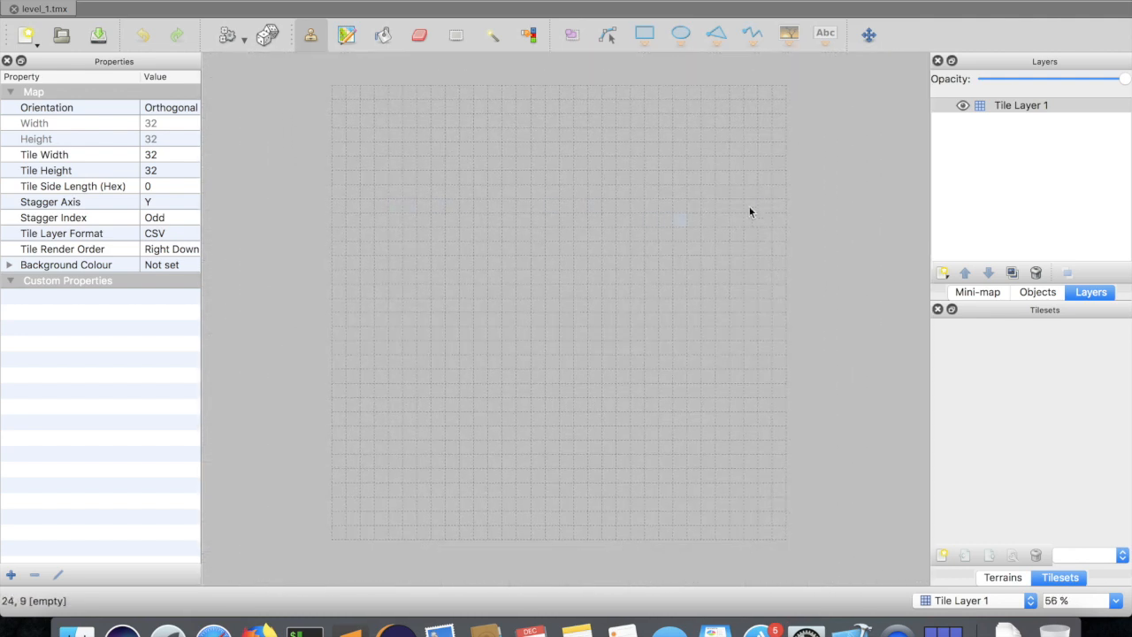
Remove Tile Layer 1 and add an object layer renamed 'solids'
click(963, 106)
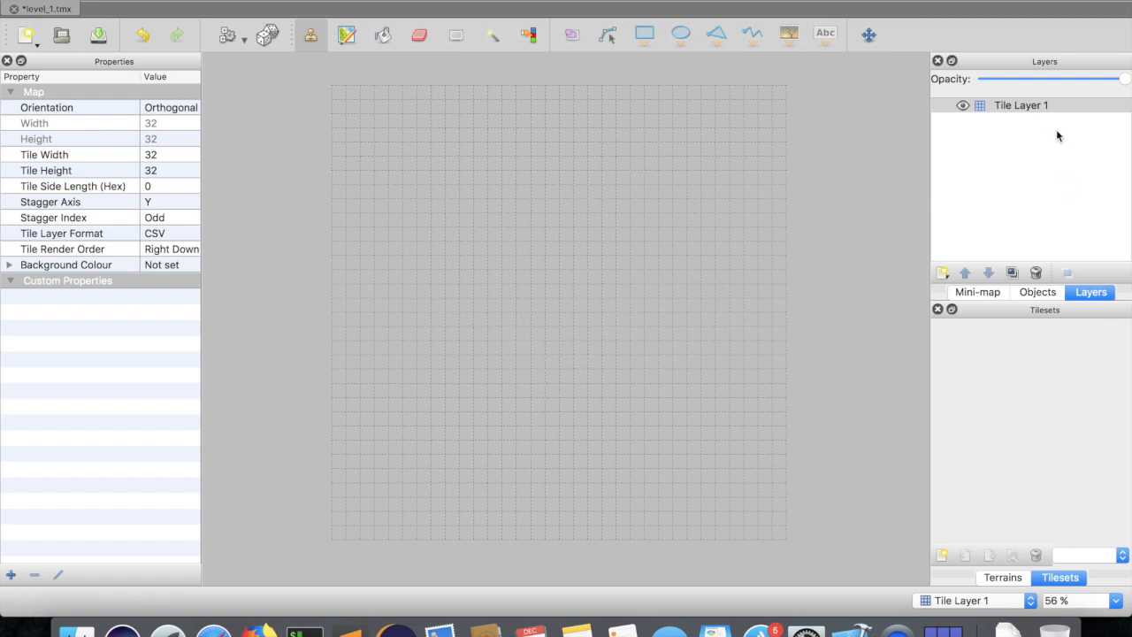
right_click(1023, 104)
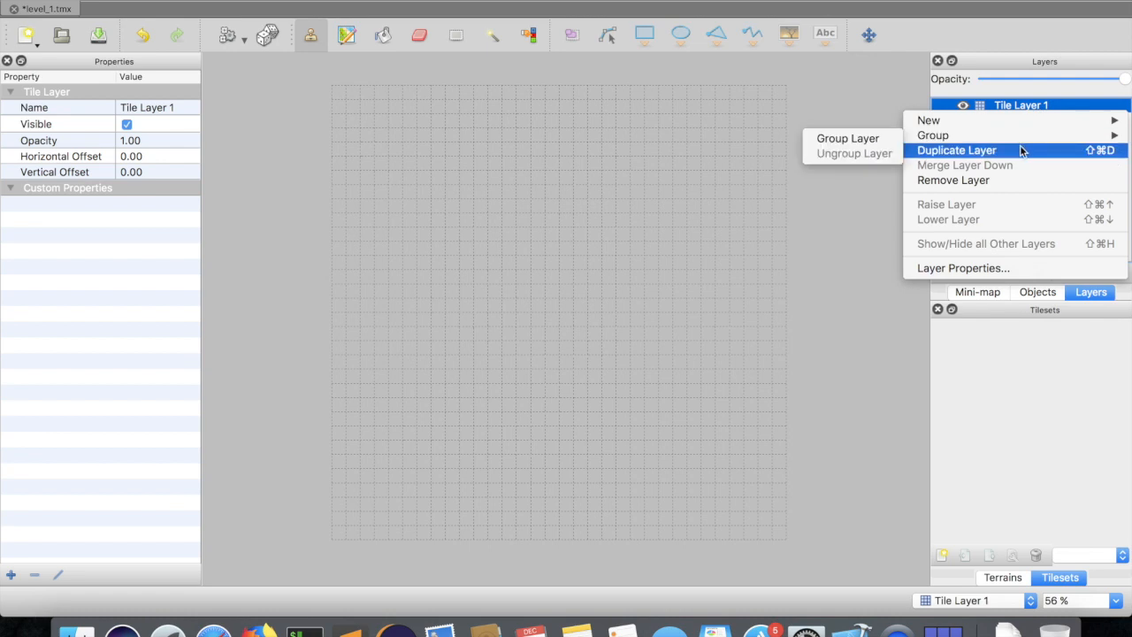
click(954, 181)
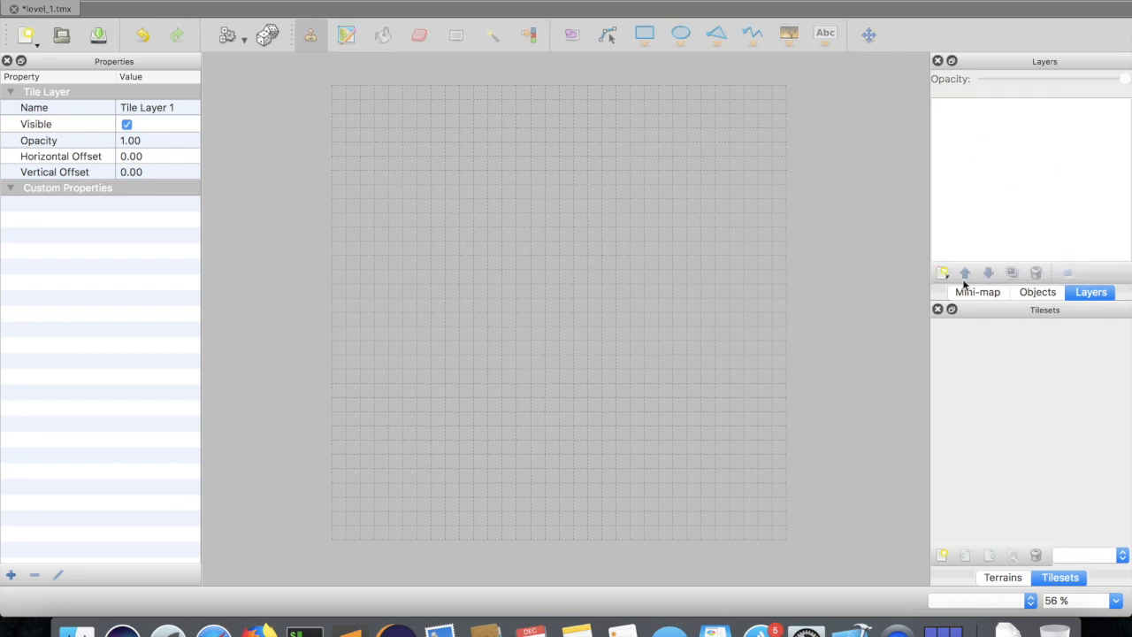
click(941, 272)
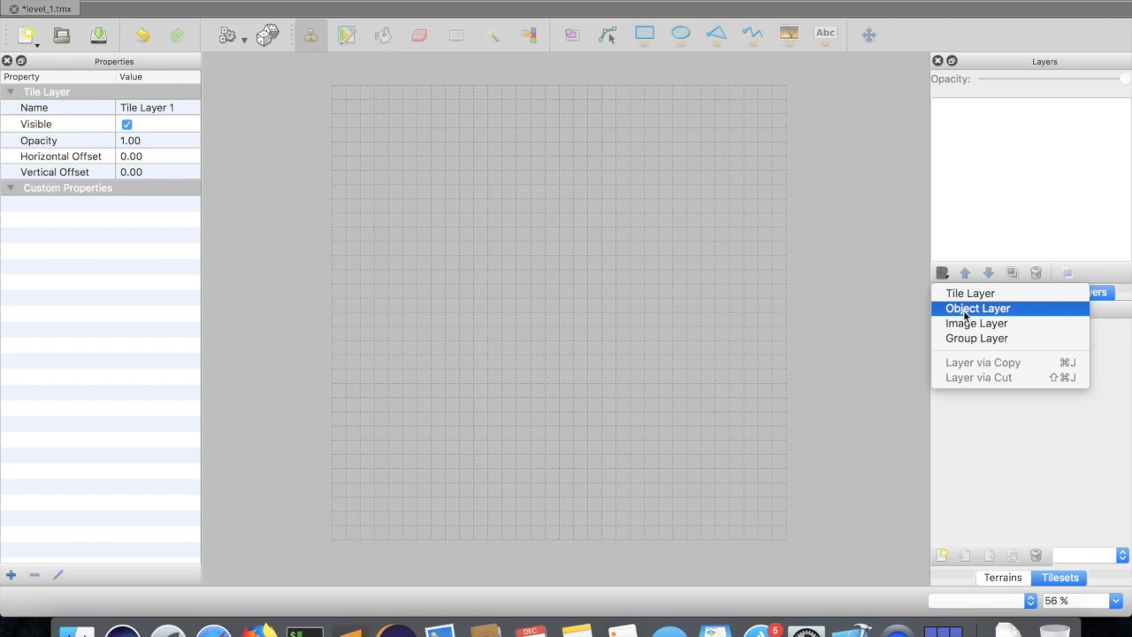
click(977, 308)
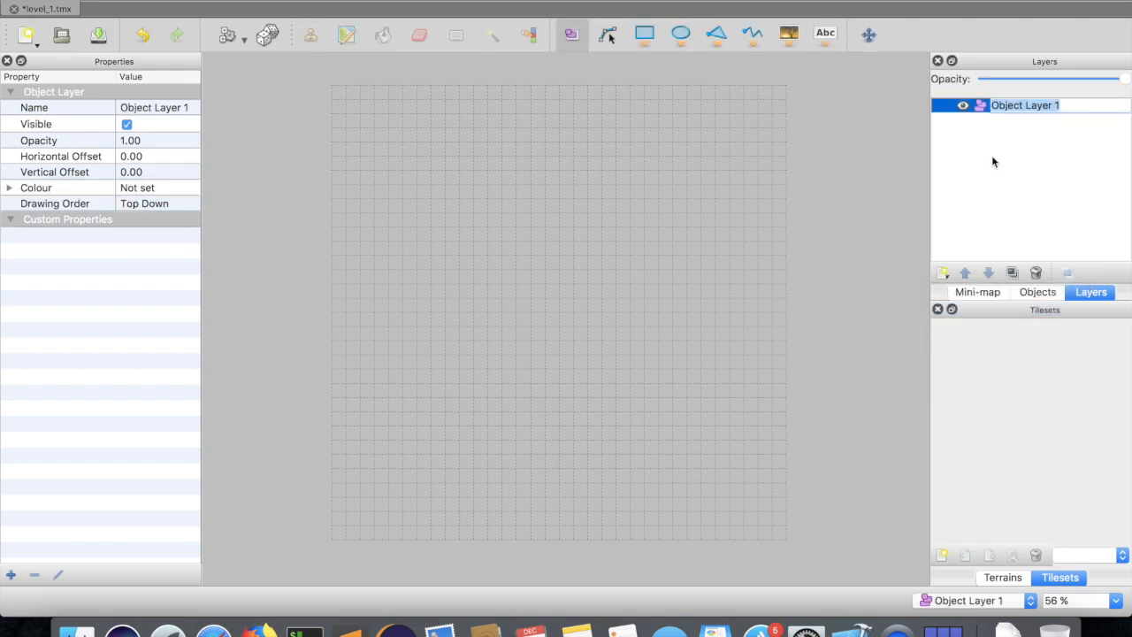
mouse_move(1007, 164)
text(solids)
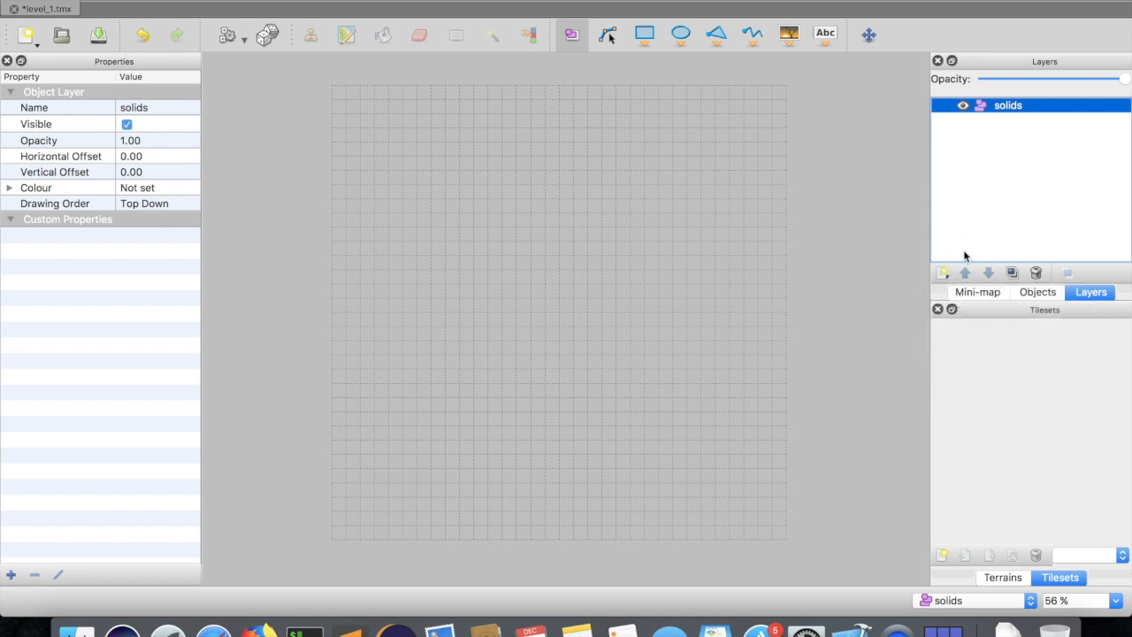
click(941, 272)
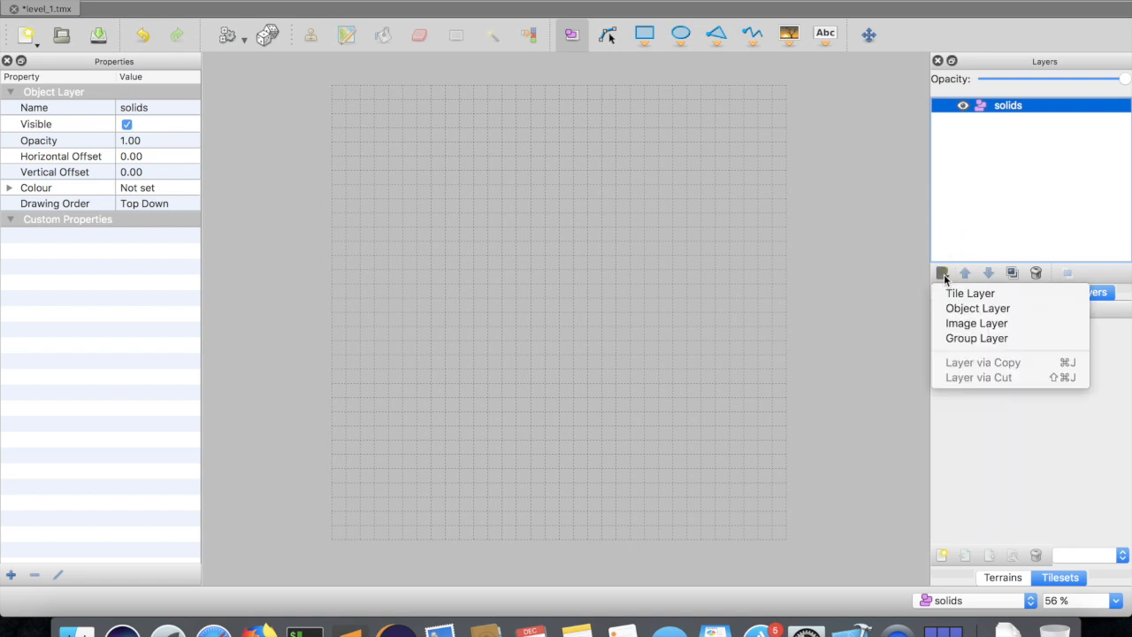
mouse_move(1030, 182)
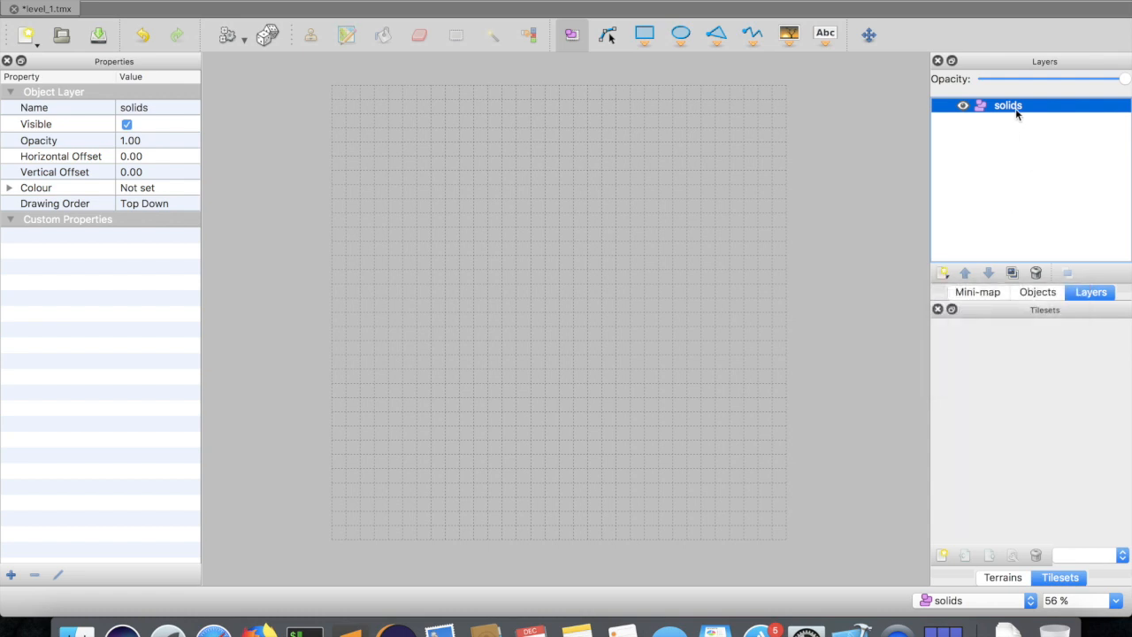
mouse_move(1001, 163)
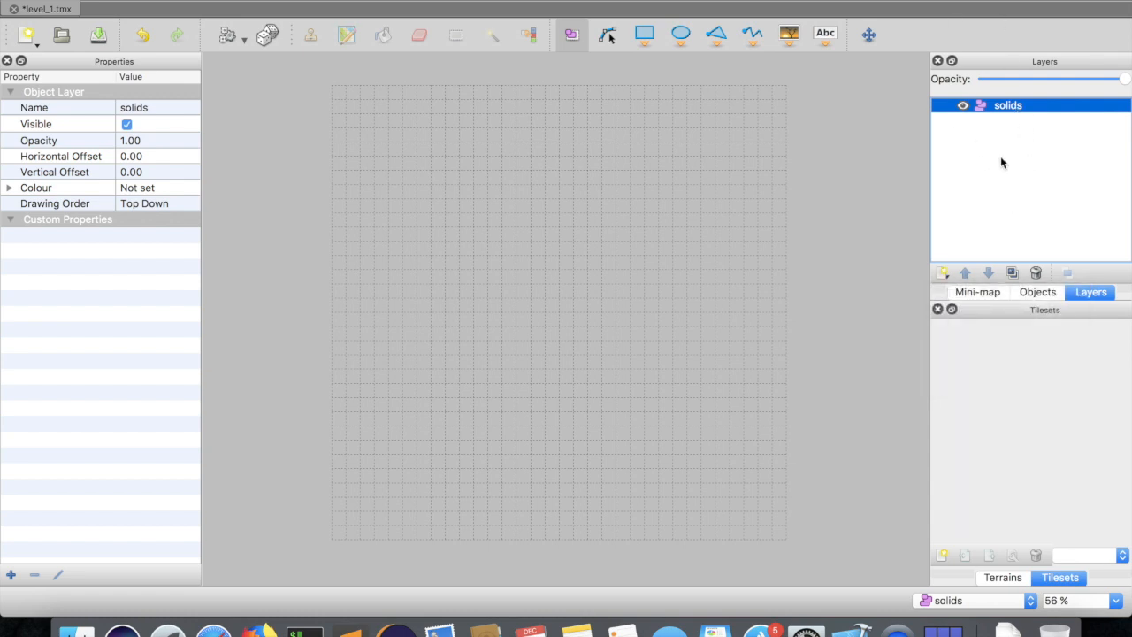
click(646, 34)
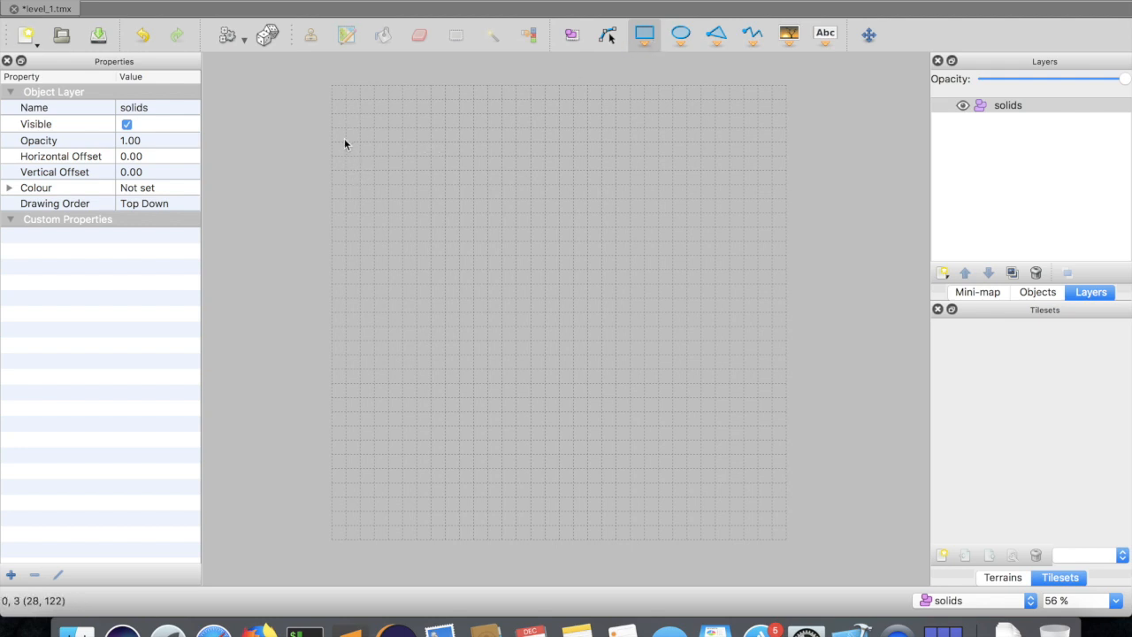
Draw the platform rectangles: two at the top, a small block, and a lower middle-left platform
drag(345, 145, 416, 199)
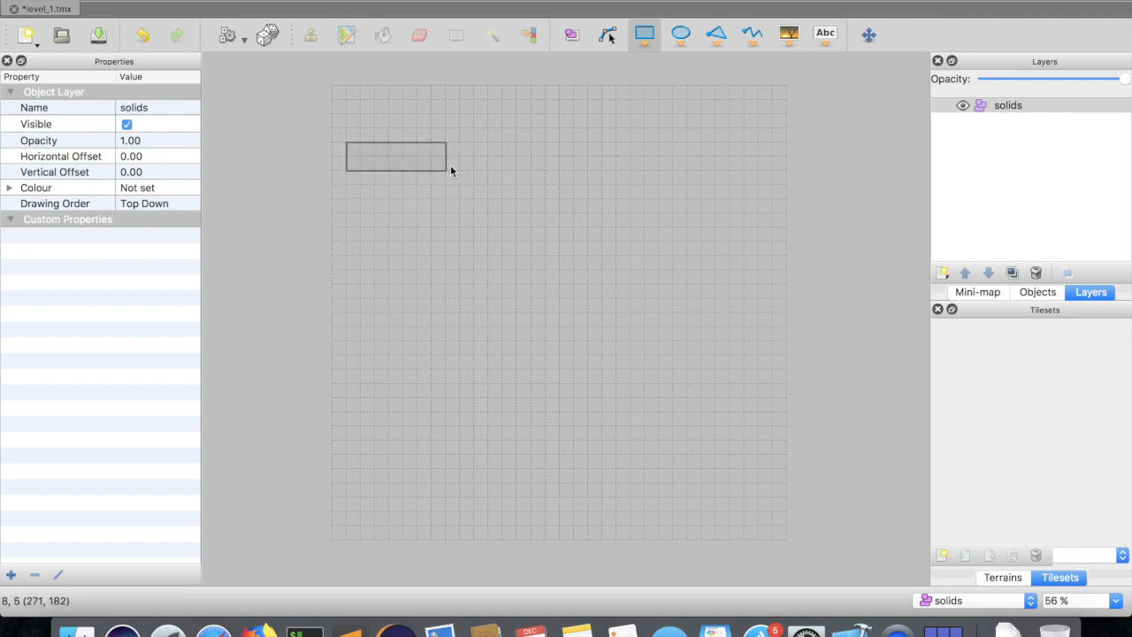
click(397, 149)
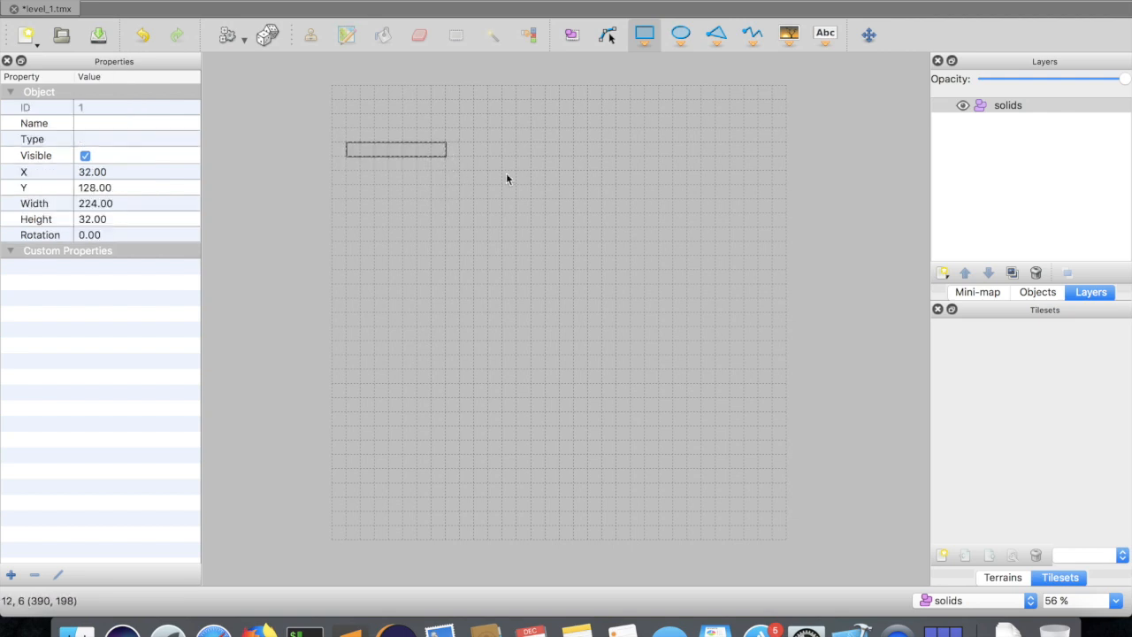
mouse_move(470, 149)
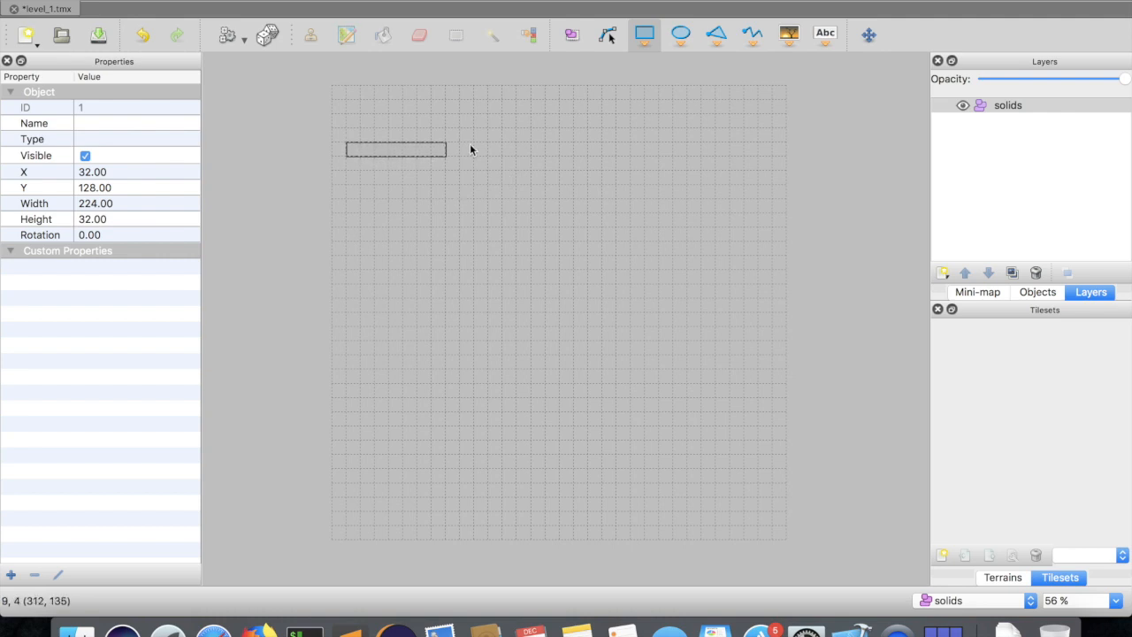
drag(449, 148, 474, 169)
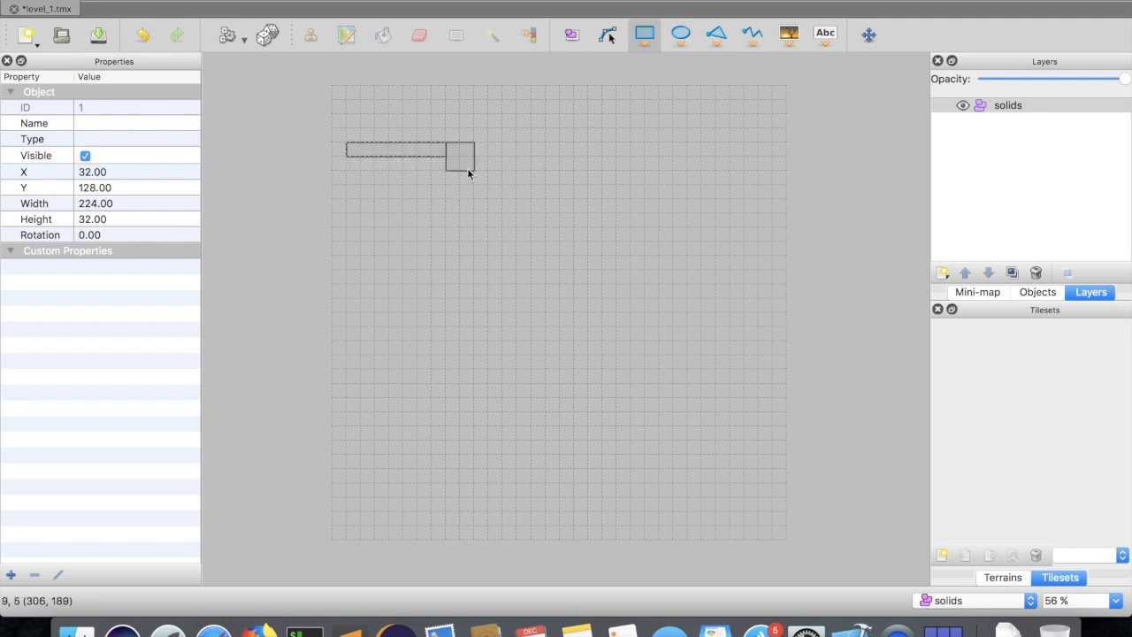
drag(449, 157, 545, 228)
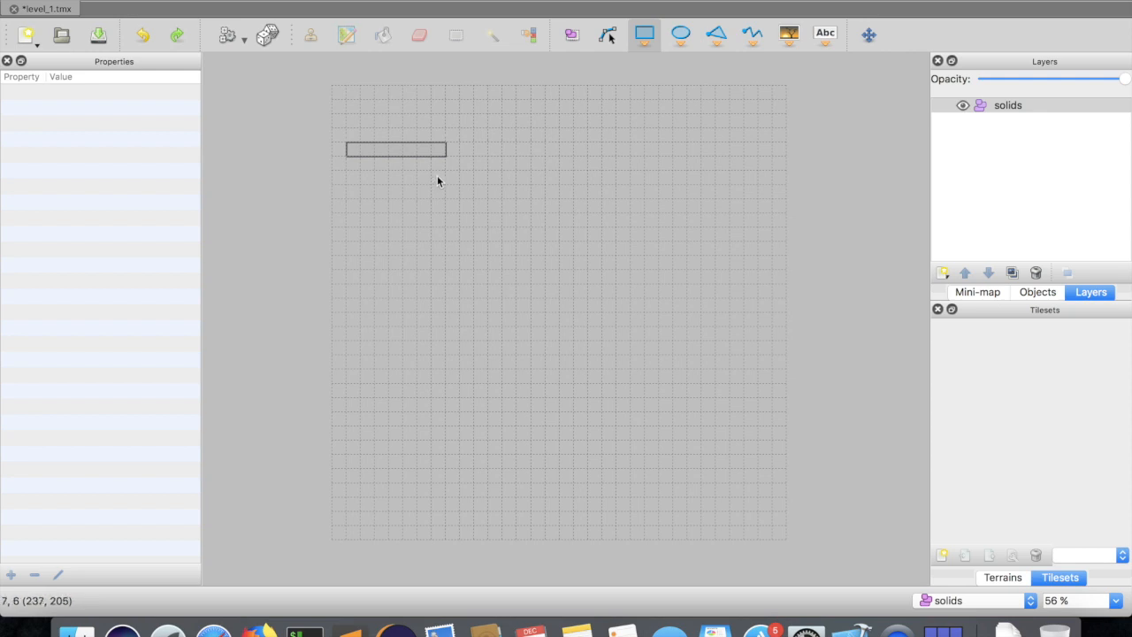
mouse_move(446, 180)
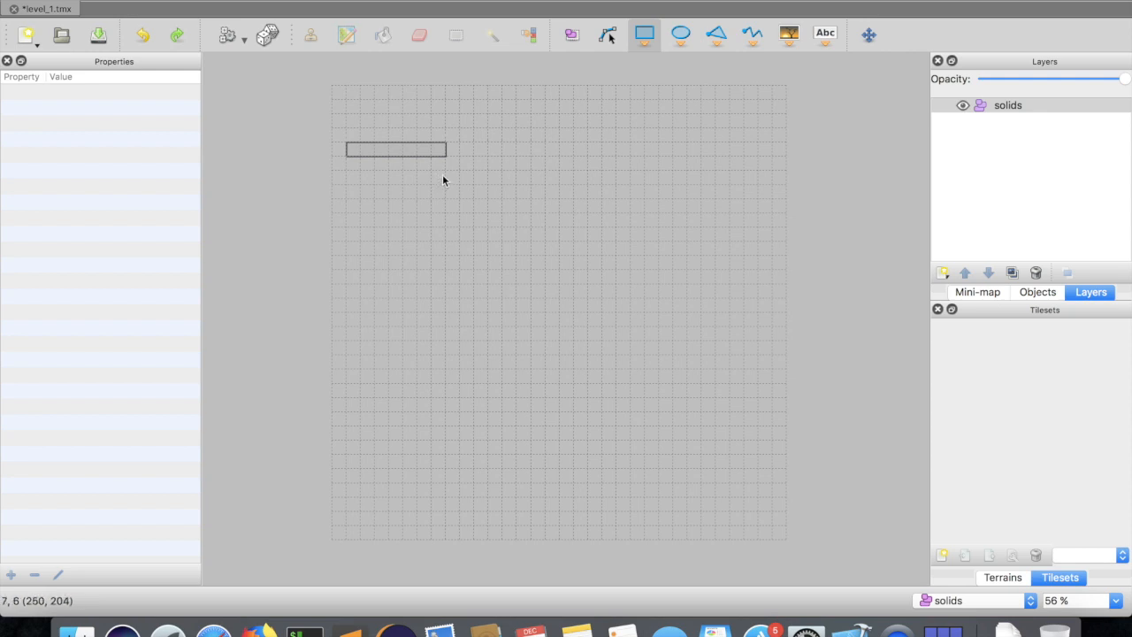
mouse_move(457, 170)
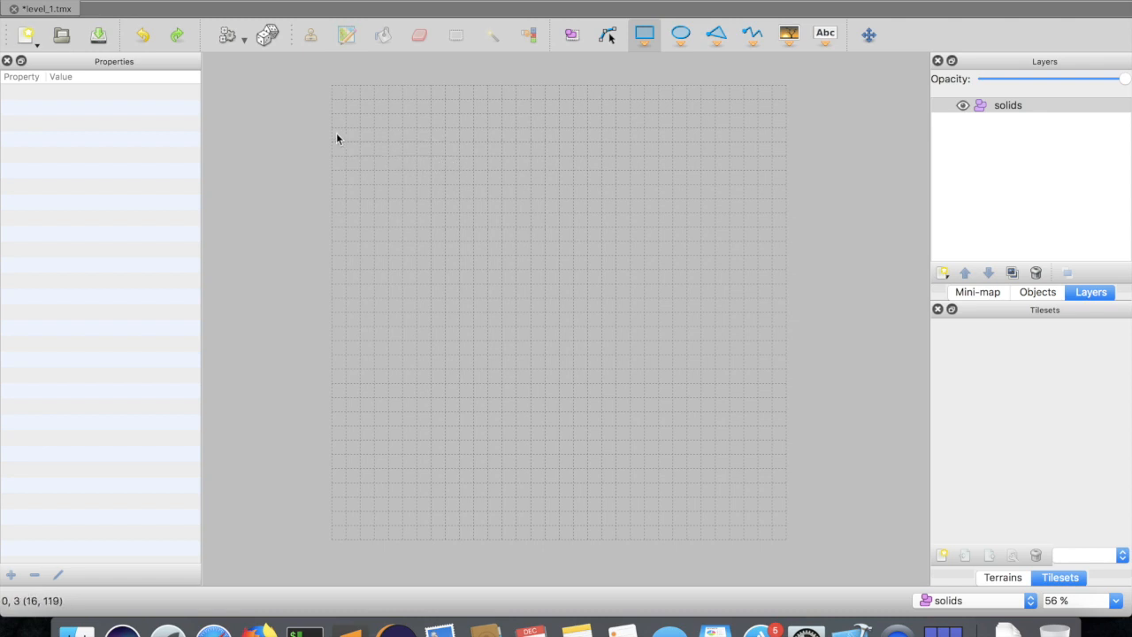
drag(333, 127, 417, 145)
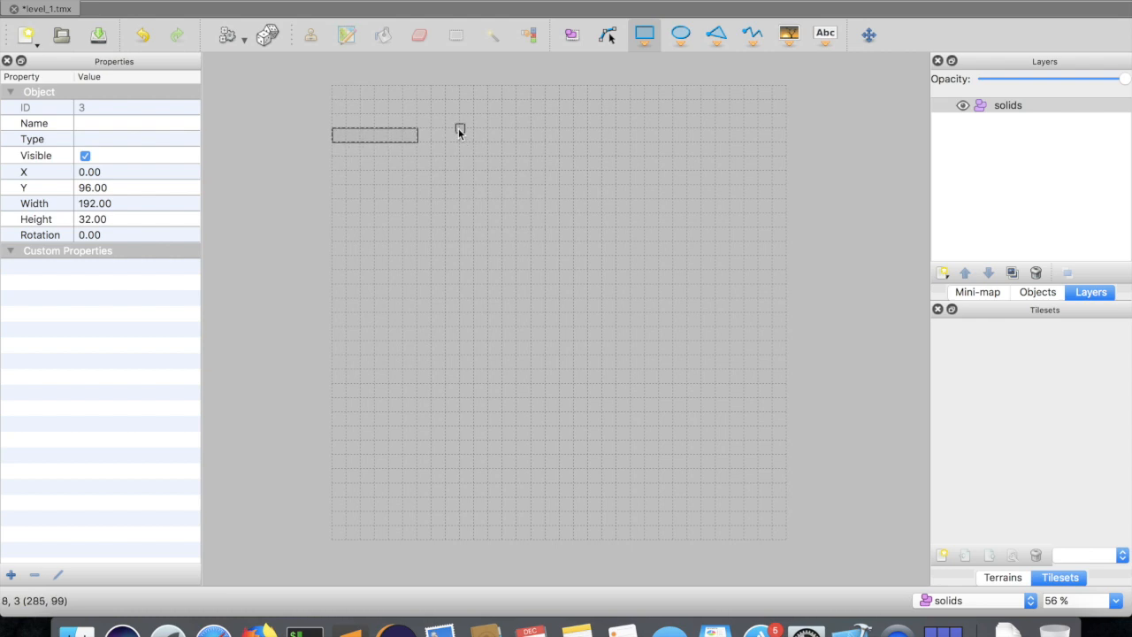
drag(459, 131, 509, 145)
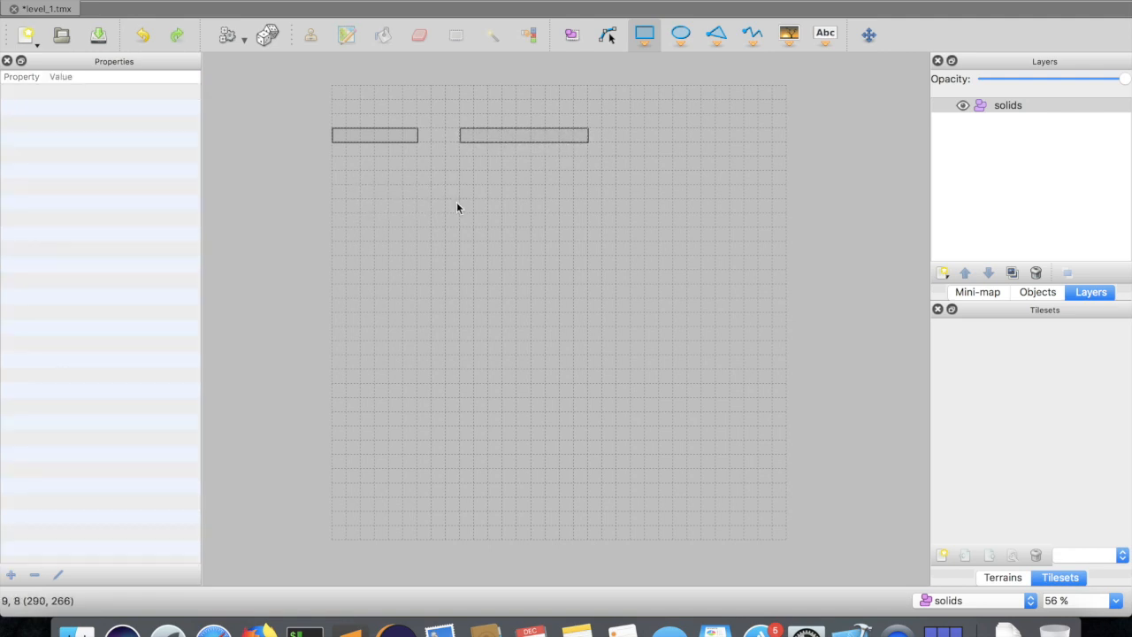
drag(354, 215, 404, 228)
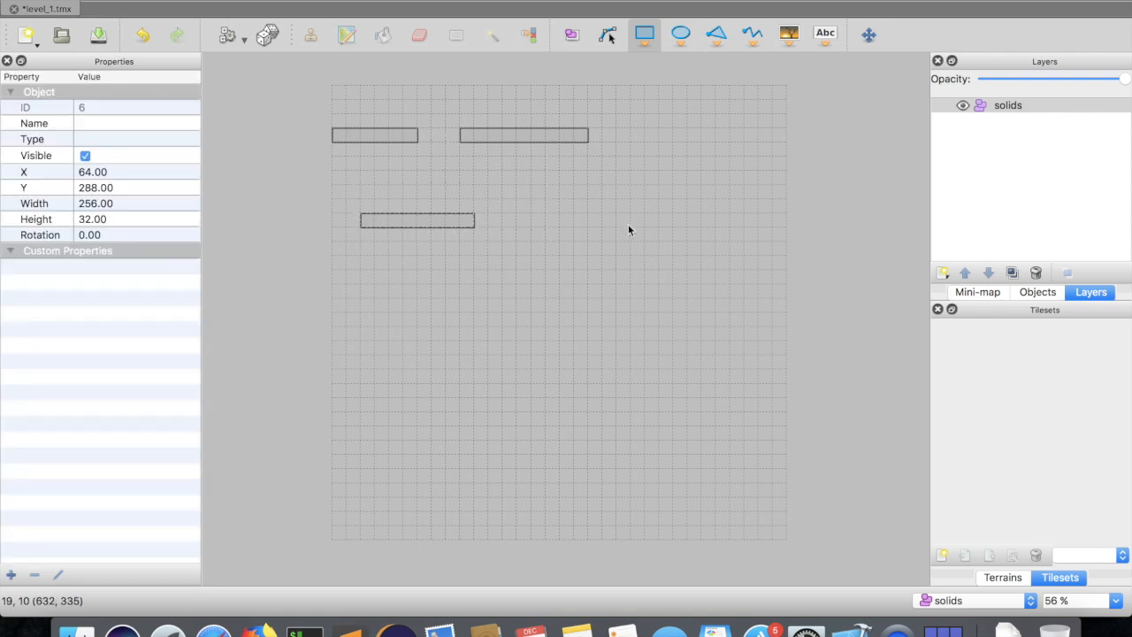
Draw the right and left walls, the floor joining them, and a lower-right corner block
drag(630, 85, 629, 204)
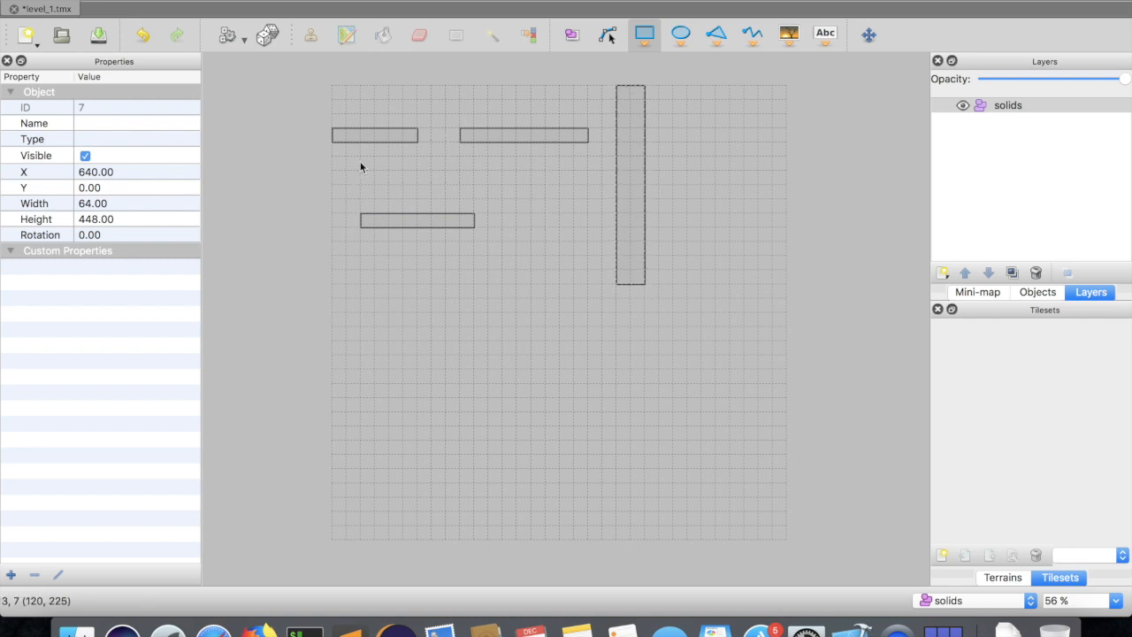
drag(290, 85, 332, 117)
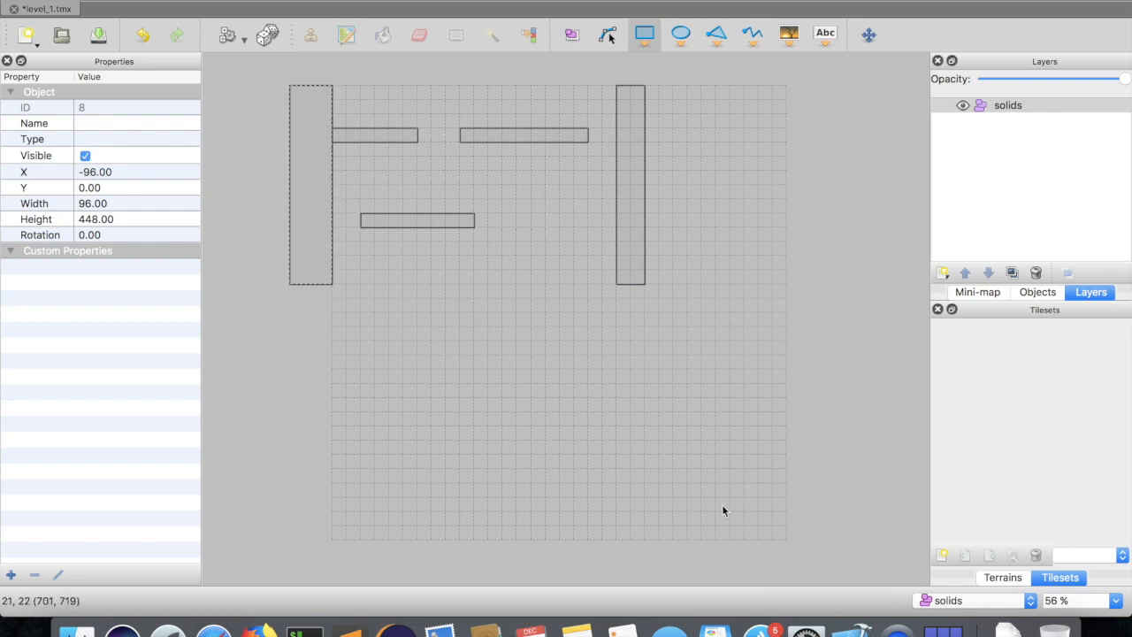
mouse_move(311, 182)
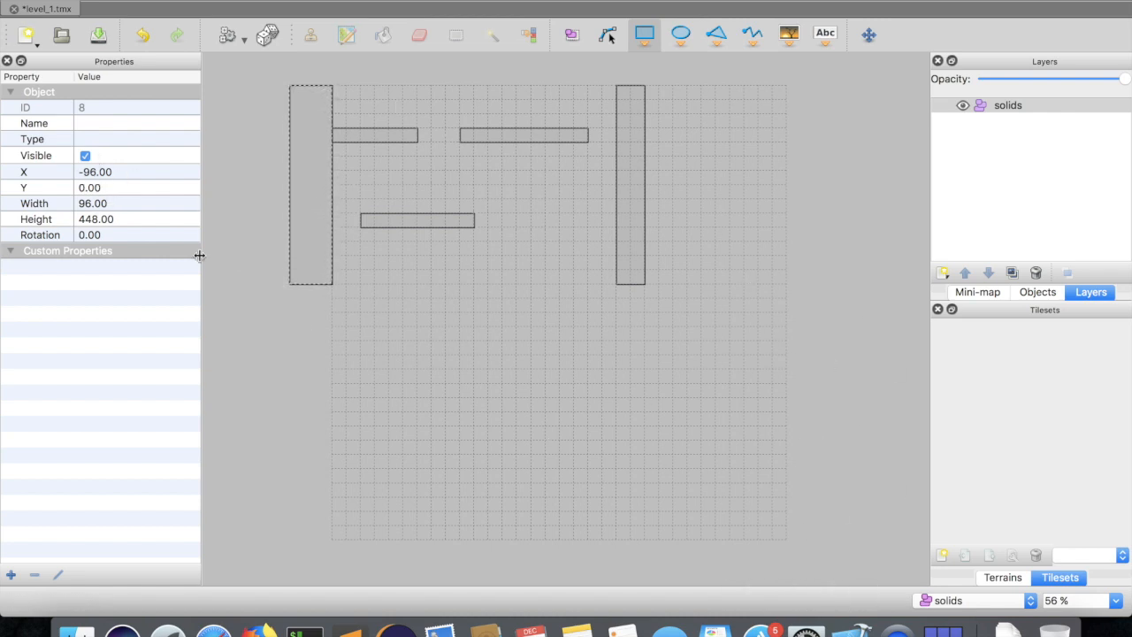
mouse_move(179, 265)
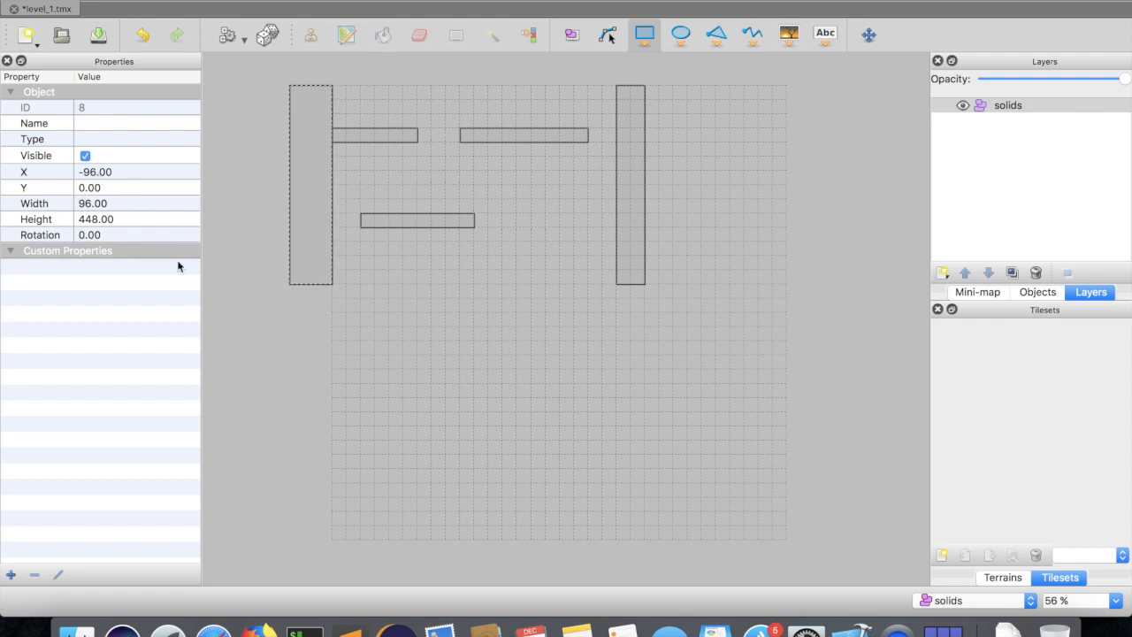
mouse_move(257, 103)
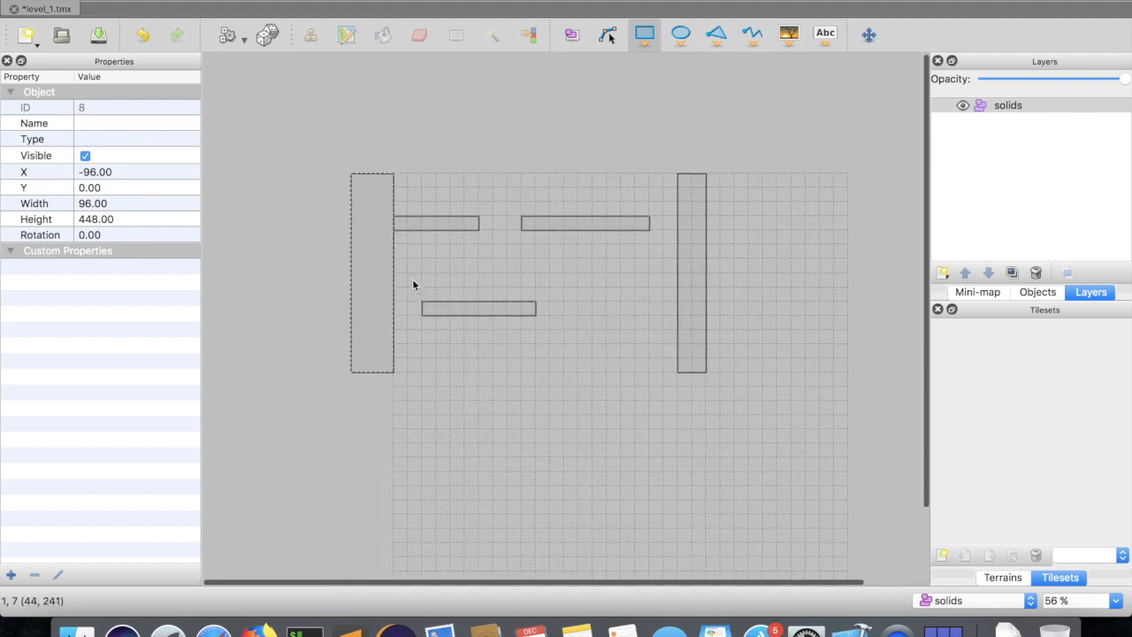
mouse_move(400, 354)
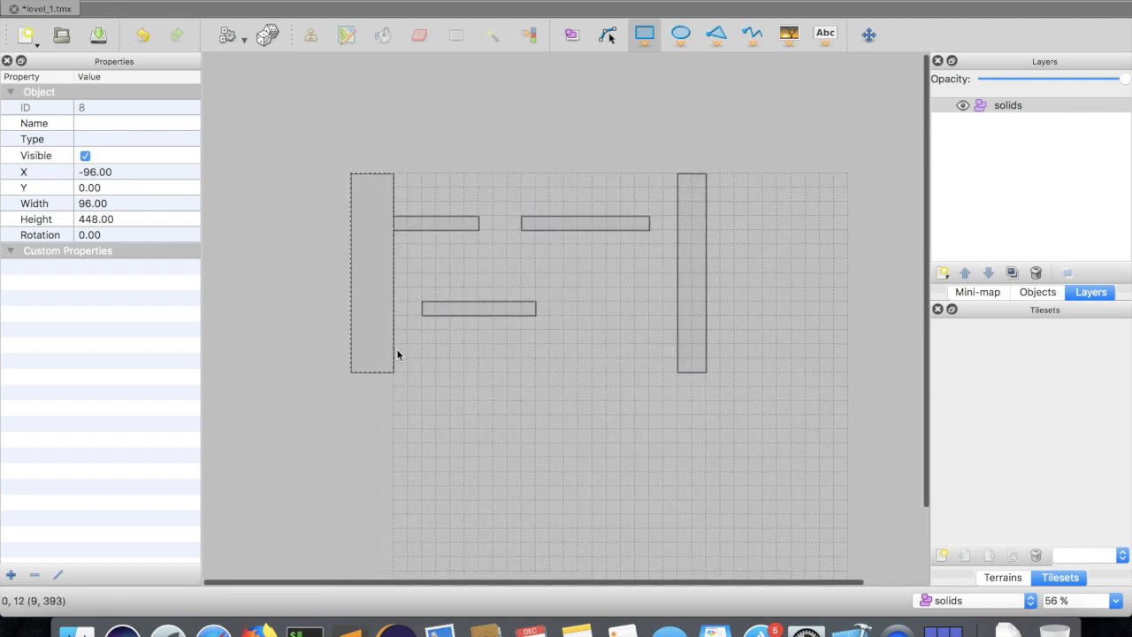
drag(396, 357, 663, 371)
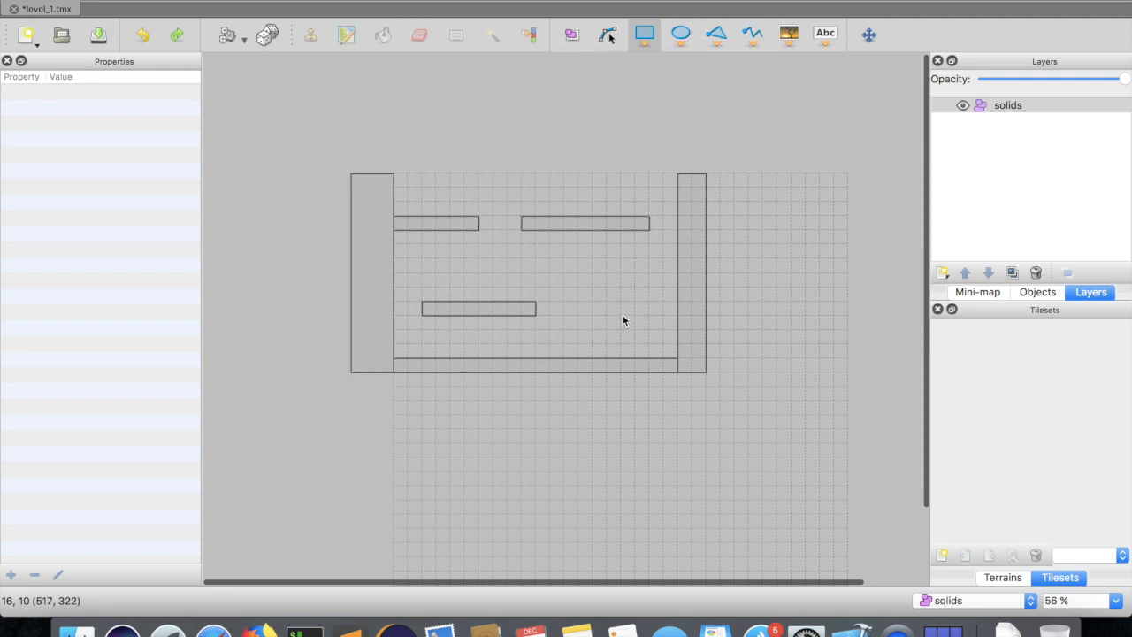
drag(605, 319, 676, 352)
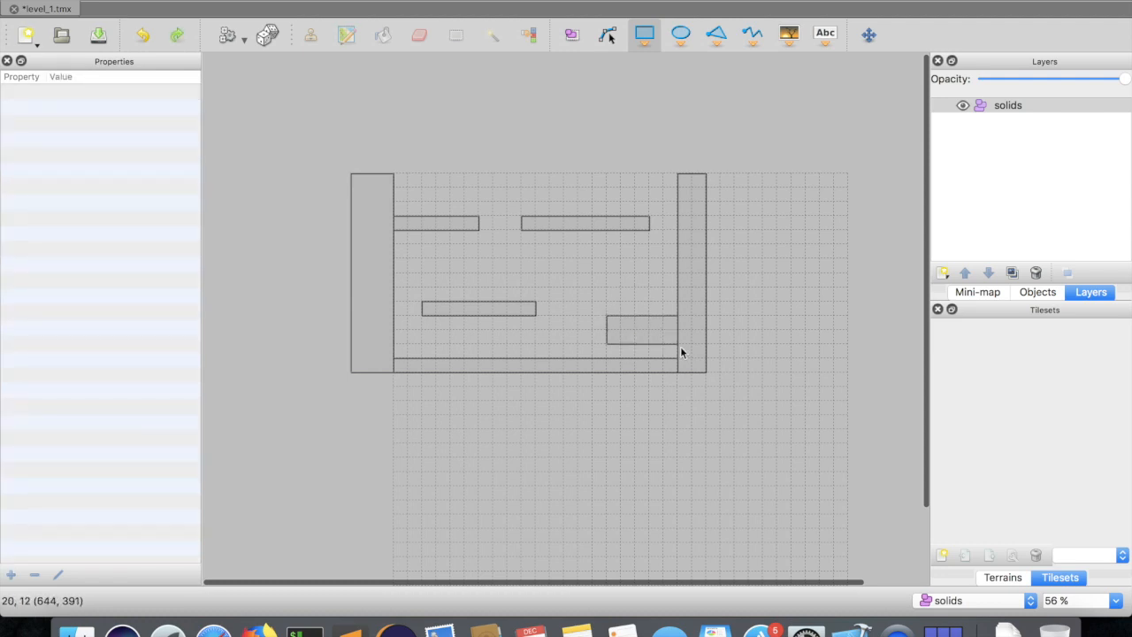
click(640, 331)
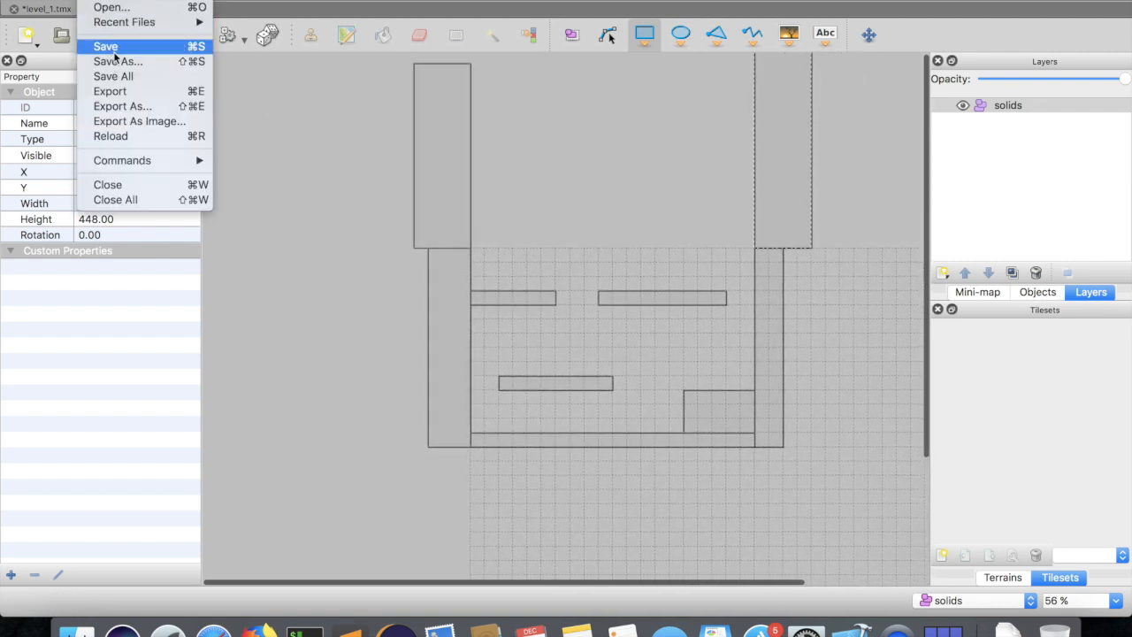
Save the level, then export it as level_1.lua in Lua format onto the Desktop
click(106, 46)
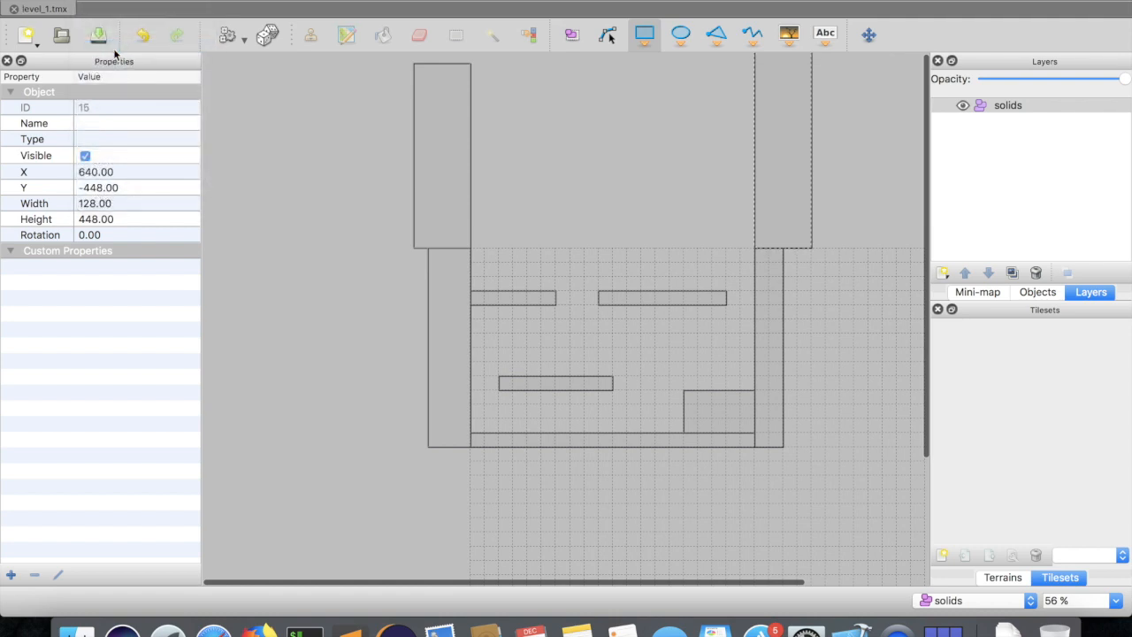
mouse_move(400, 251)
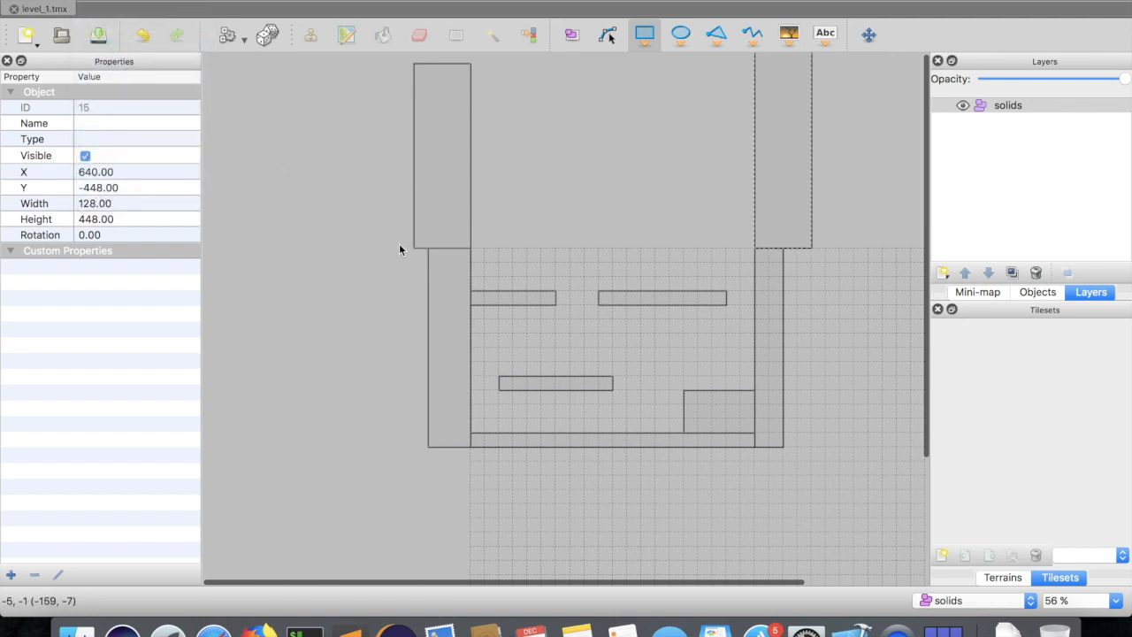
click(36, 11)
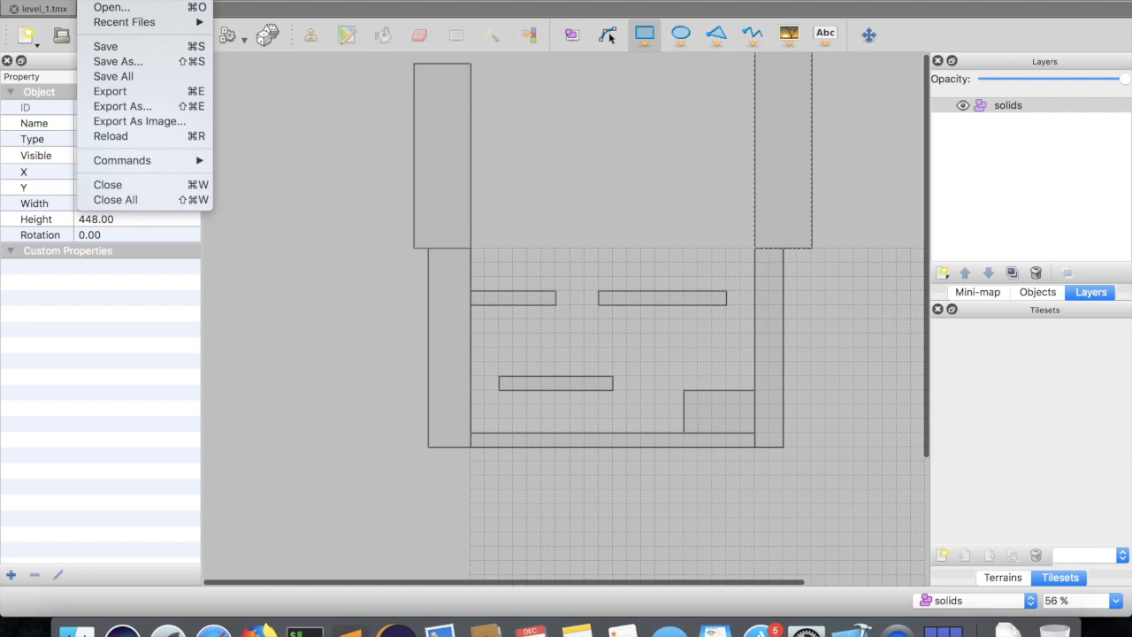
mouse_move(110, 92)
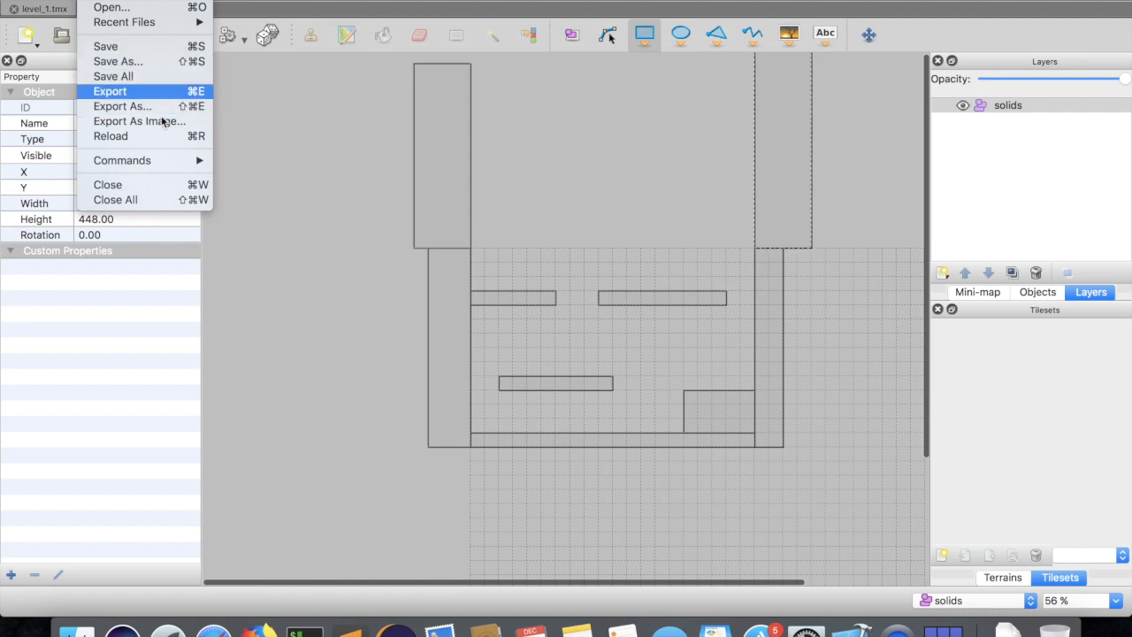
mouse_move(158, 120)
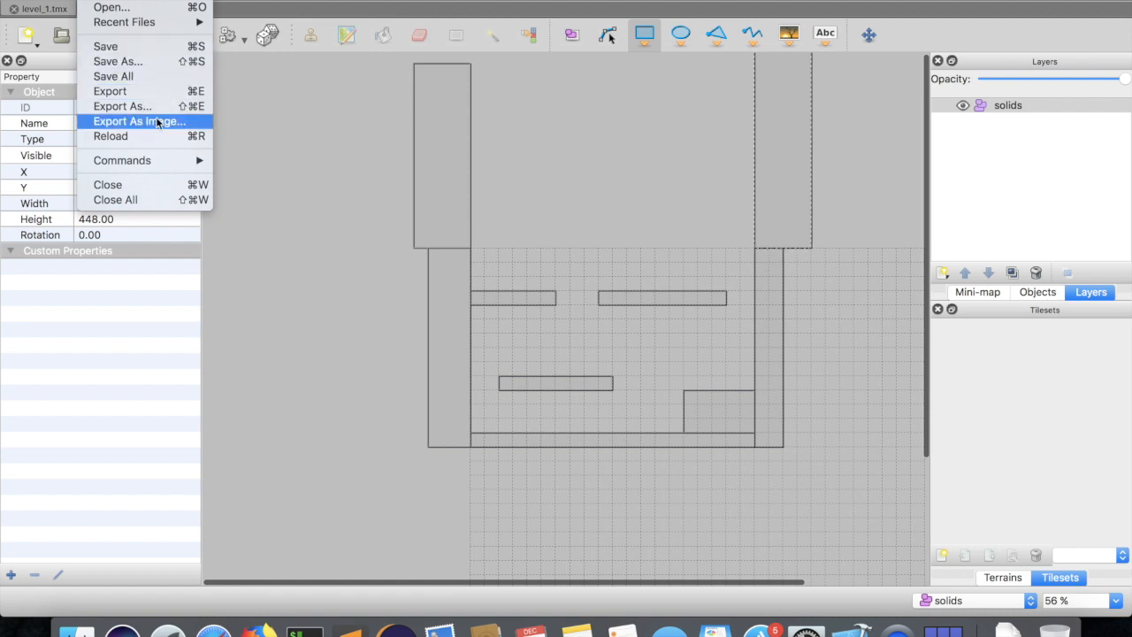
mouse_move(156, 106)
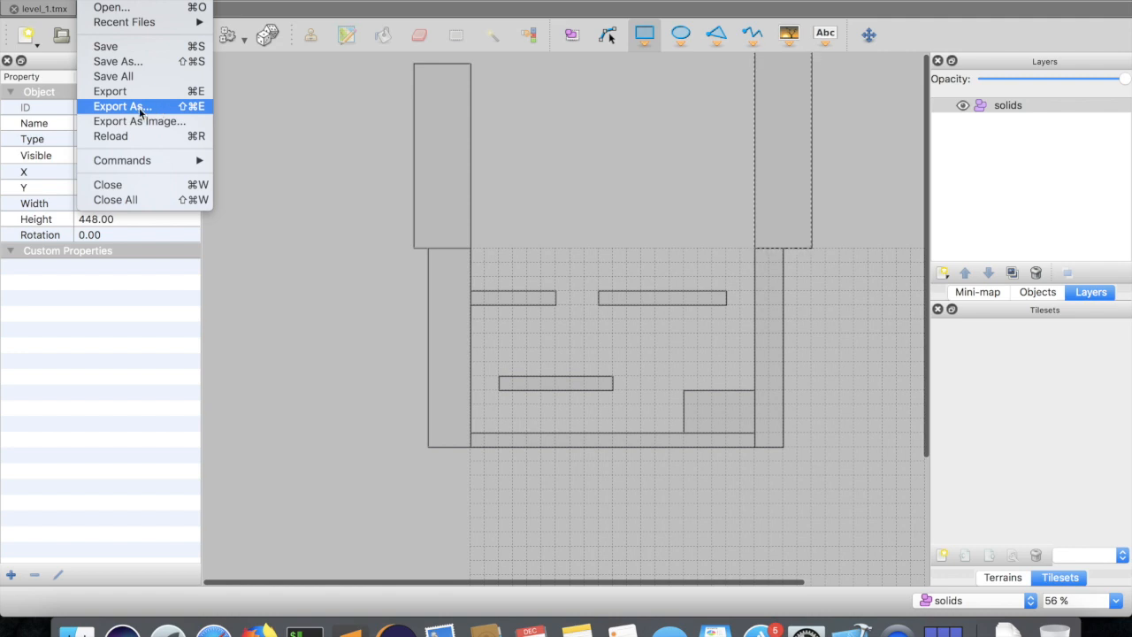
click(120, 107)
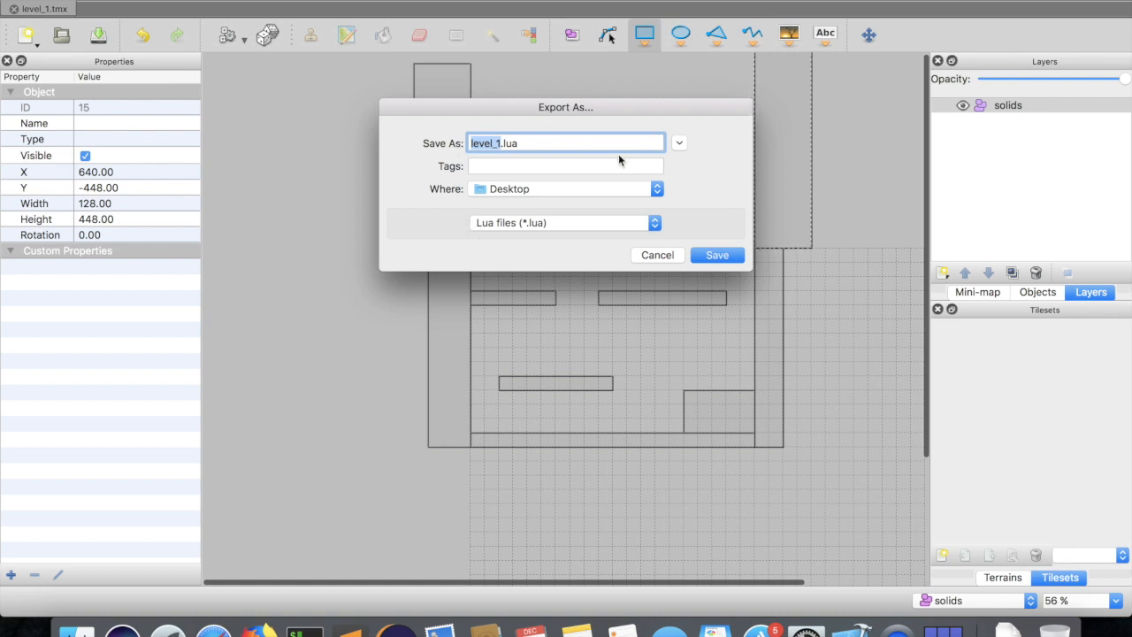
mouse_move(540, 223)
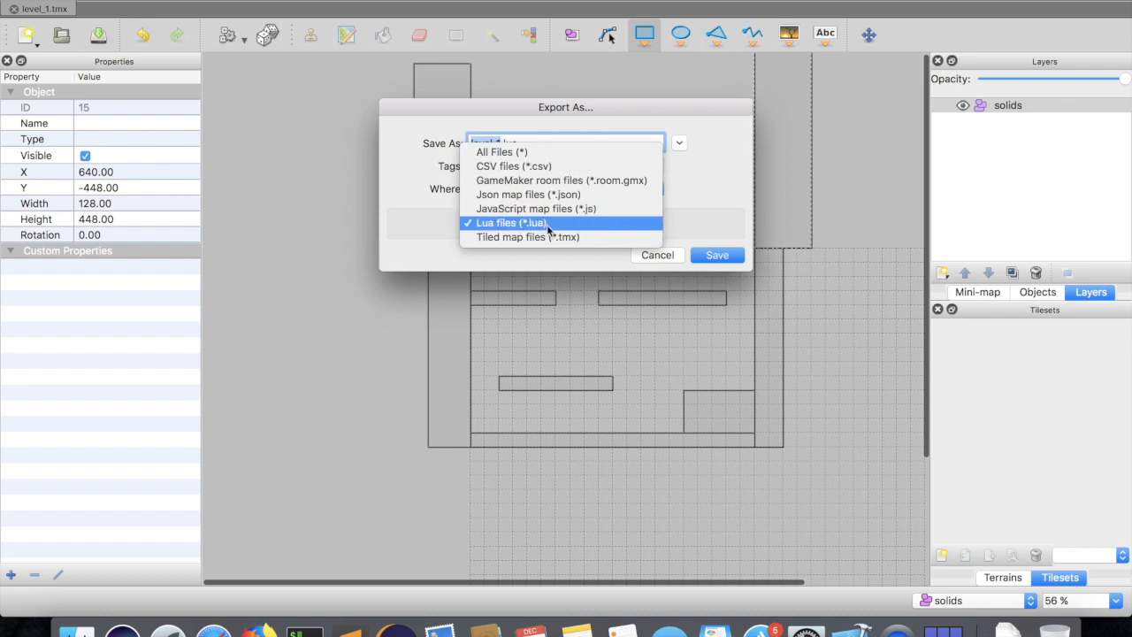
click(510, 223)
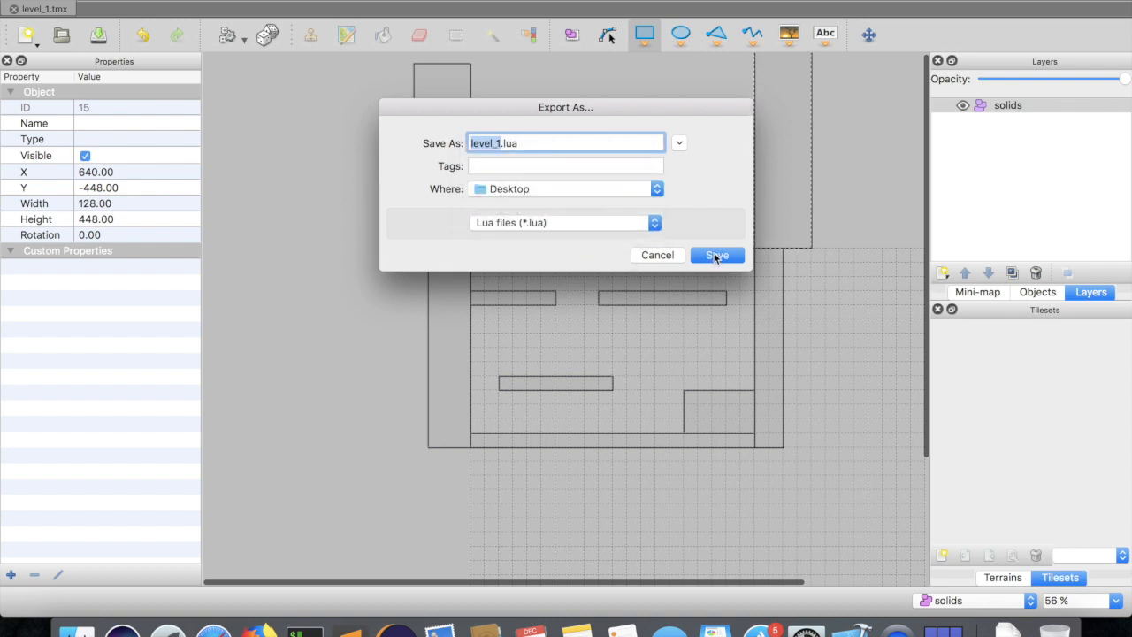
click(716, 254)
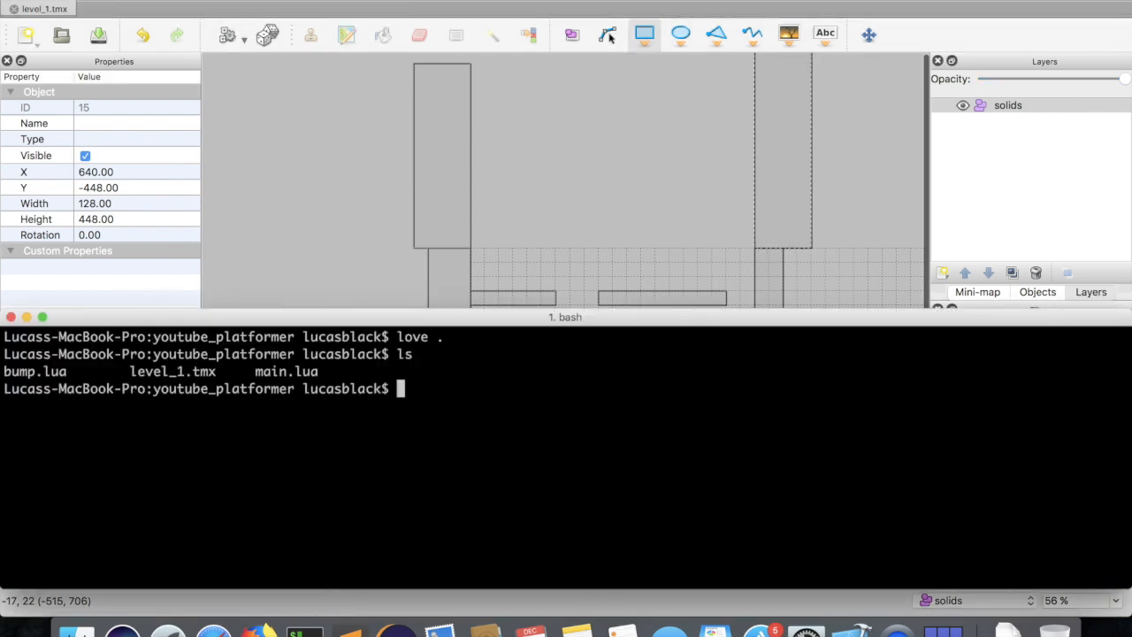
mouse_move(247, 389)
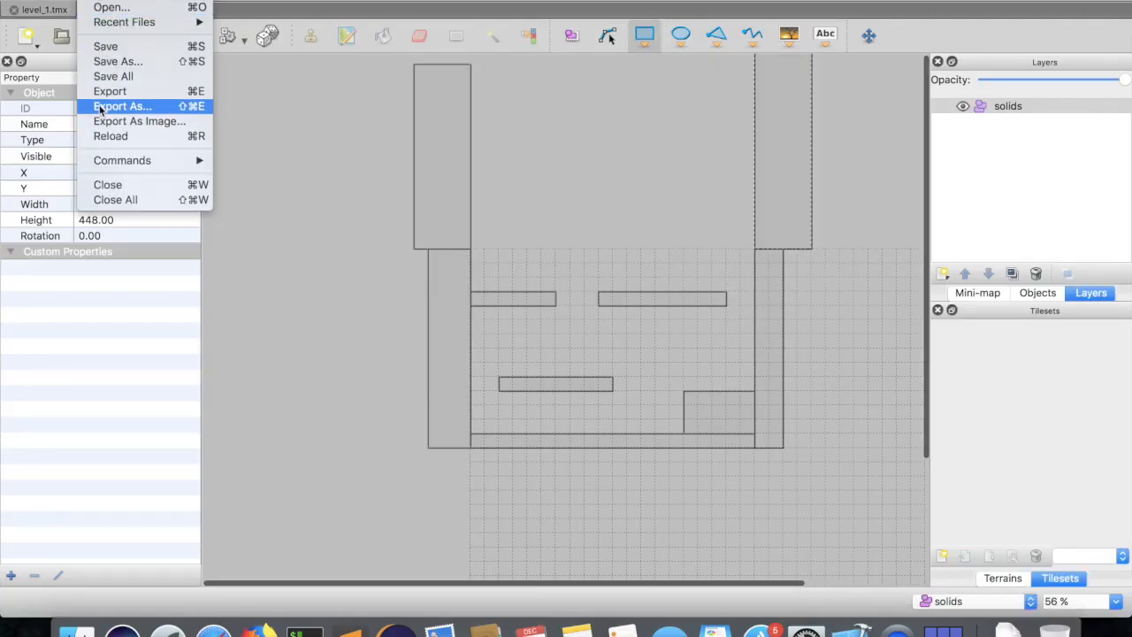
Re-export level_1.lua into the youtube_platformer folder
click(122, 106)
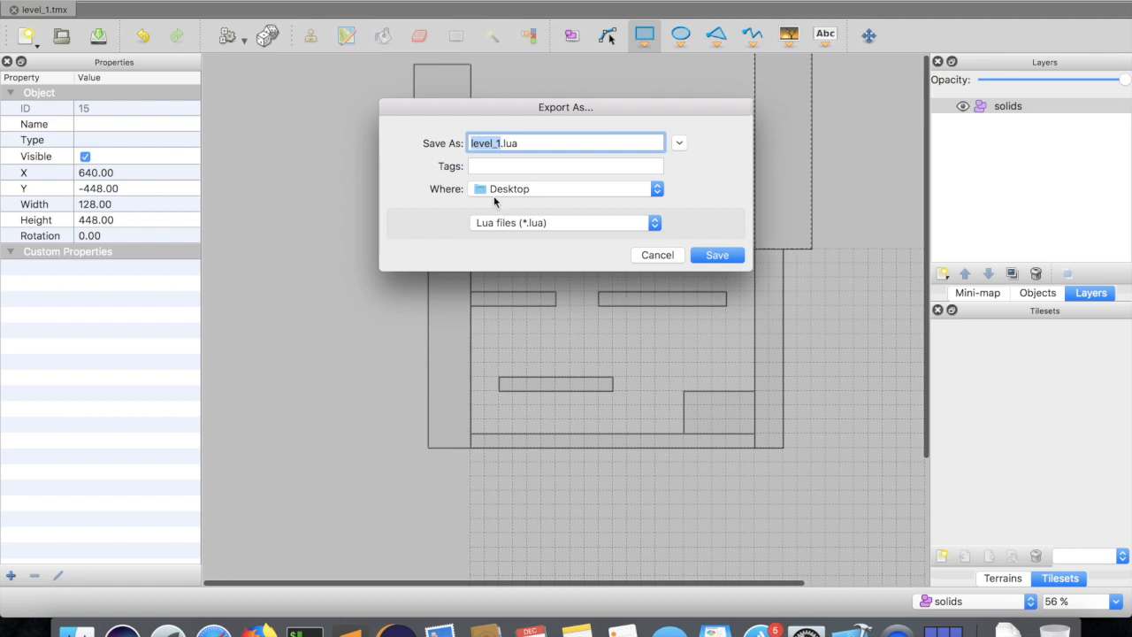
click(655, 187)
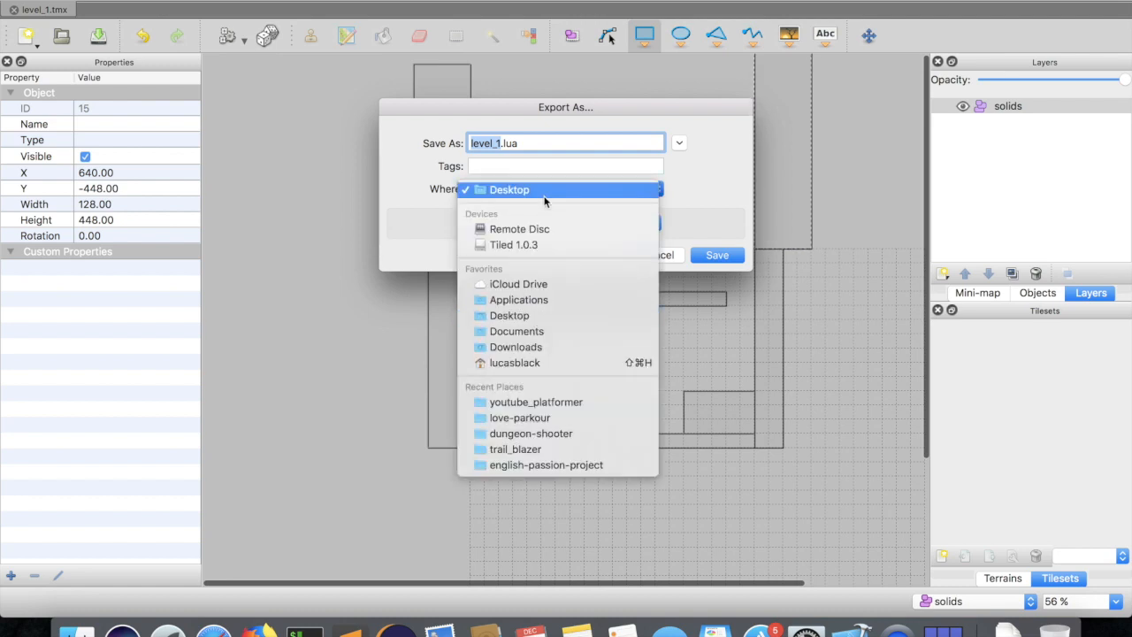
click(534, 401)
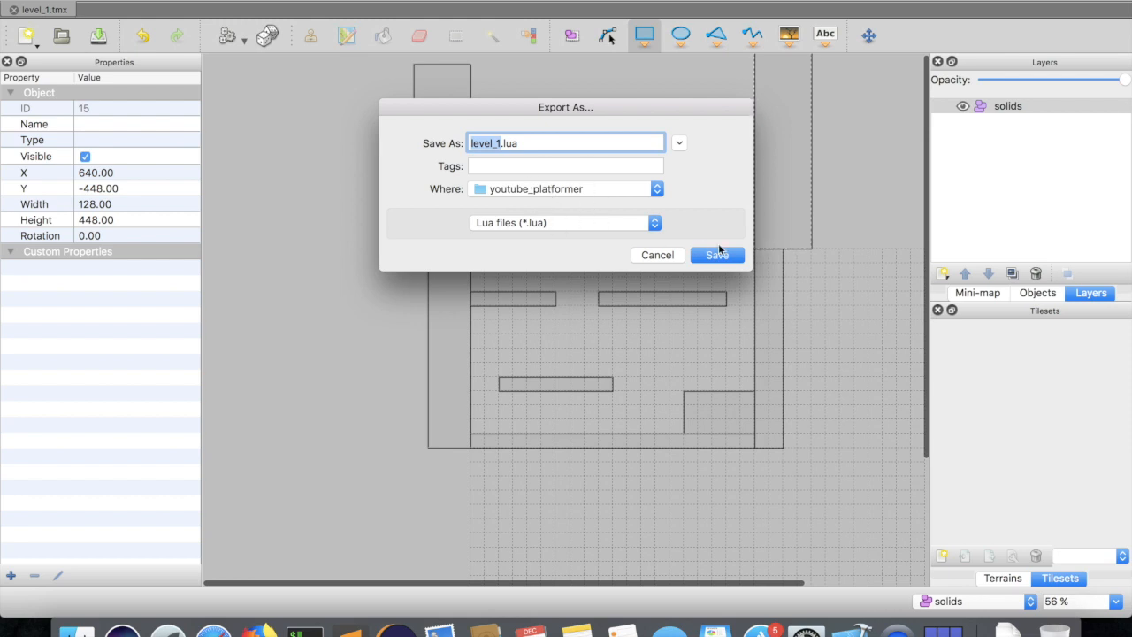
click(717, 255)
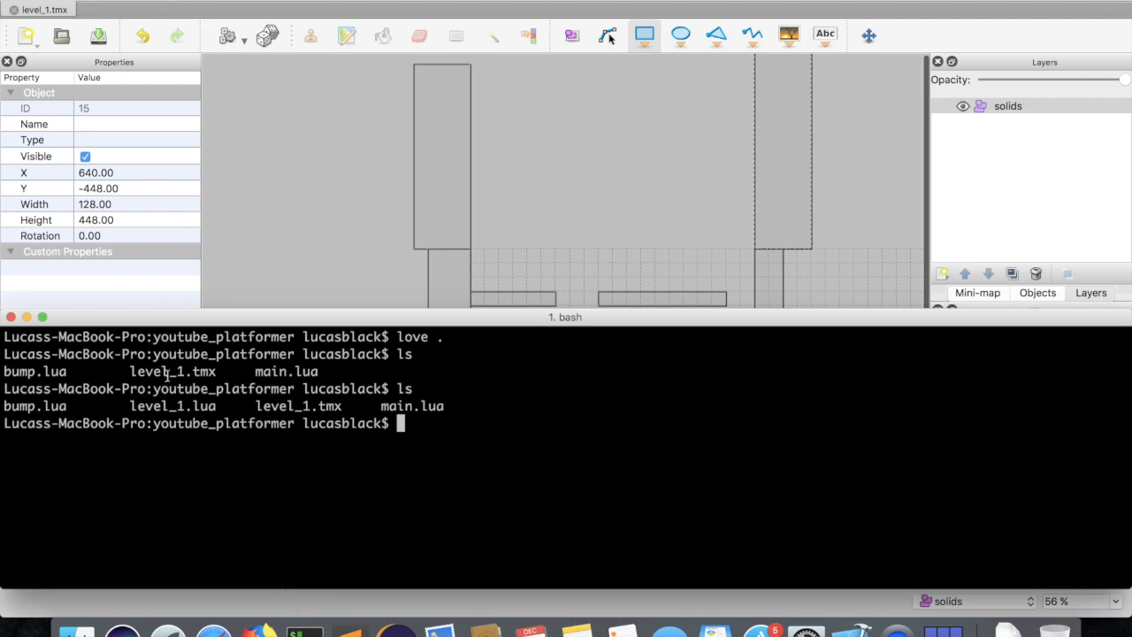
mouse_move(351, 628)
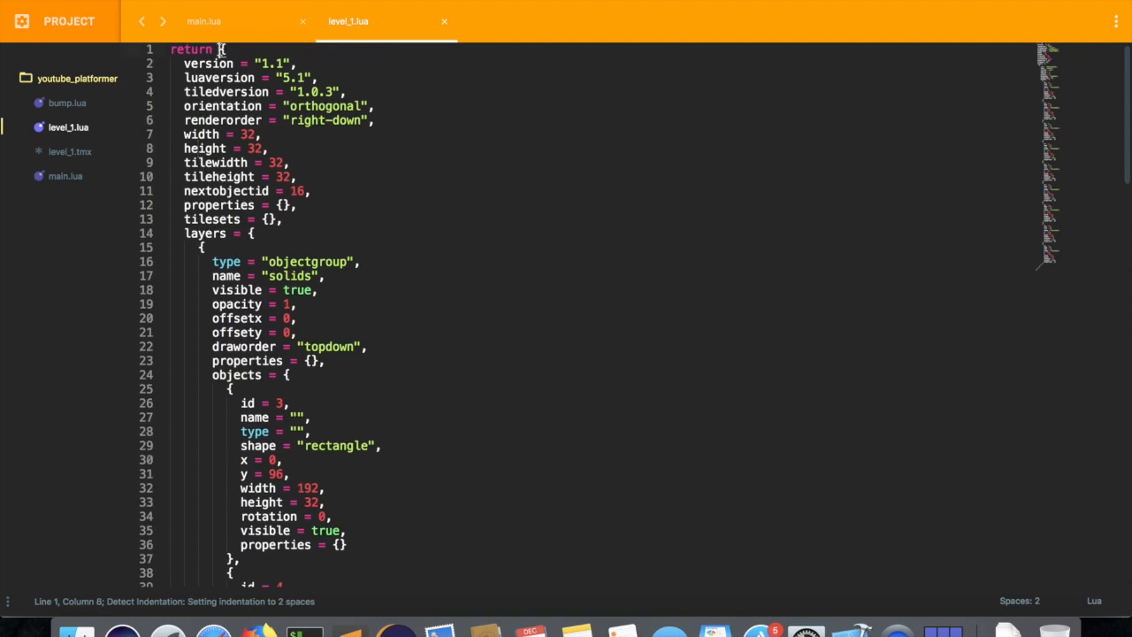
Scroll through level_1.lua's solids layer and rectangle data, then return to main.lua
scroll(down, 3)
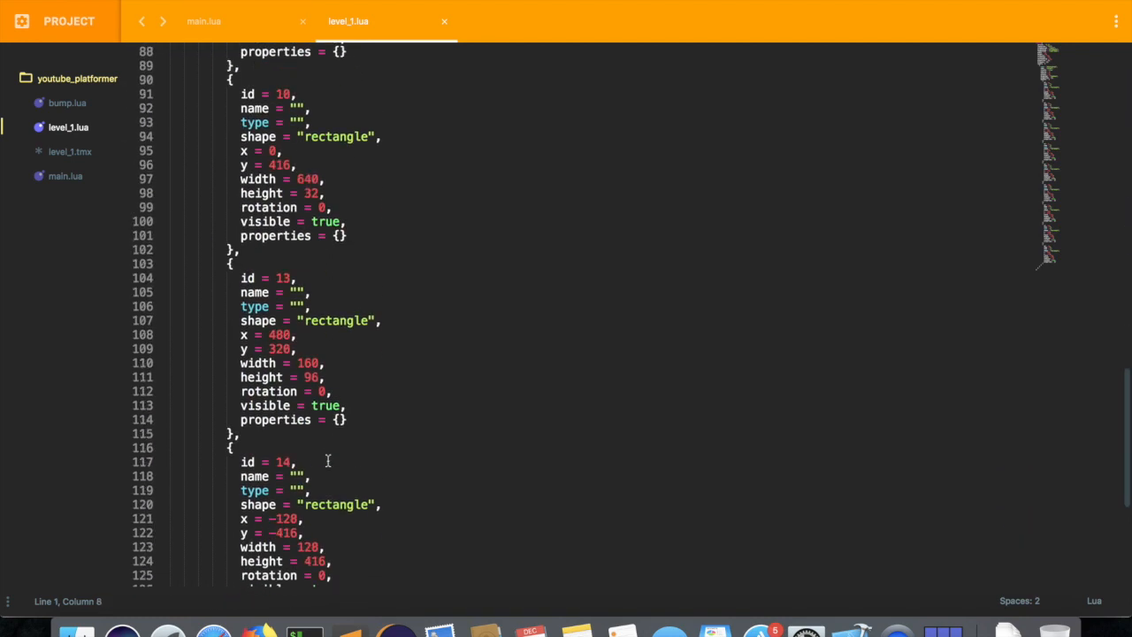
scroll(down, 3)
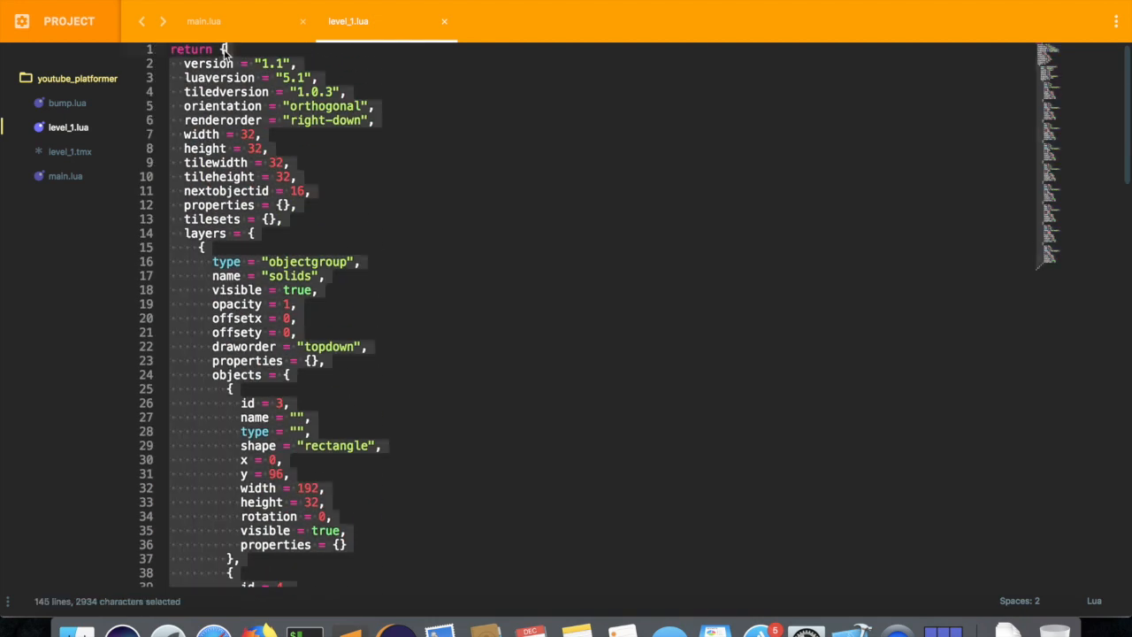
scroll(down, 3)
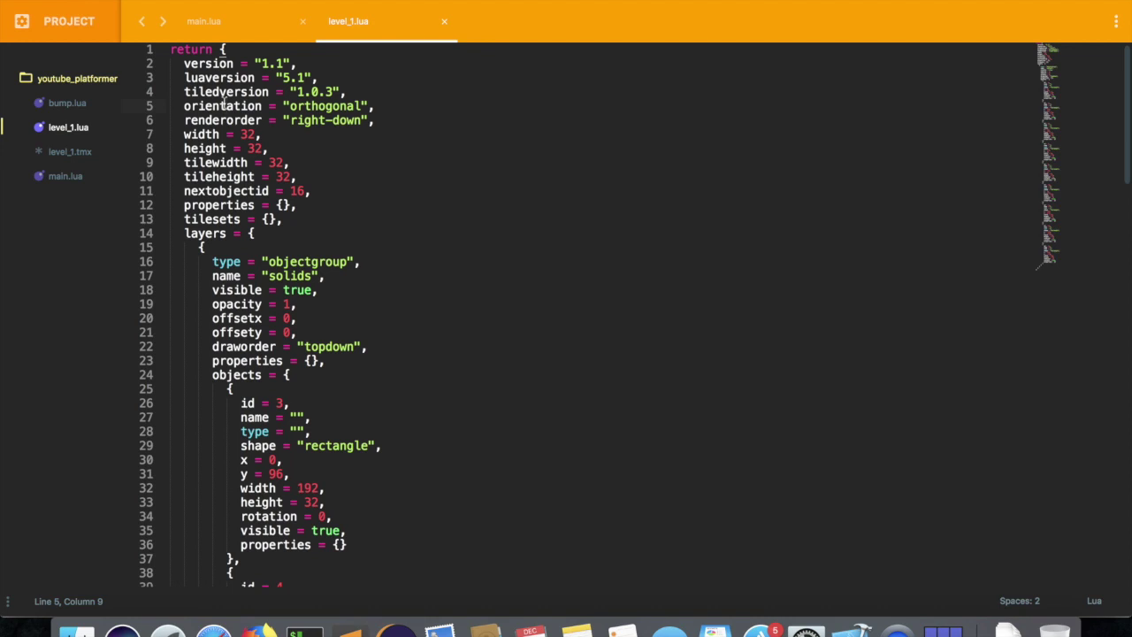
scroll(down, 3)
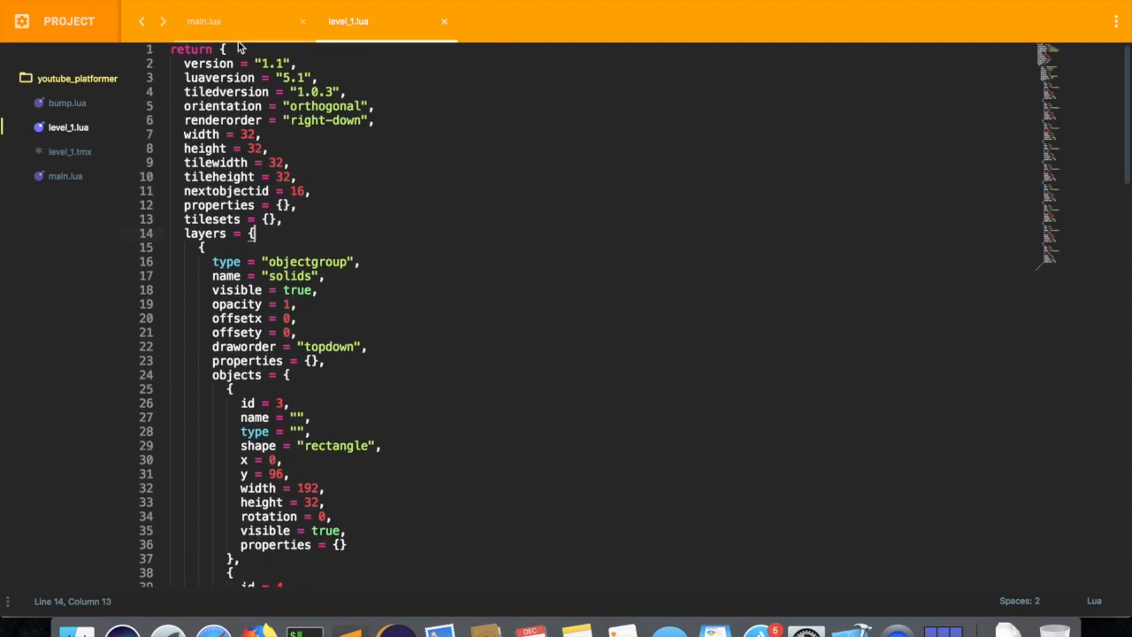
click(230, 22)
text(local l)
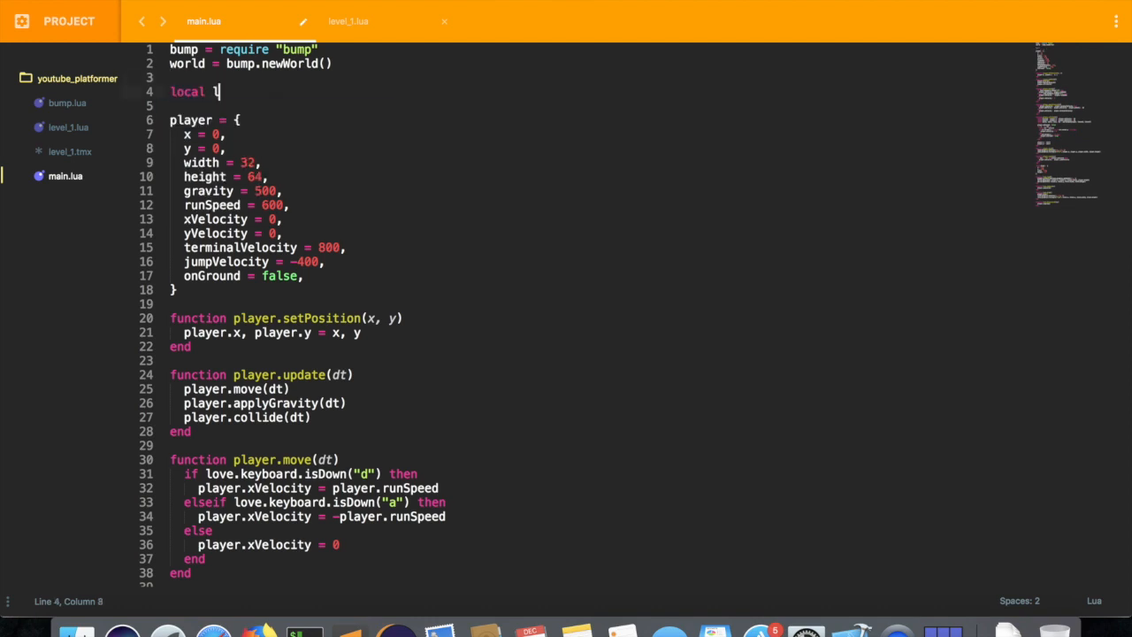
Add a '-- main' comment section with local level = require of level_1
text(evel =)
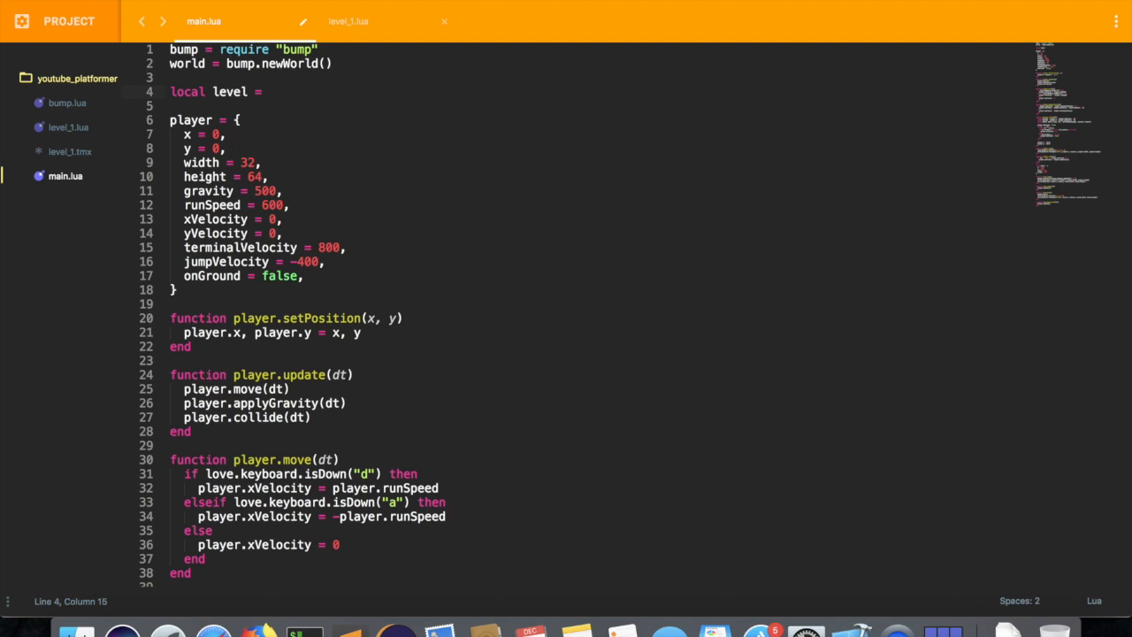
click(170, 78)
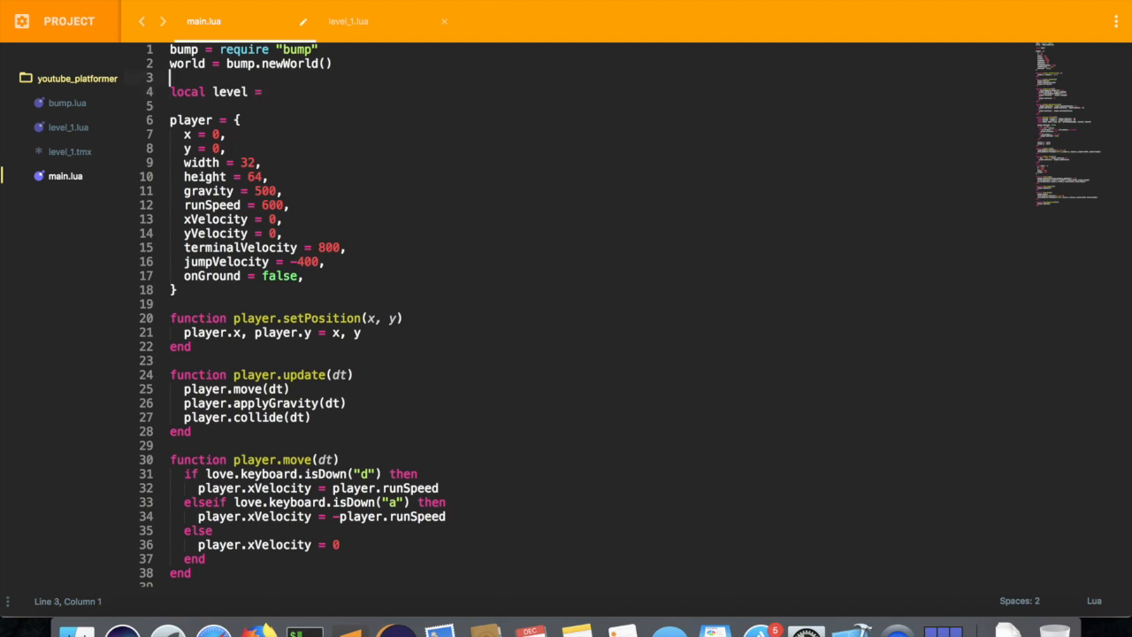
click(274, 92)
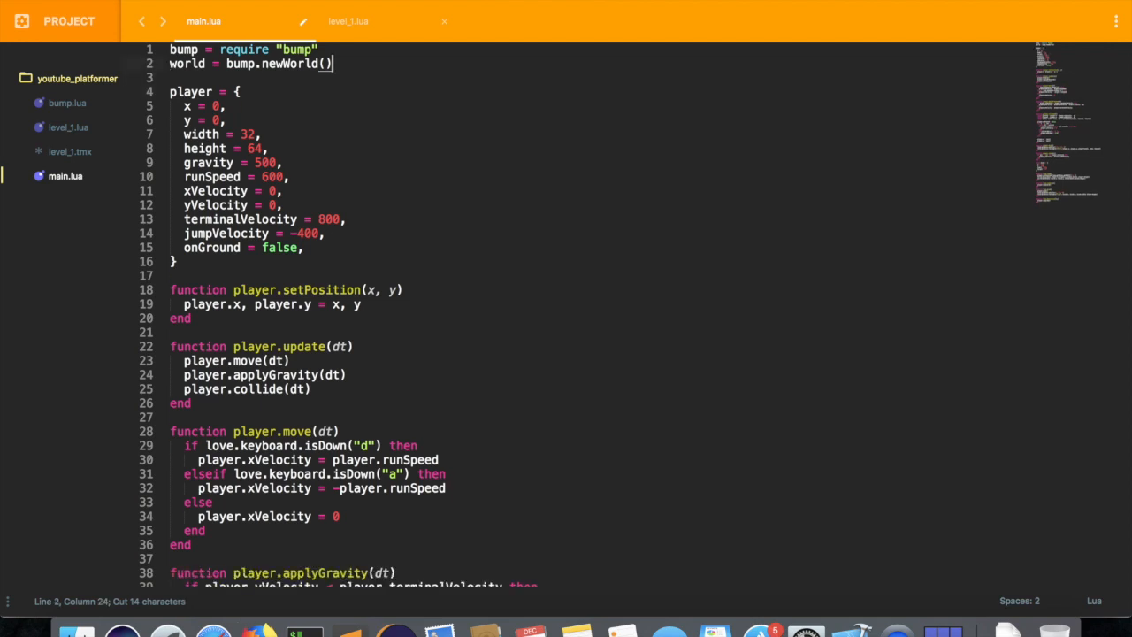
scroll(down, 3)
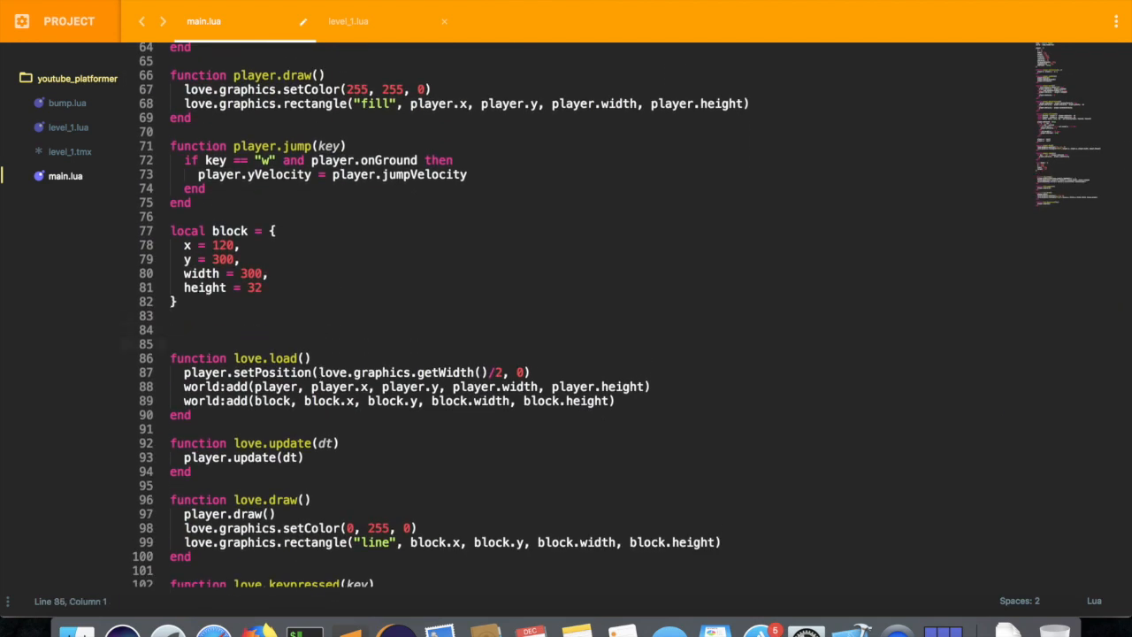
text(---)
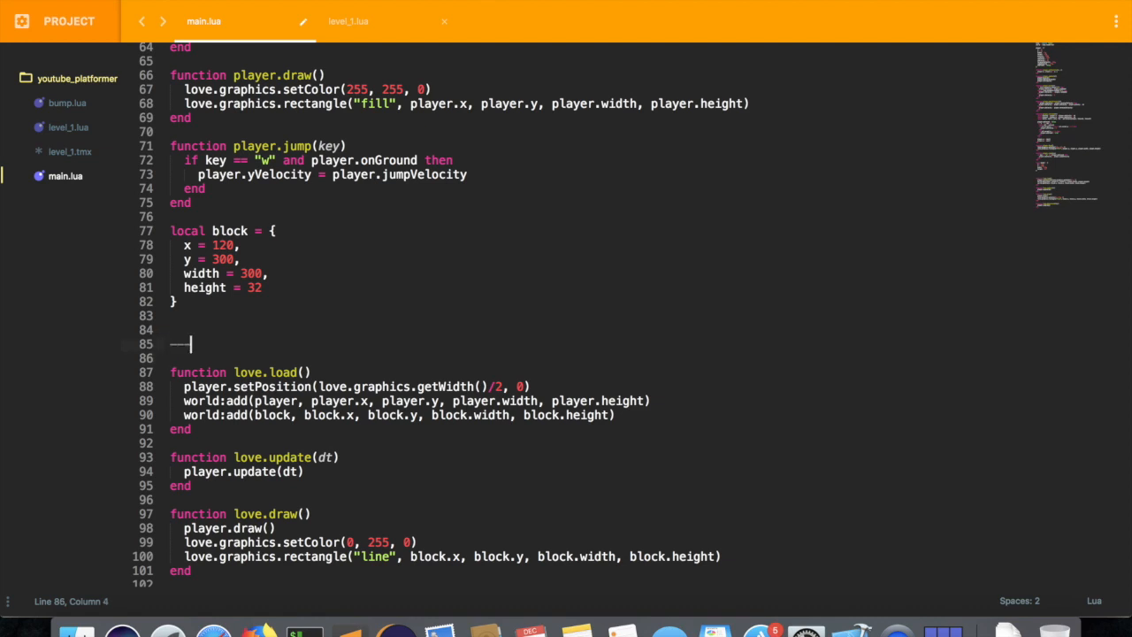
text(main)
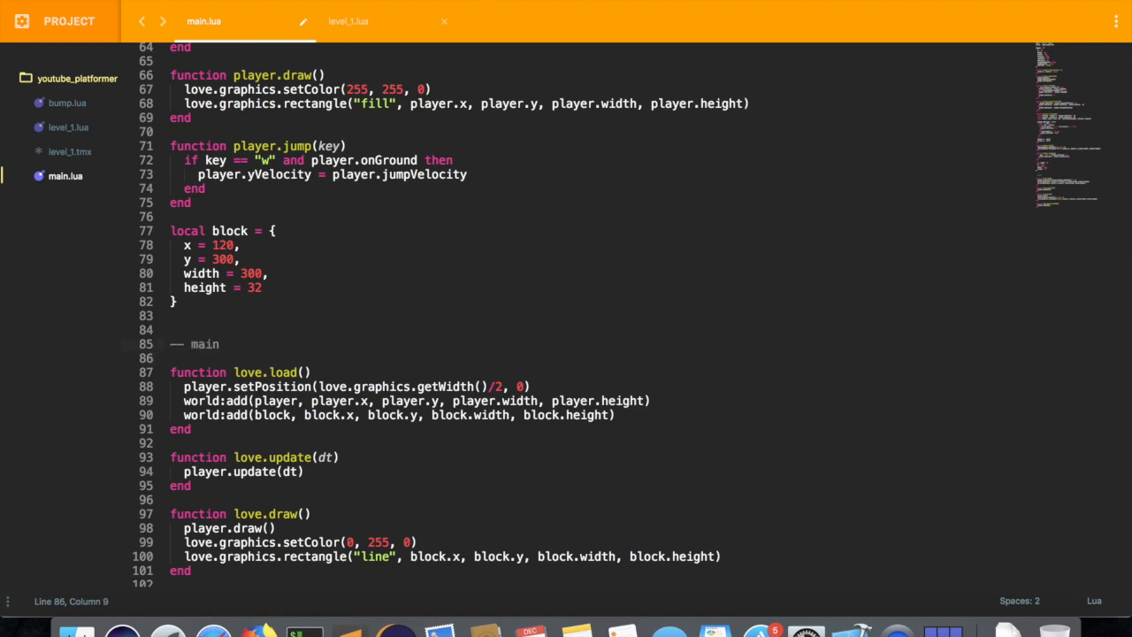
click(219, 343)
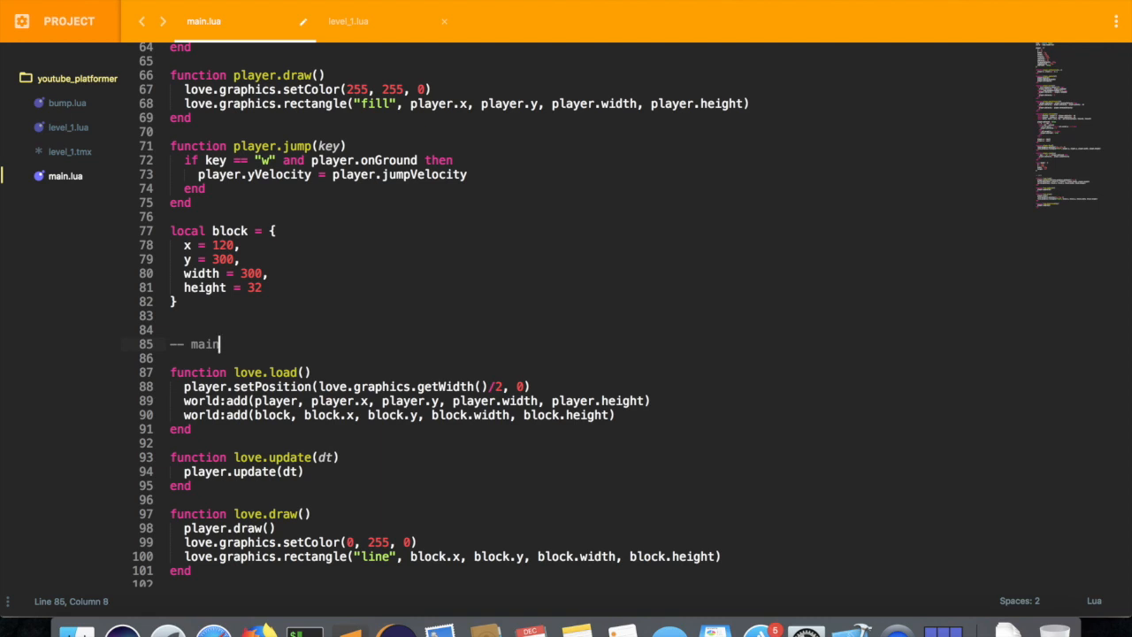
key(Enter)
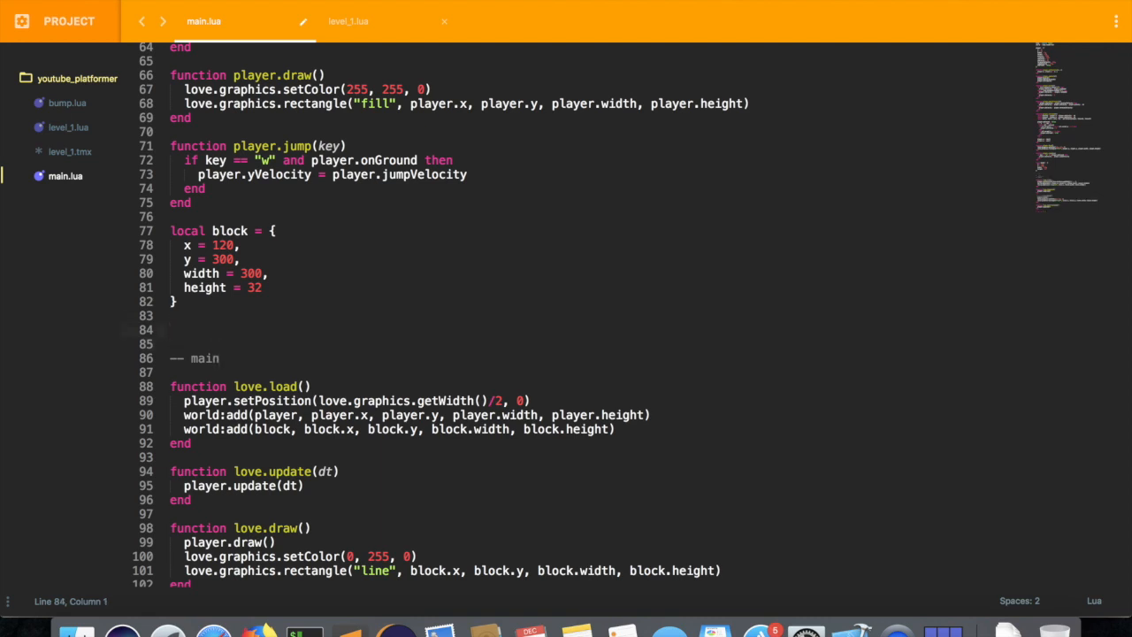
text(local level =)
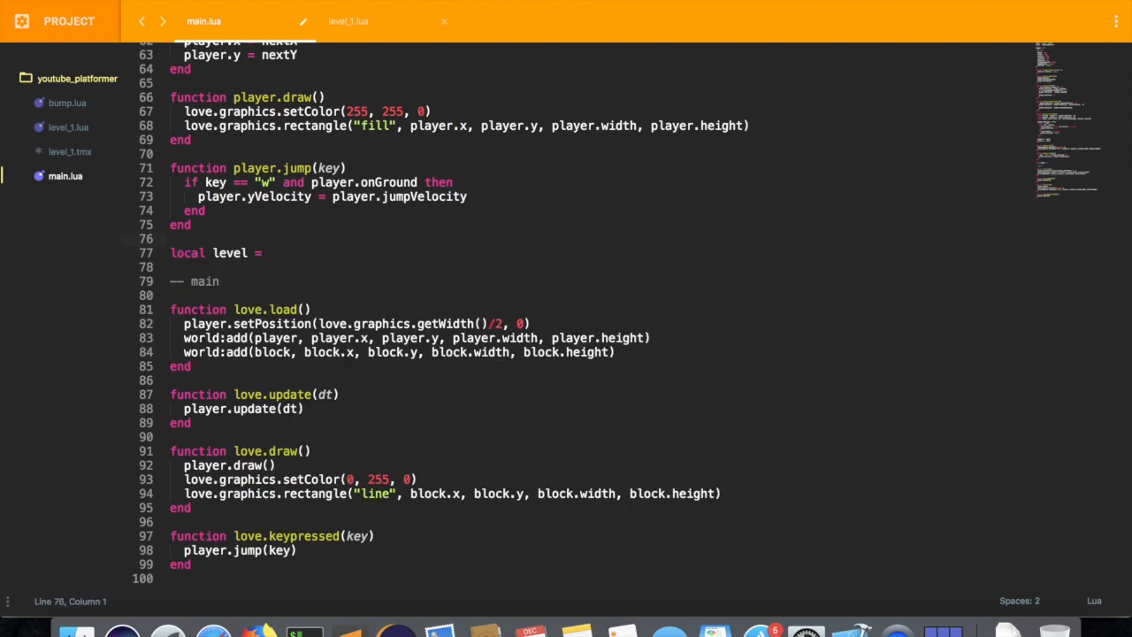
text({})
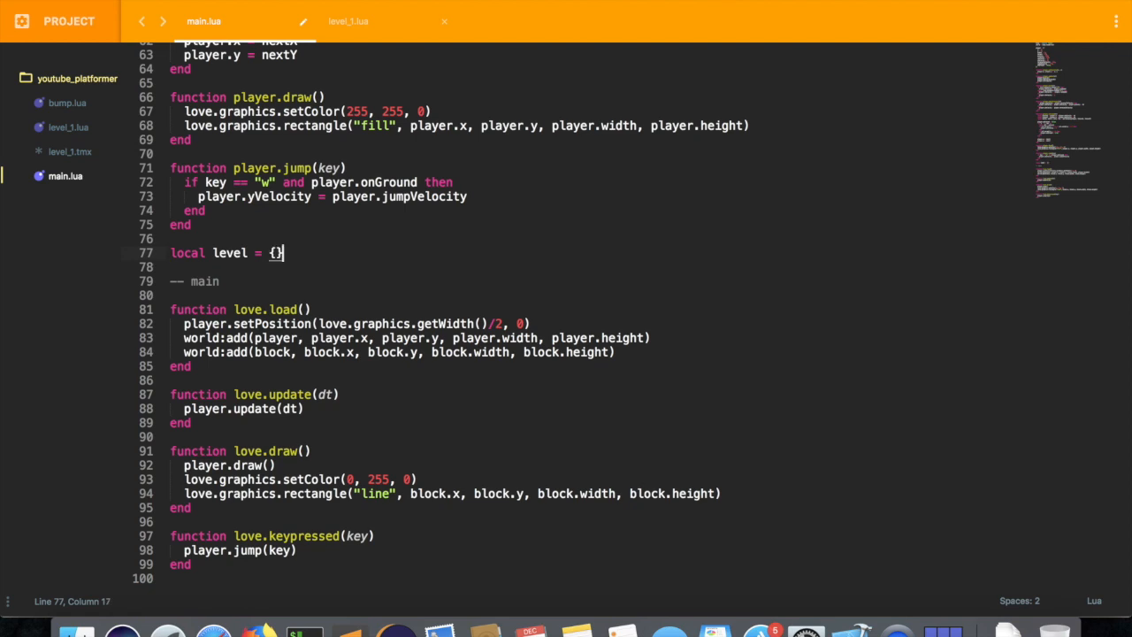
text(require ")
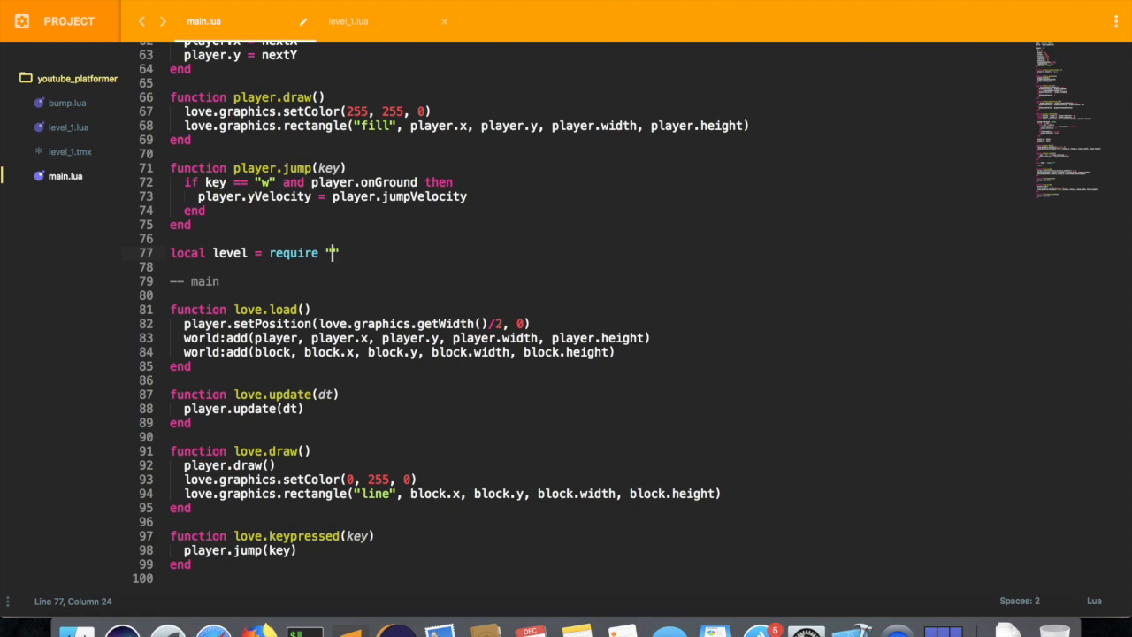
text(level_1)
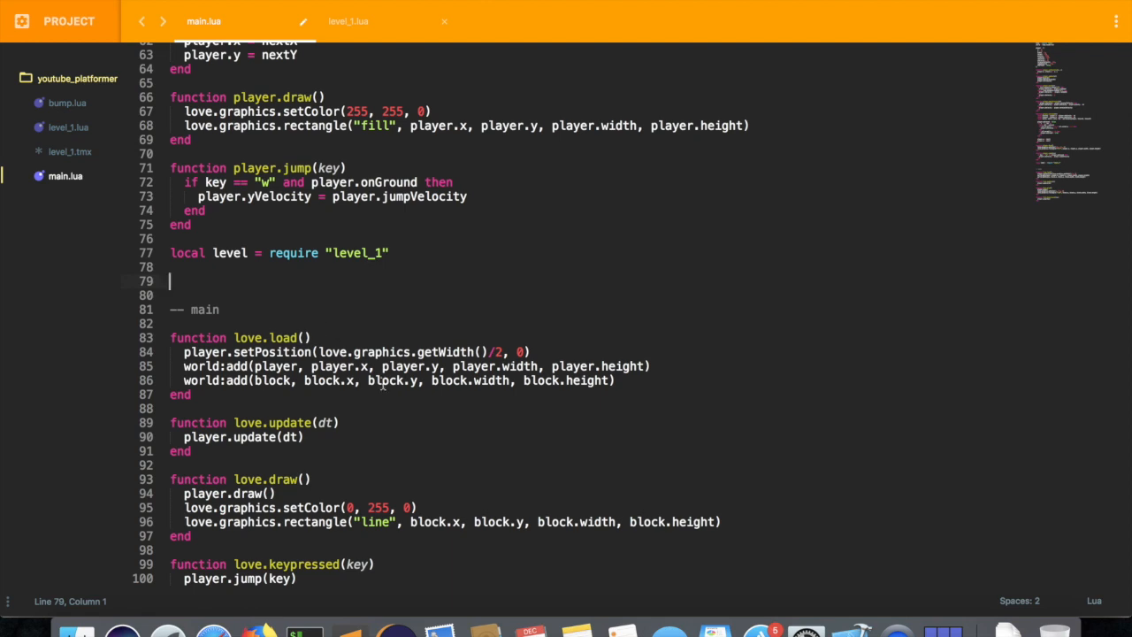
Declare an empty loadLevelCollisionObjects(level) function and bring up level_1.lua
text(function l)
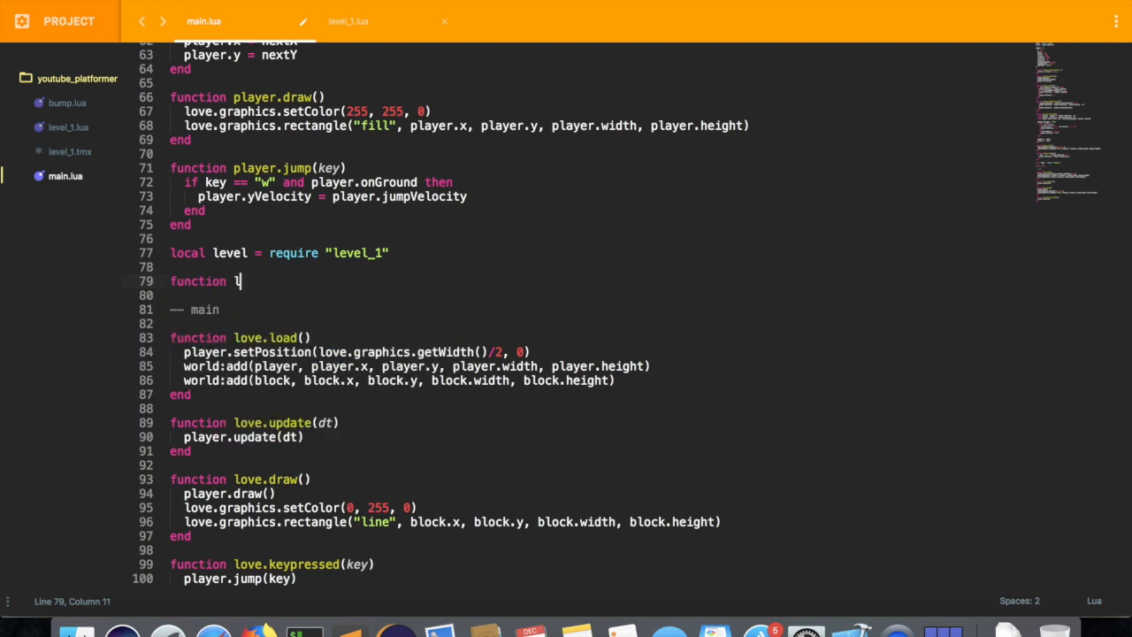
text(oadLevel()
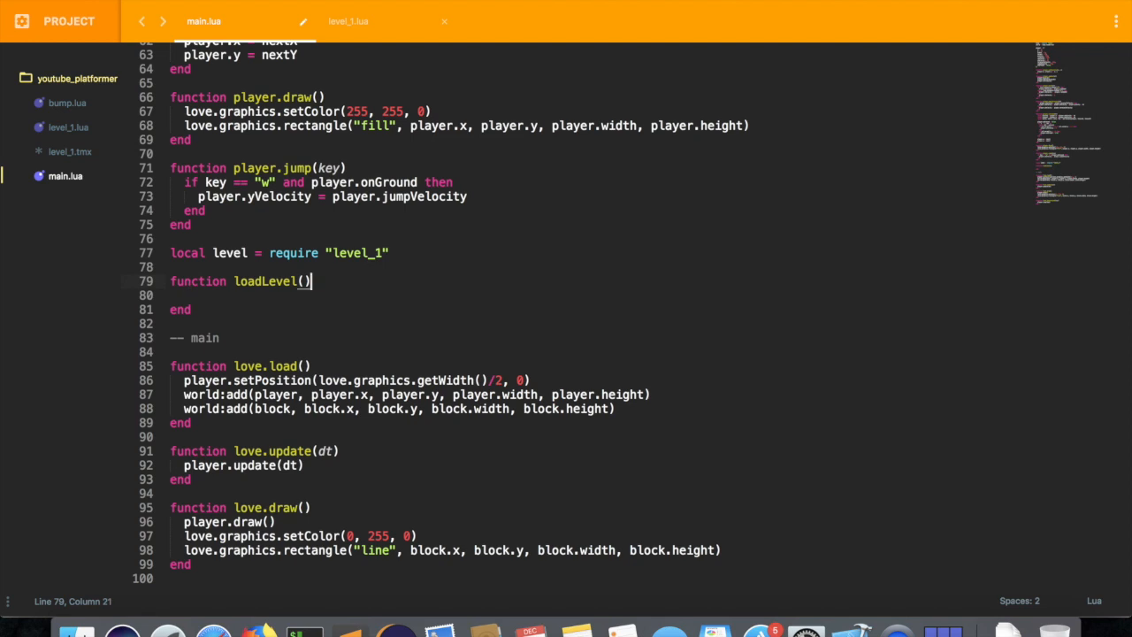
text(level)
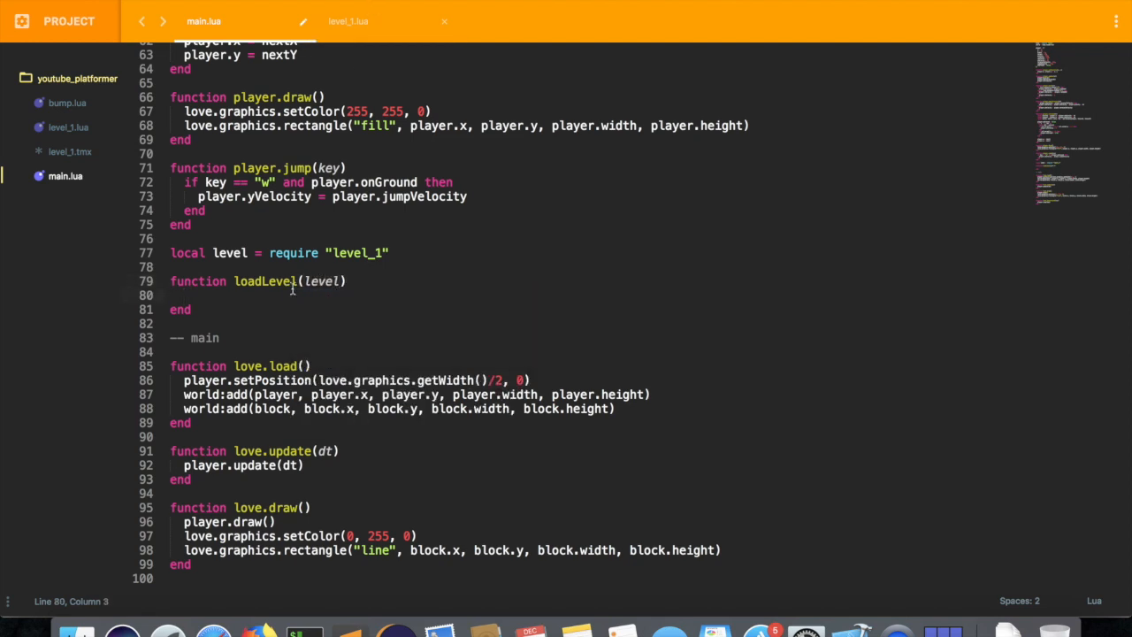
text(CollisionObjects)
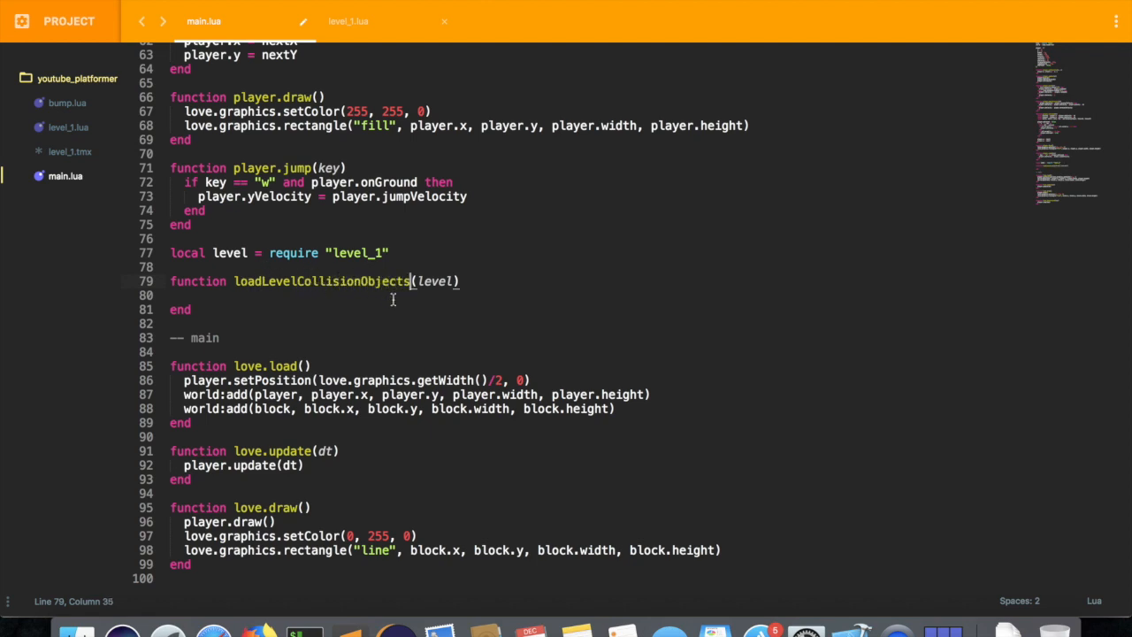
click(347, 21)
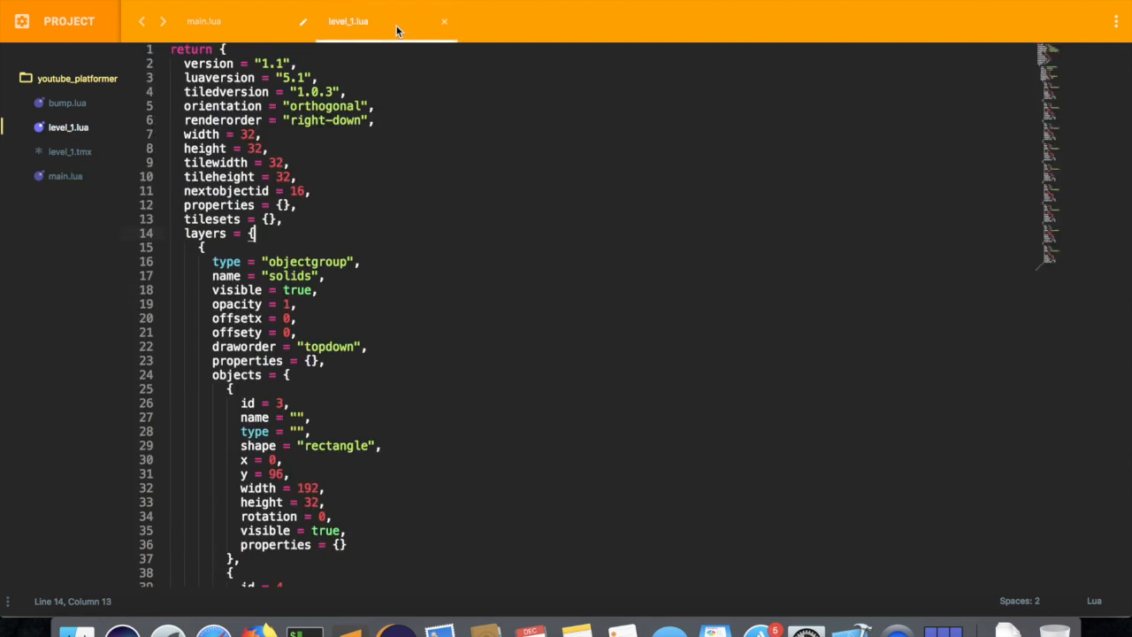
Inspect how level_1.lua nests layers, the solids layer and its first object, then return to main.lua
scroll(down, 3)
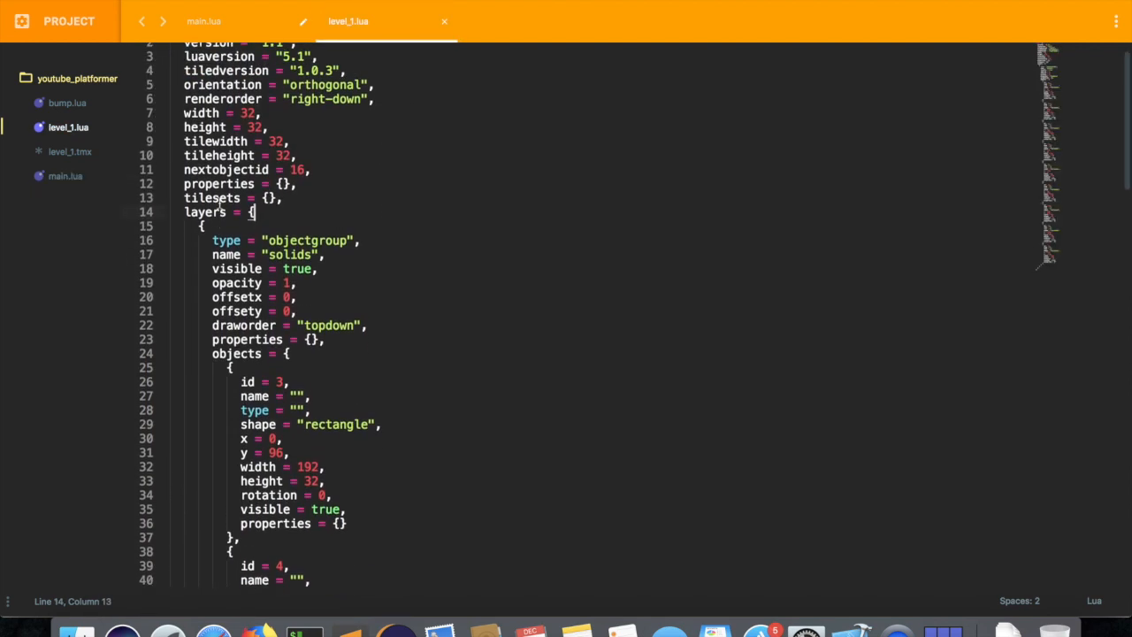
scroll(down, 3)
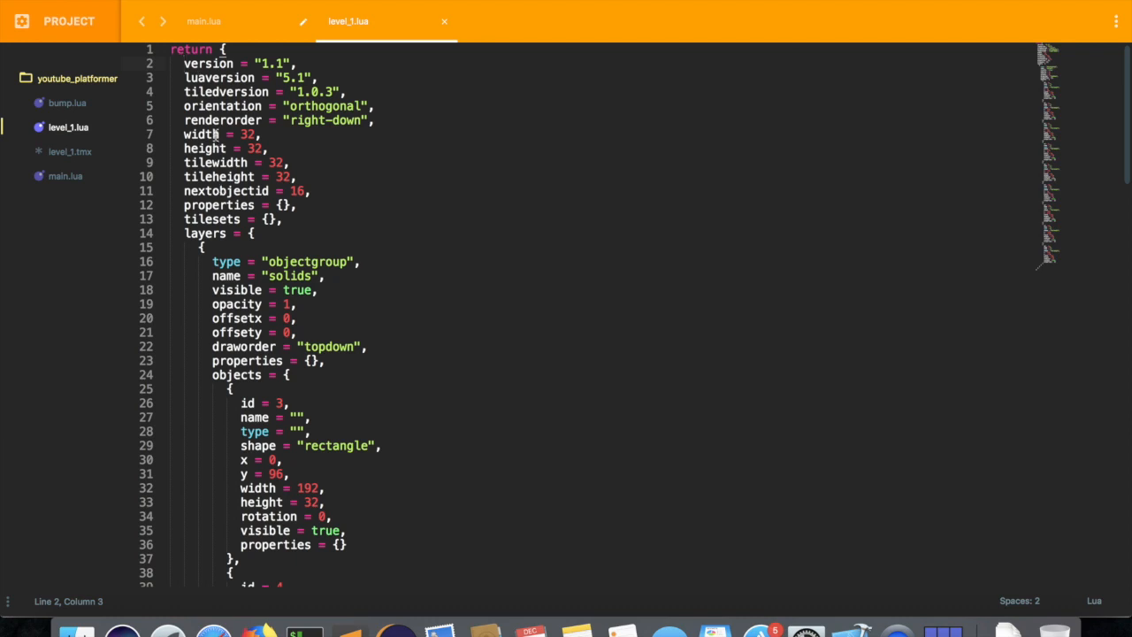
click(207, 135)
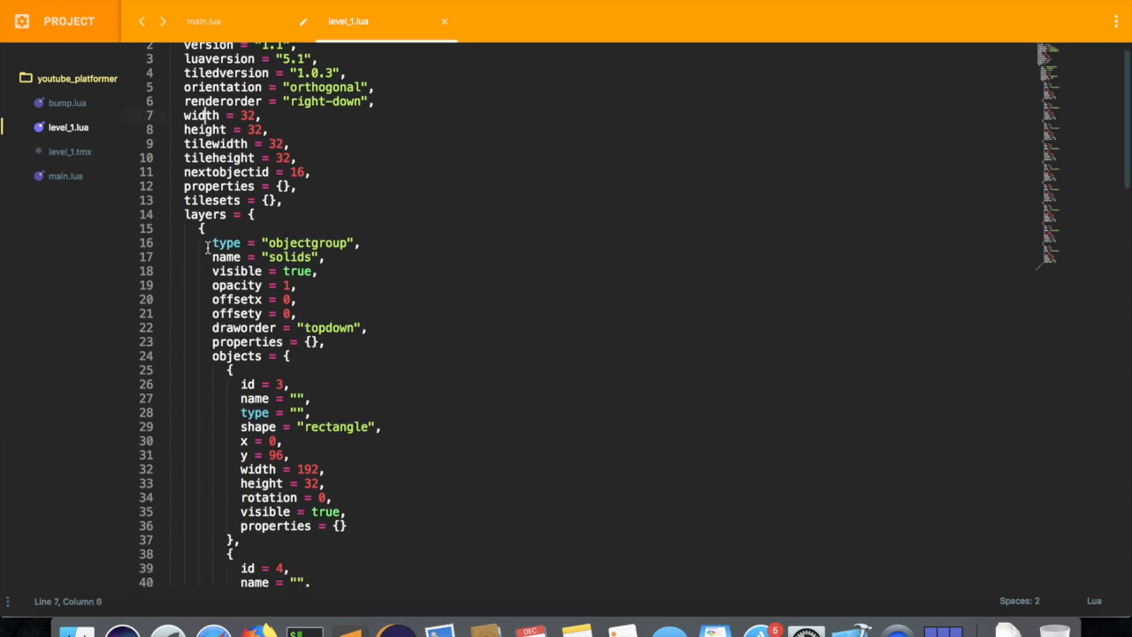
scroll(down, 3)
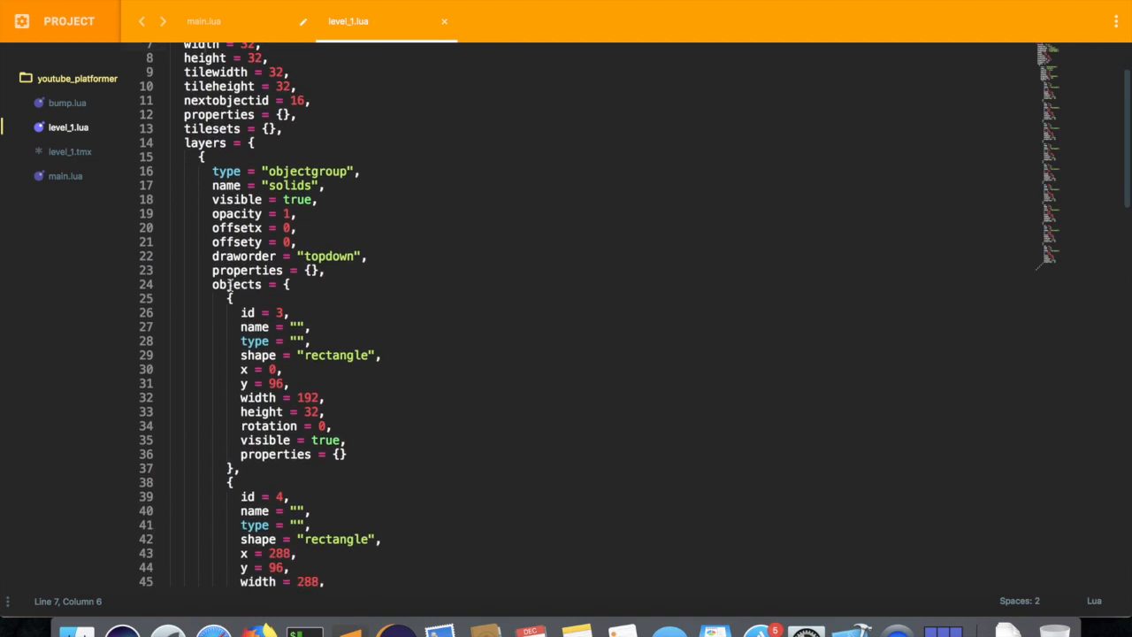
scroll(down, 3)
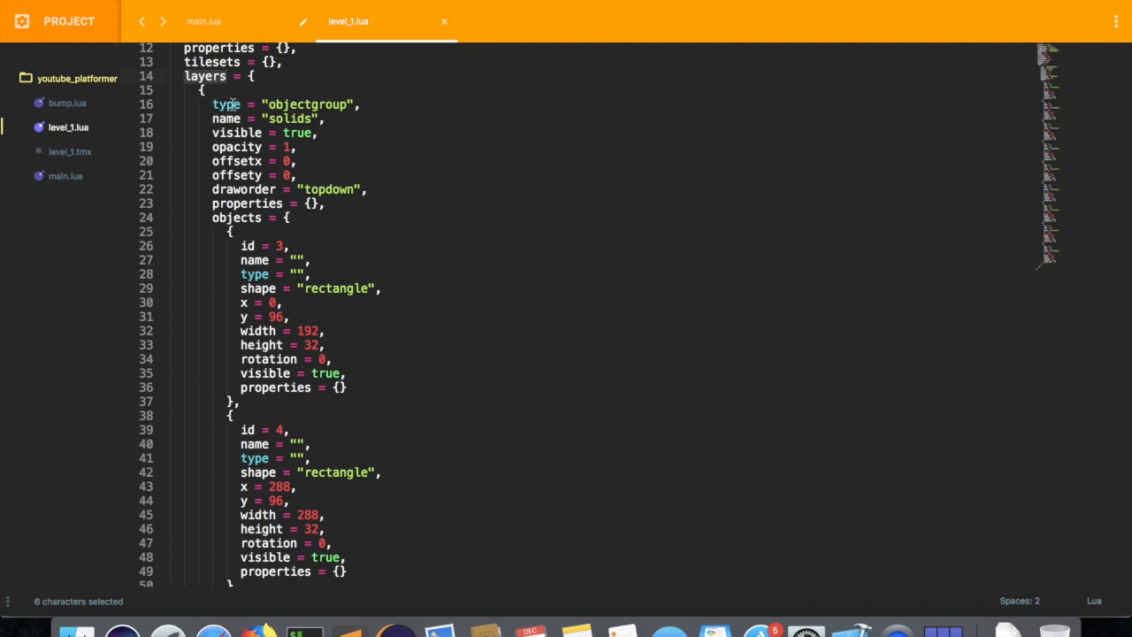
click(202, 88)
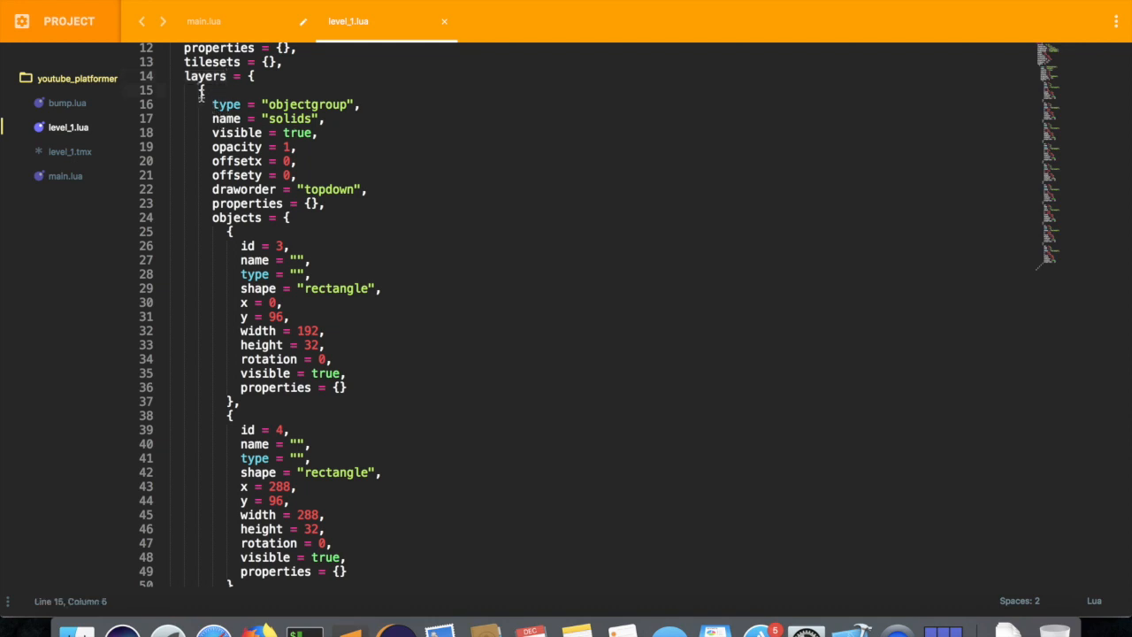
double_click(206, 76)
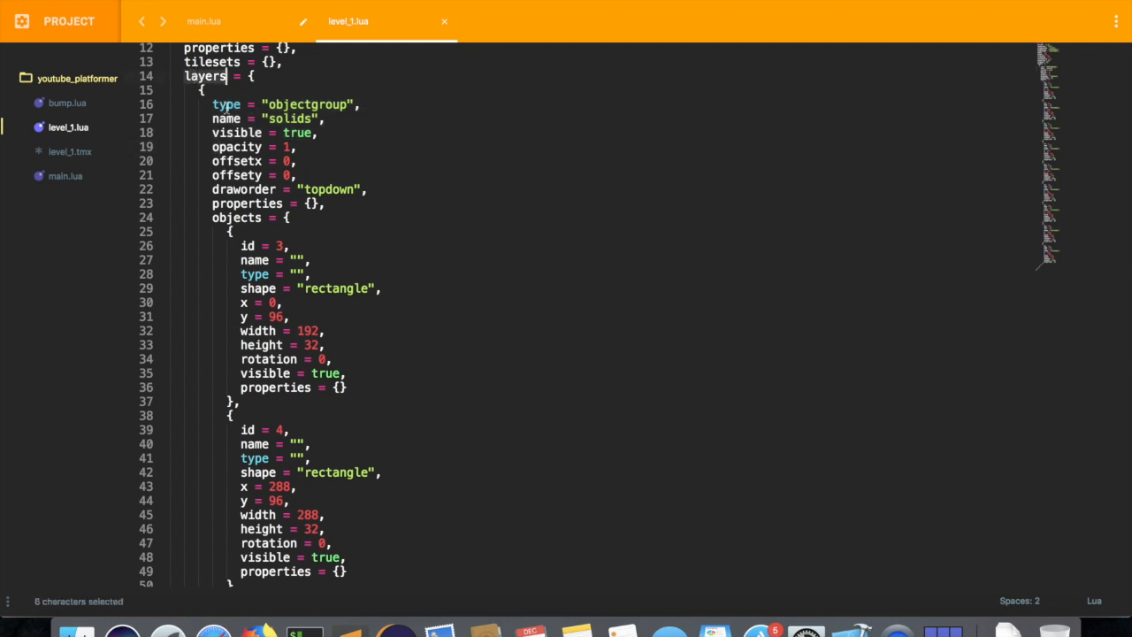
scroll(down, 3)
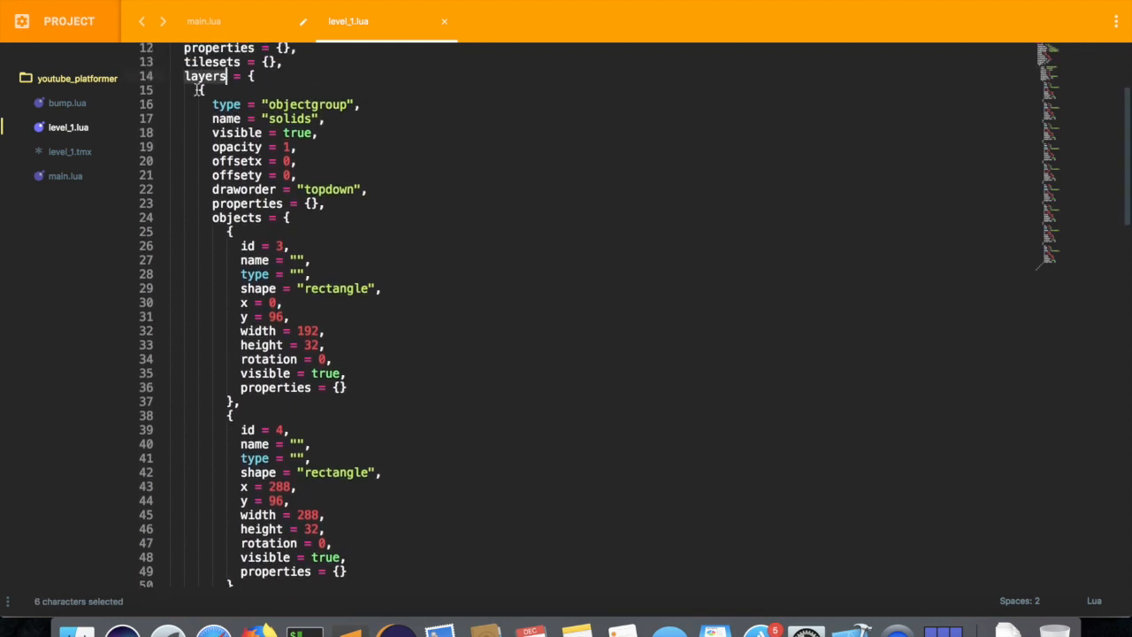
drag(226, 77, 239, 274)
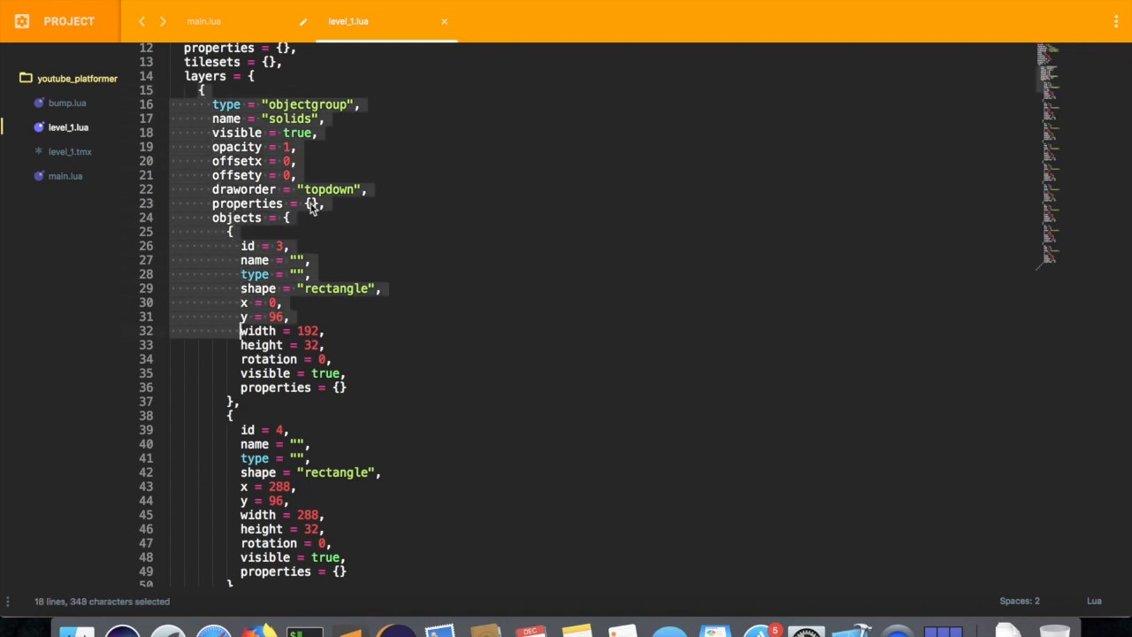
scroll(down, 3)
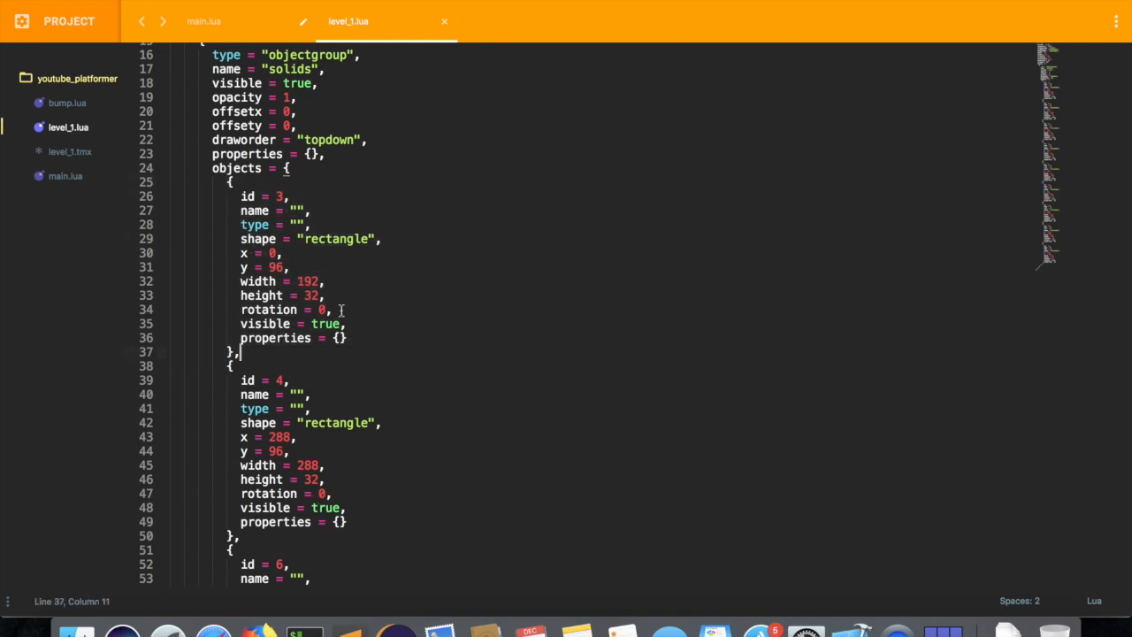
click(219, 21)
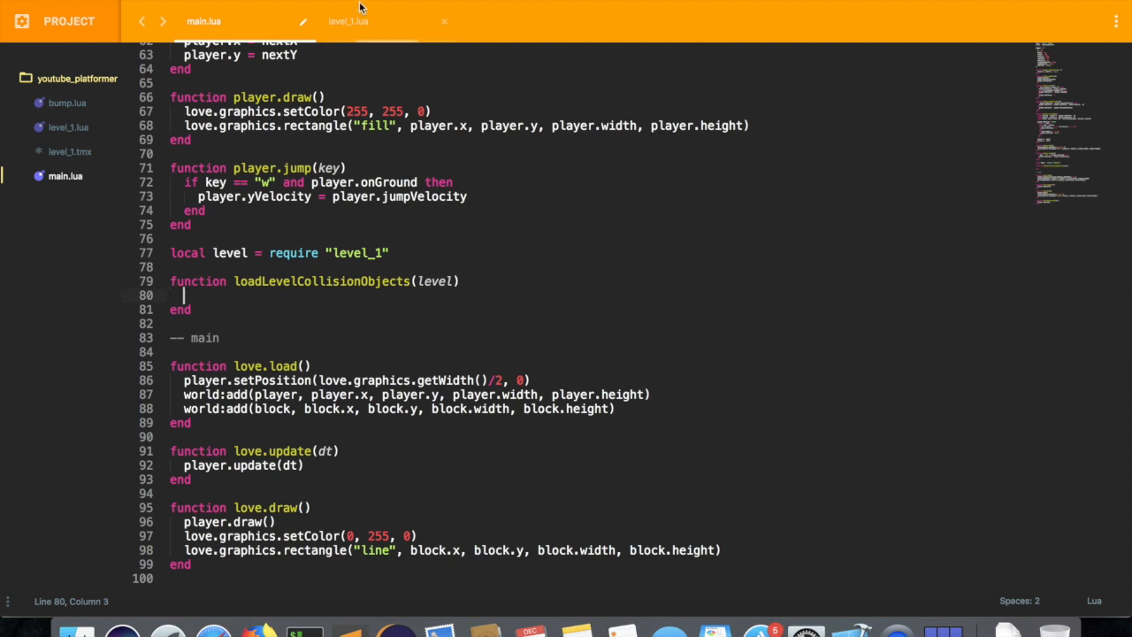
Start the line 'local objects = level.layers[1]' in loadLevelCollisionObjects, checking the layers table in level_1.lua
click(365, 22)
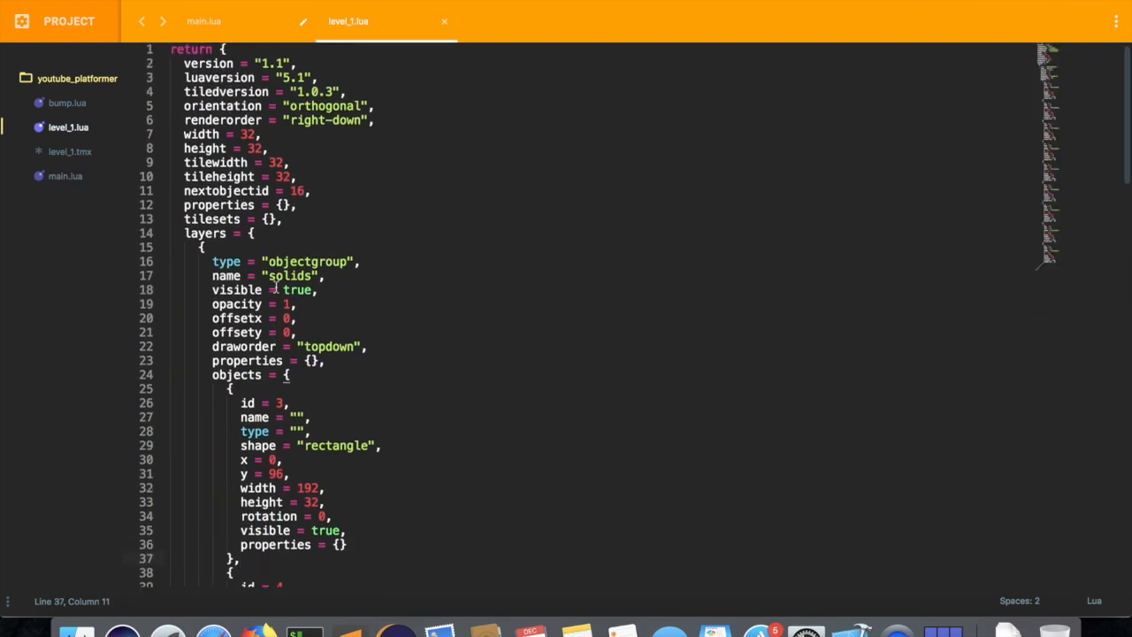
click(210, 21)
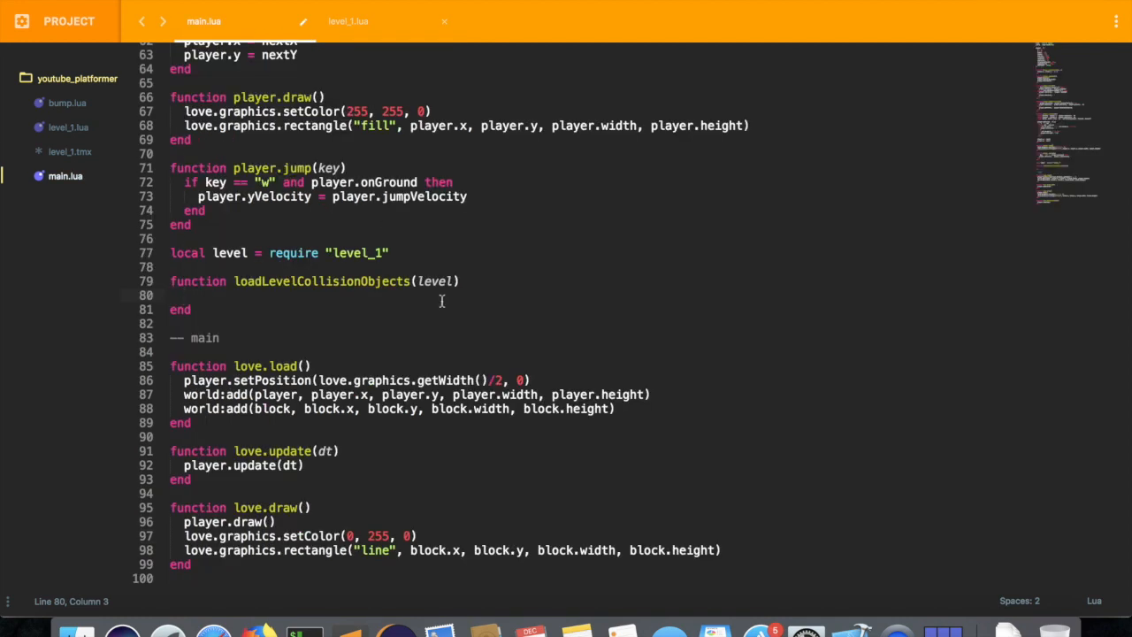
text(fo)
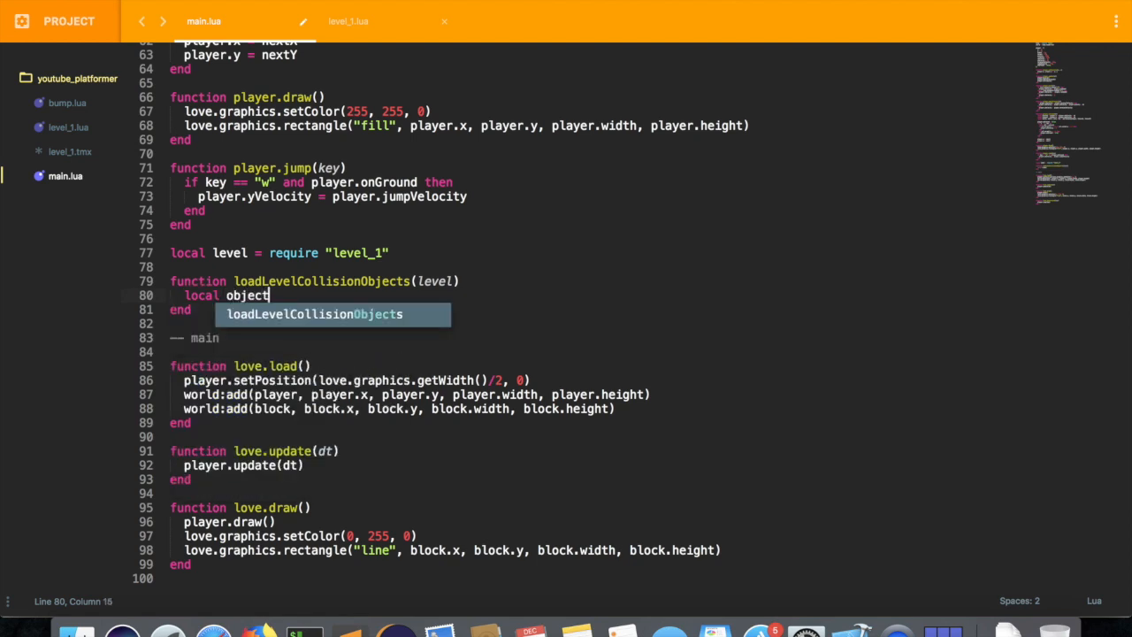
text(s =)
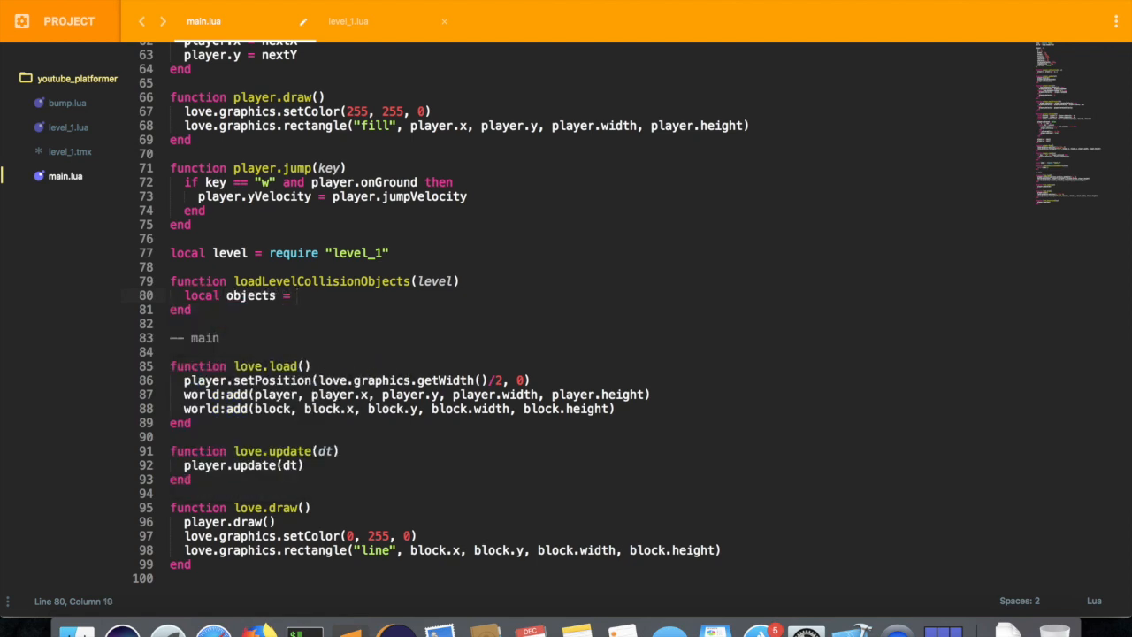
text(leevl)
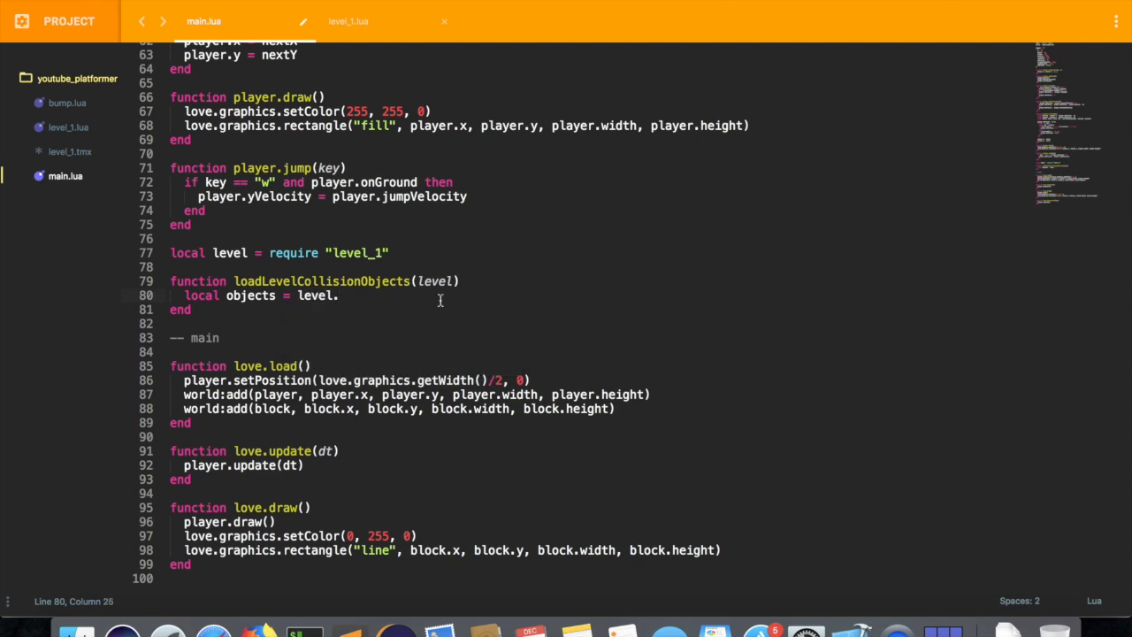
text(layer.)
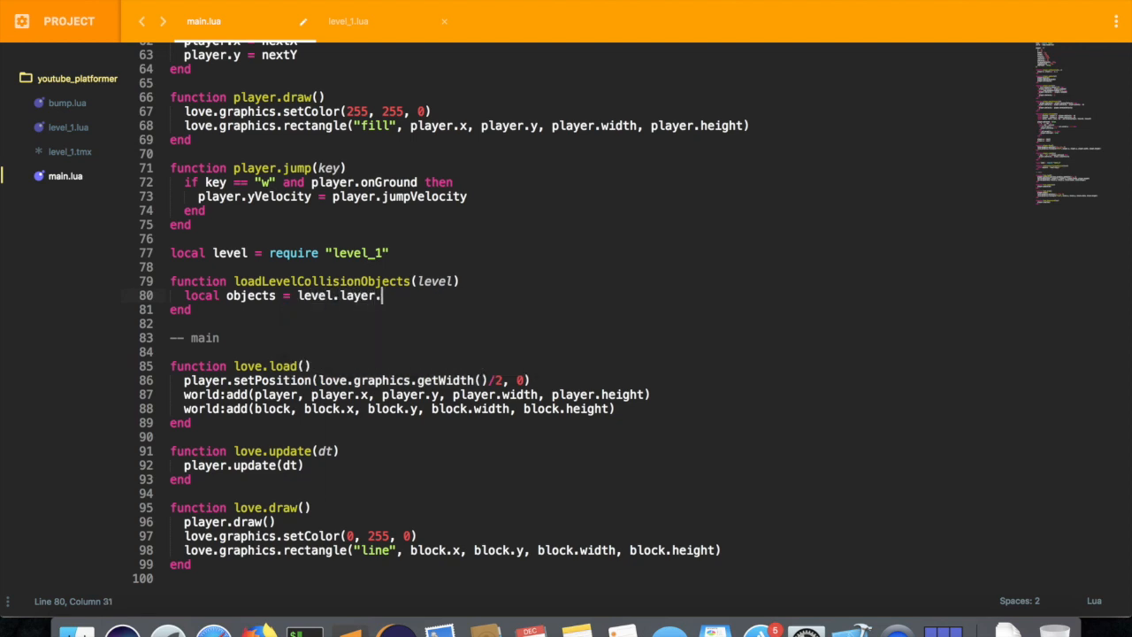
click(368, 21)
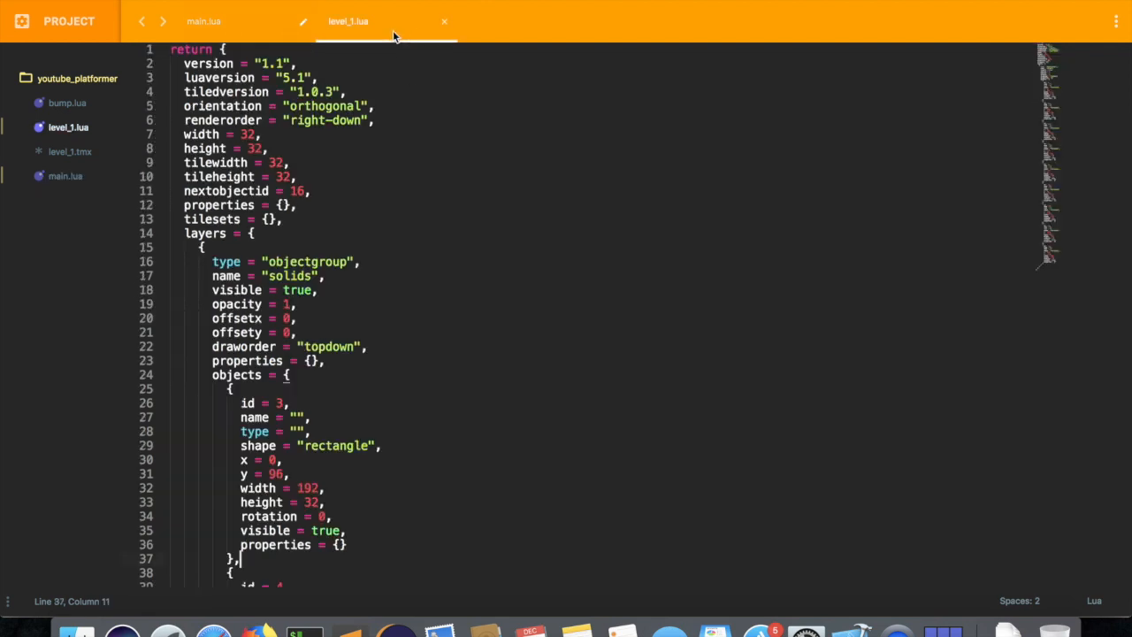
scroll(down, 3)
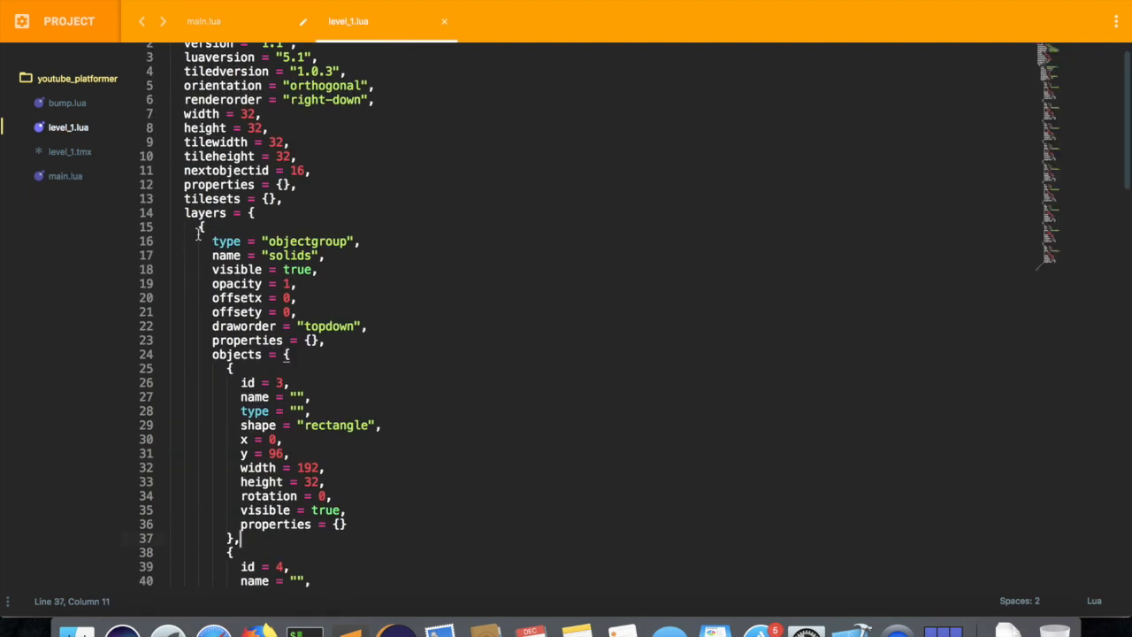
click(205, 21)
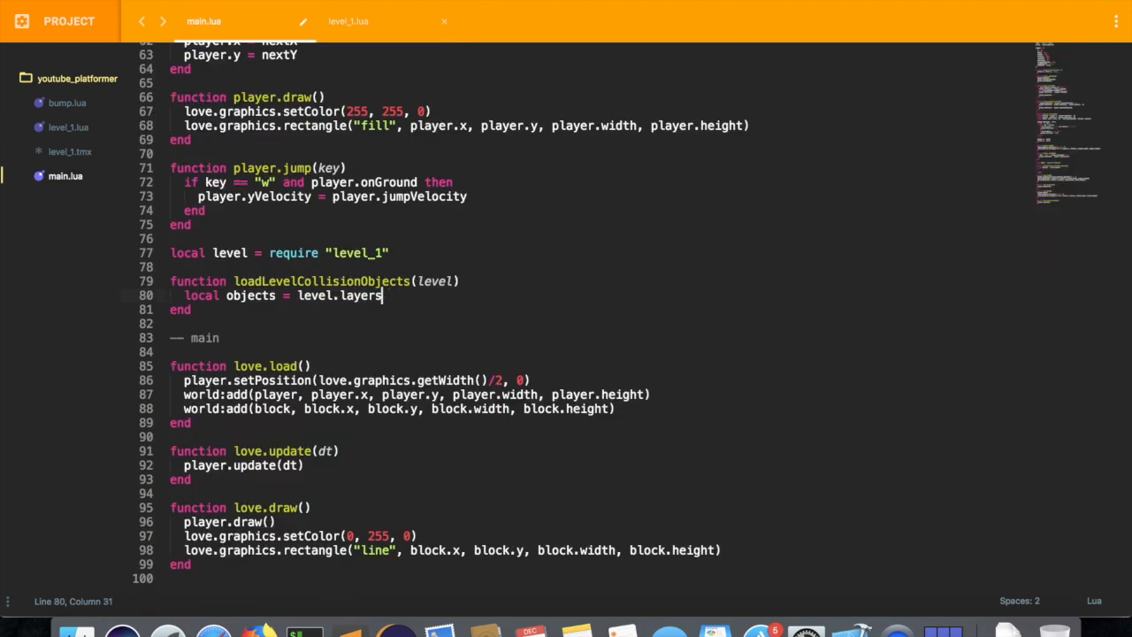
text([1])
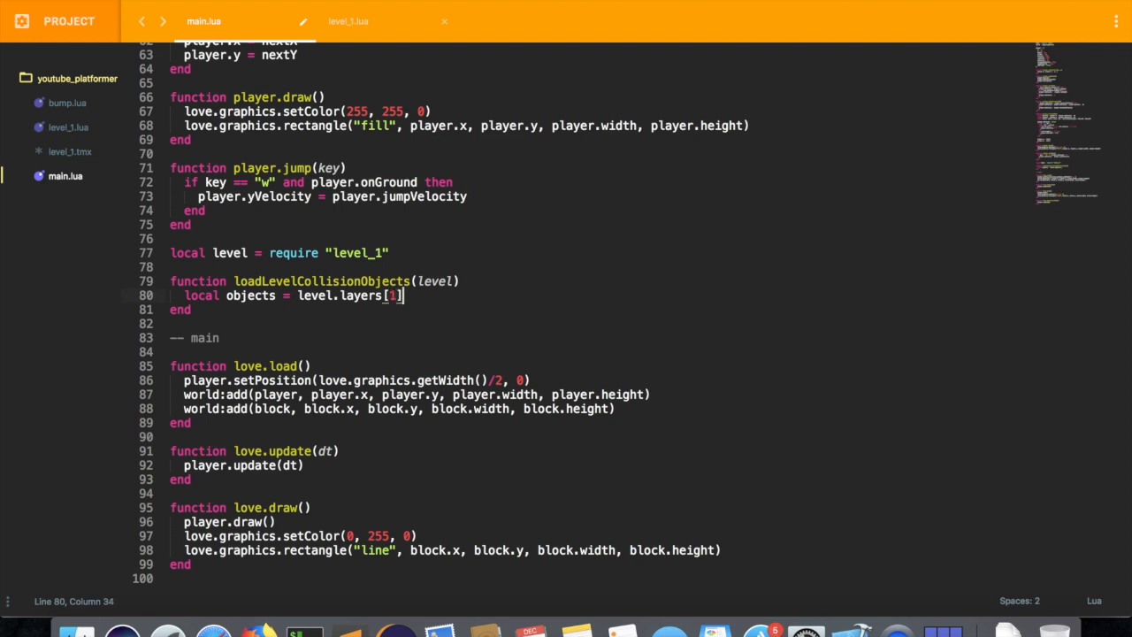
Complete the line to level.layers[1].objects and begin 'for i' on the next line
click(353, 22)
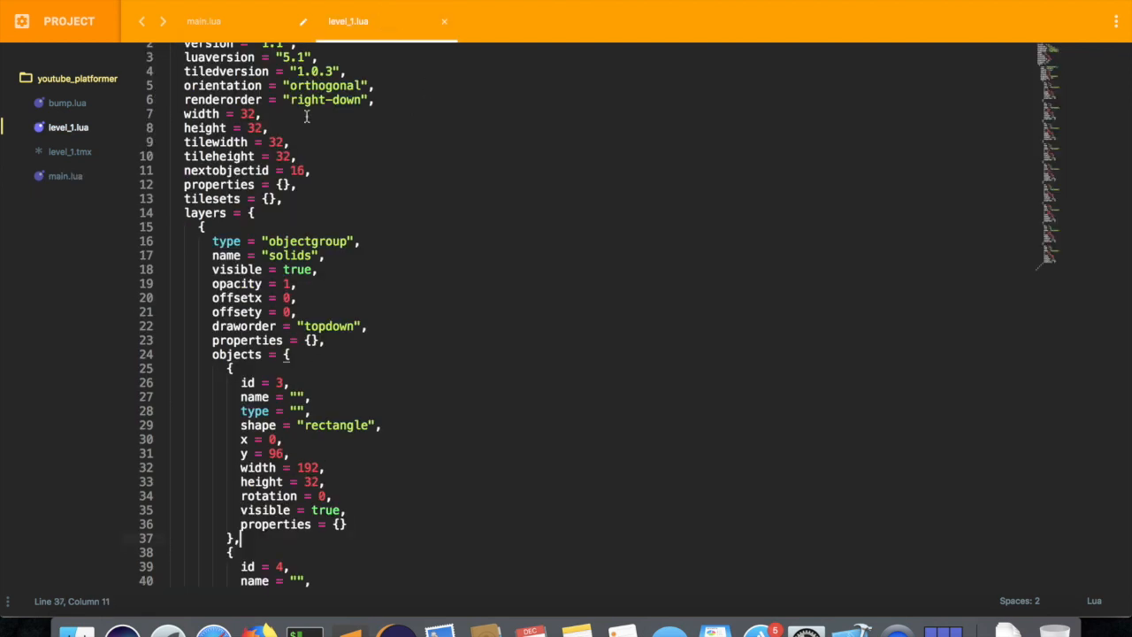
scroll(down, 3)
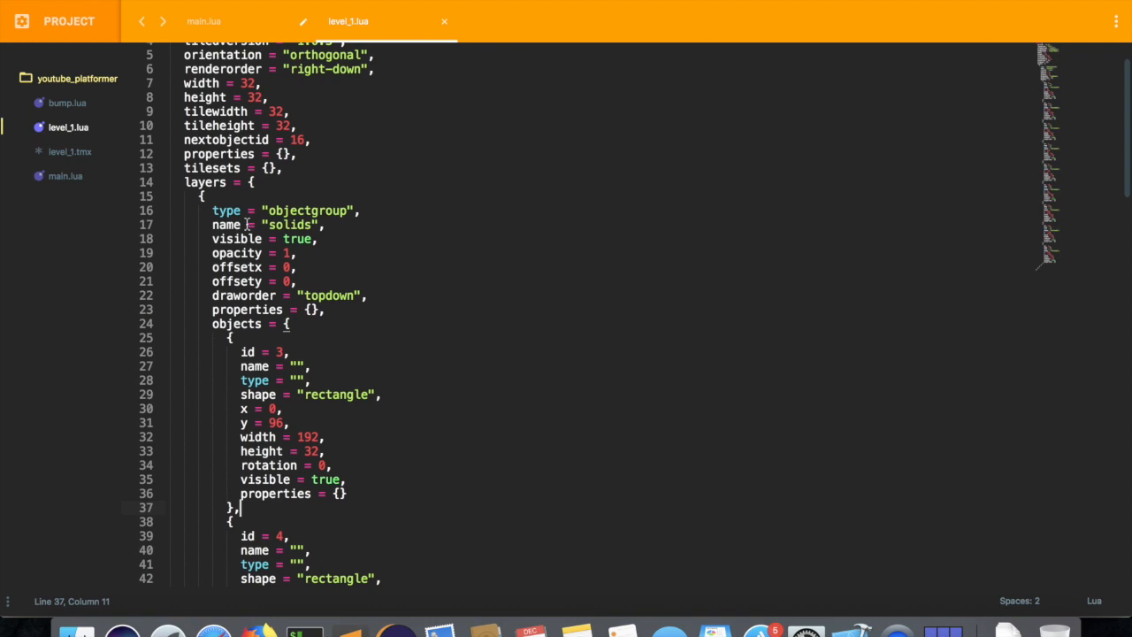
scroll(down, 3)
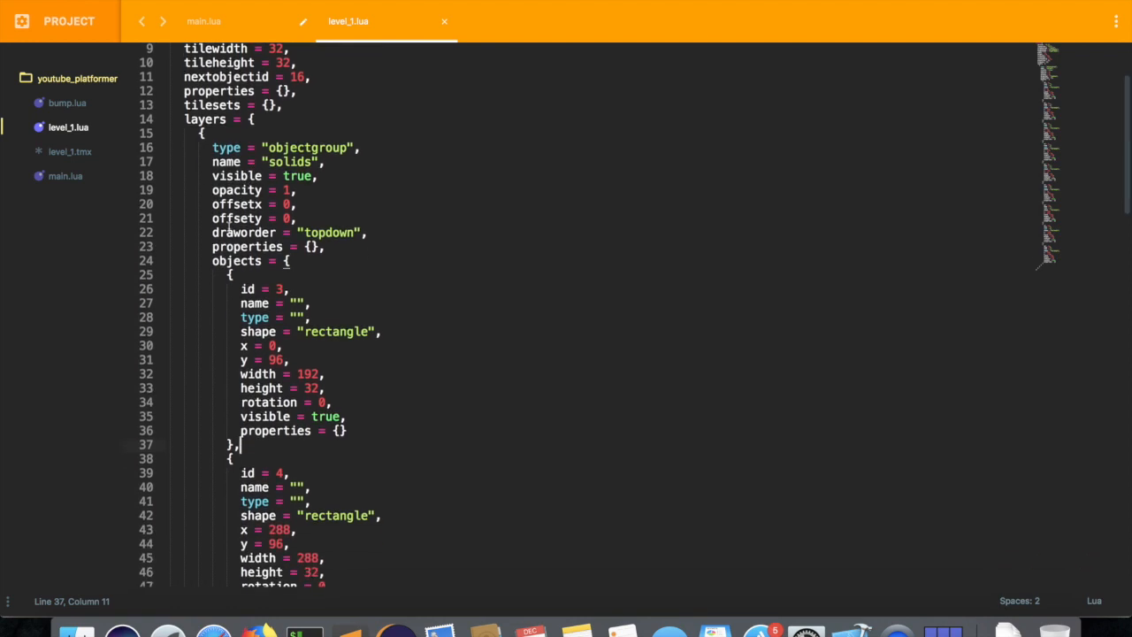
scroll(down, 3)
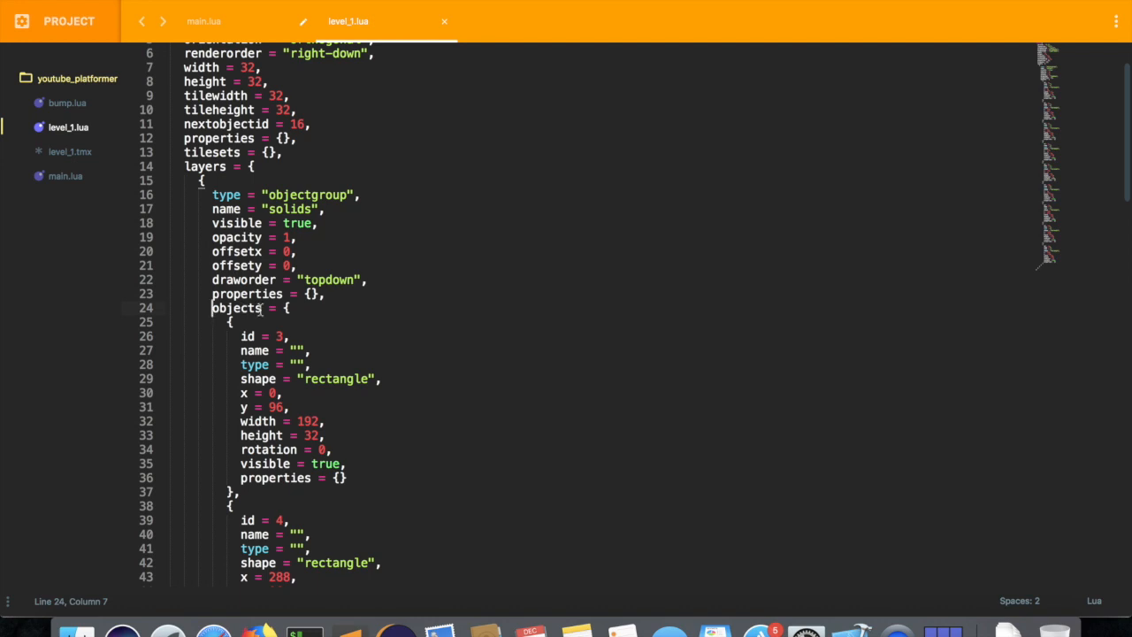
click(205, 21)
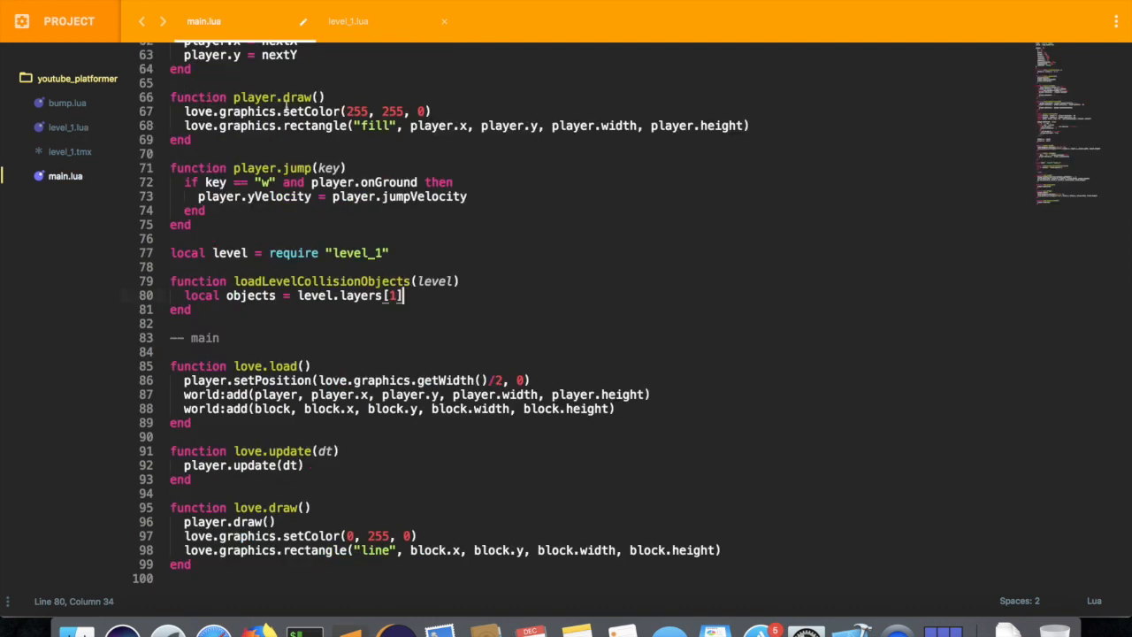
text(.ob)
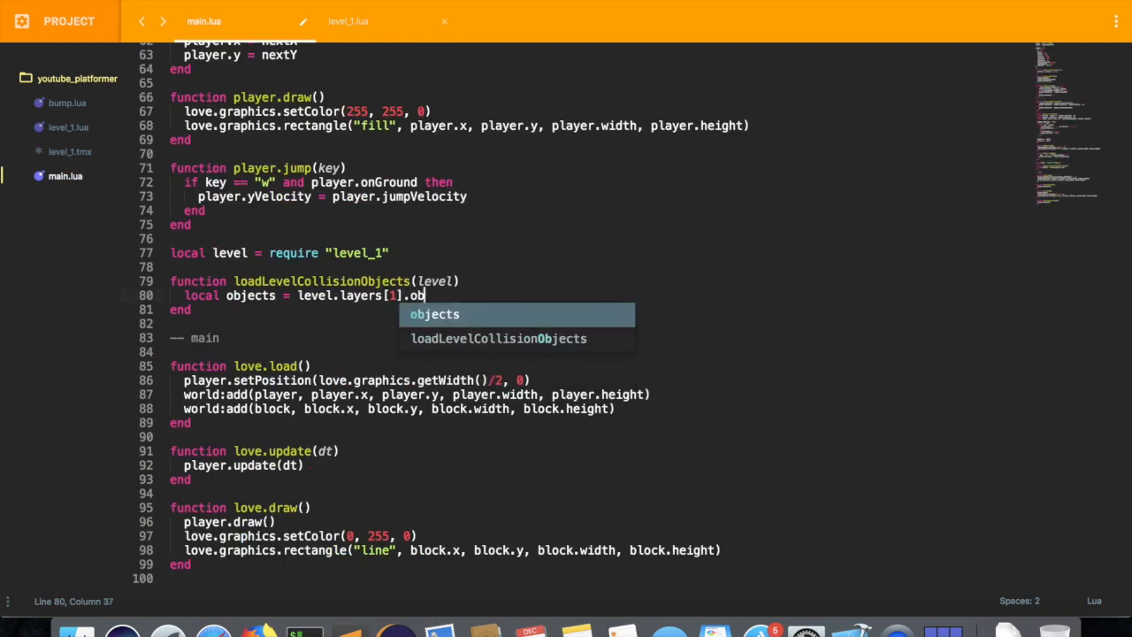
key(Enter)
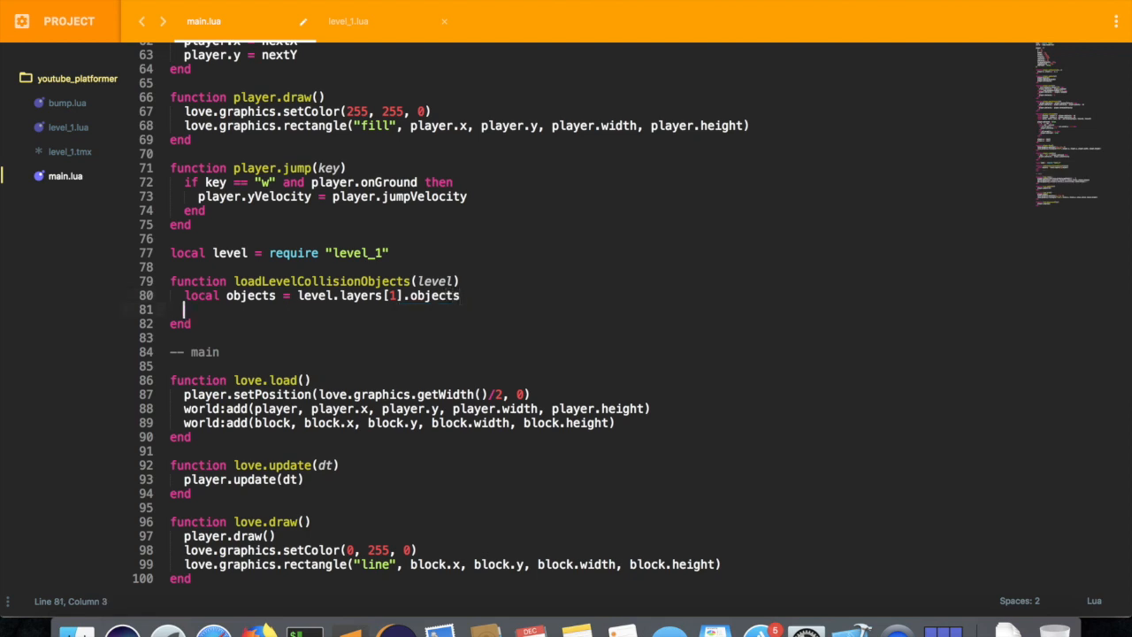
text(for i 1)
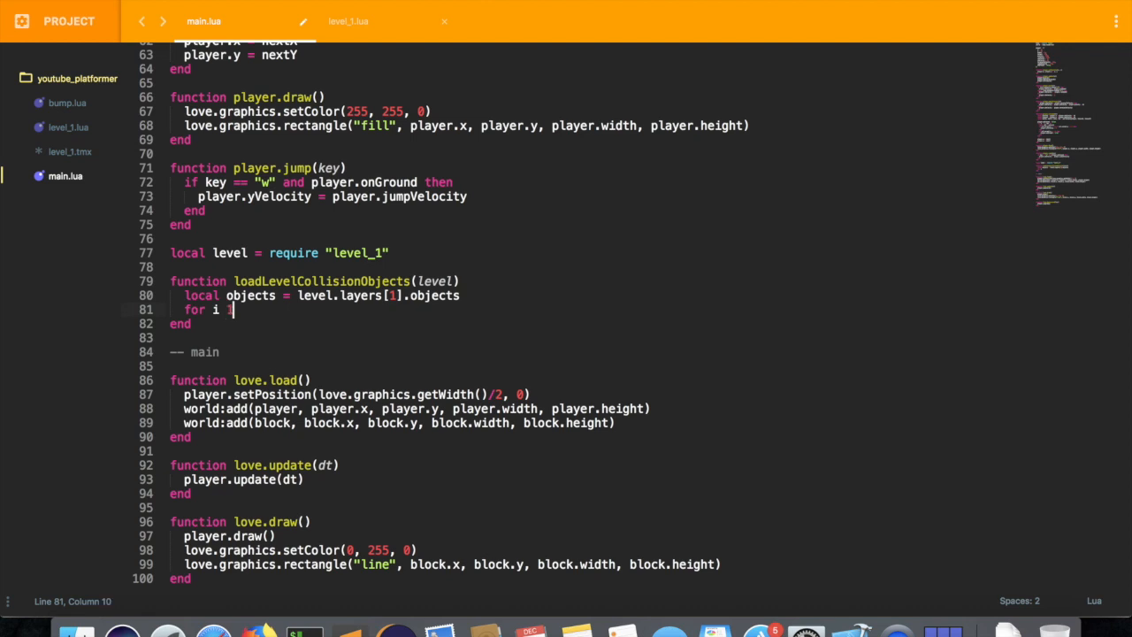
Write the loop header 'for i = 1, ...' and move the block's world:add call into the loop
text(= 1, #objects do)
text(end)
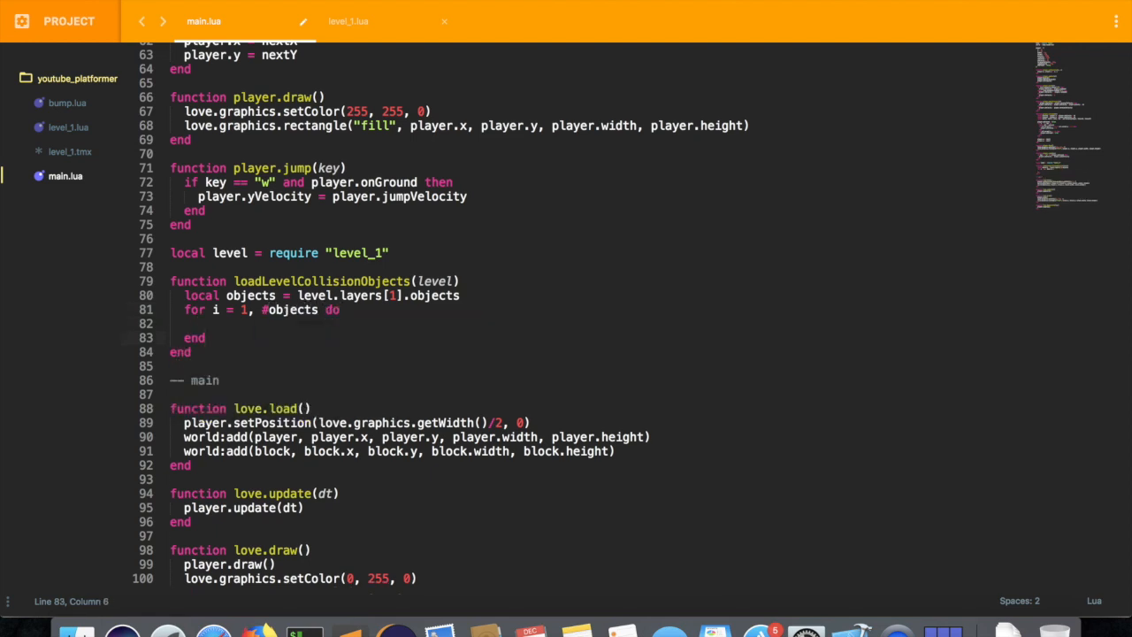
click(347, 21)
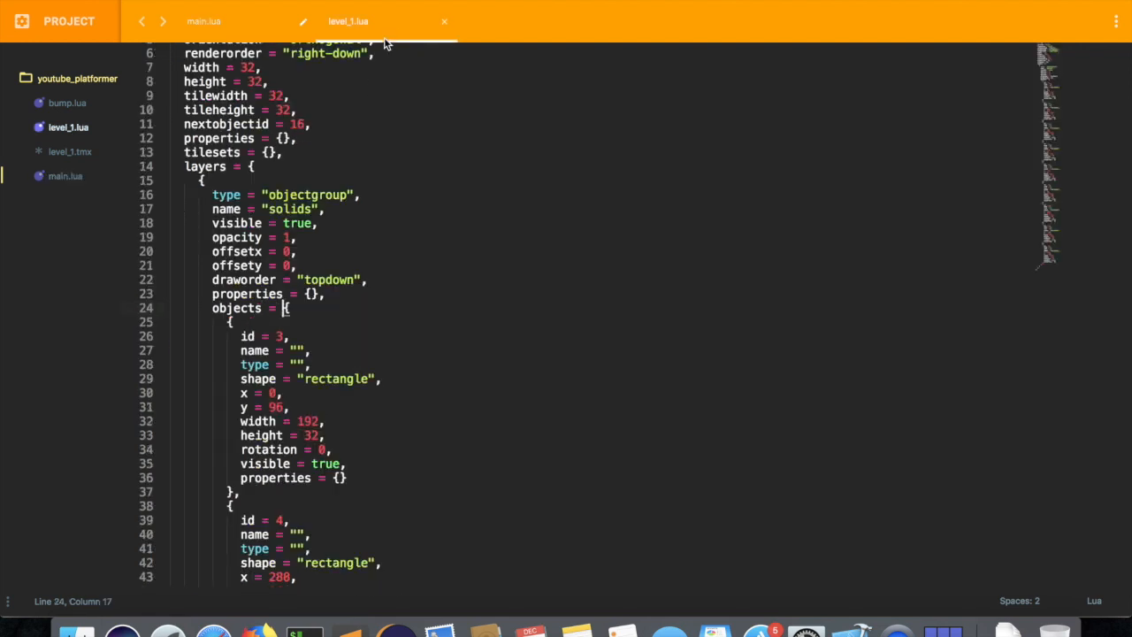
scroll(down, 3)
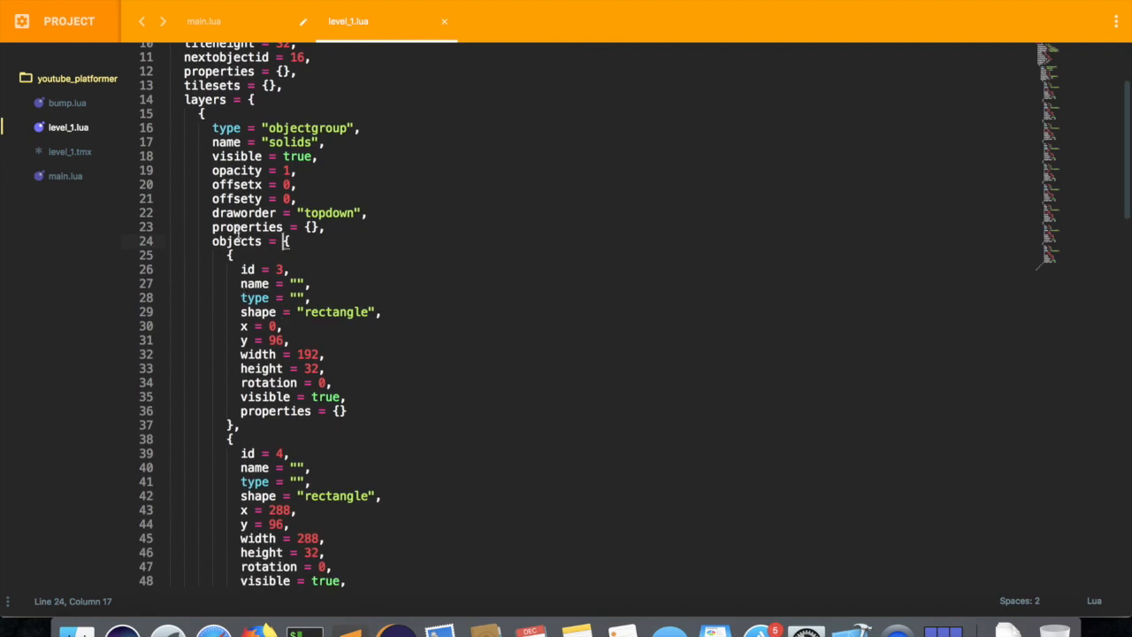
scroll(down, 3)
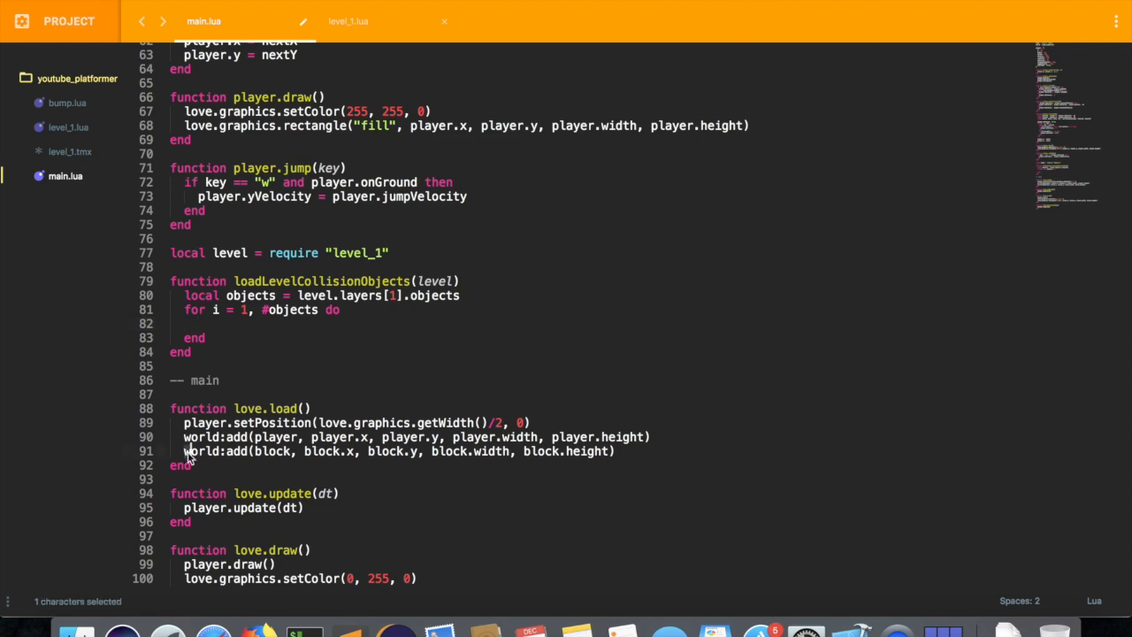
click(659, 437)
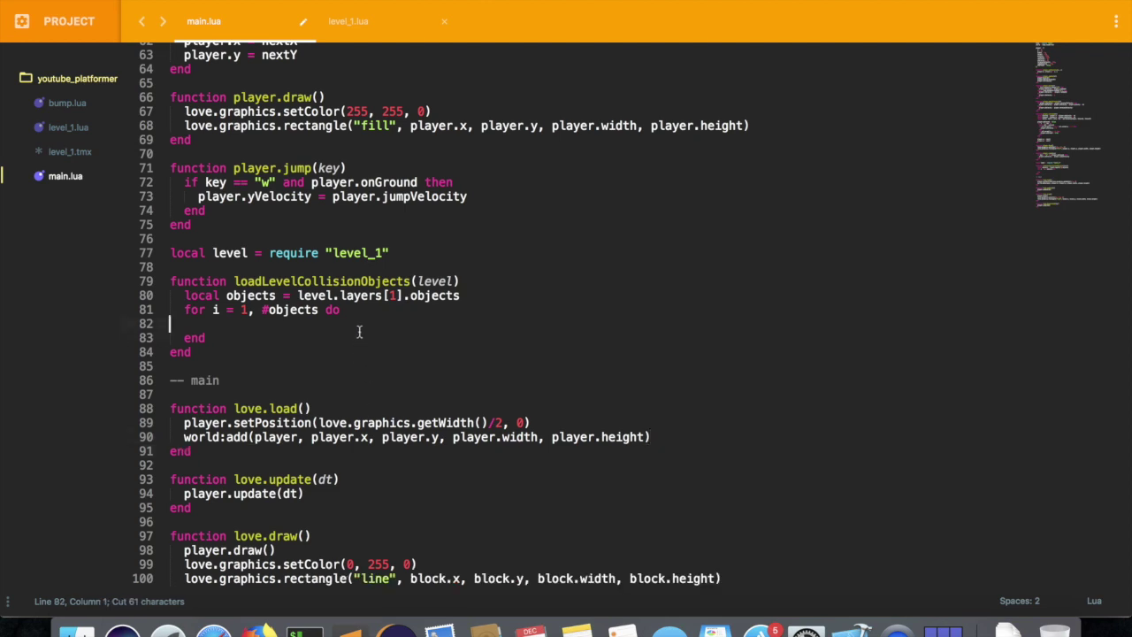
text(world:add(block, block.x, block.y, block.width, block.height))
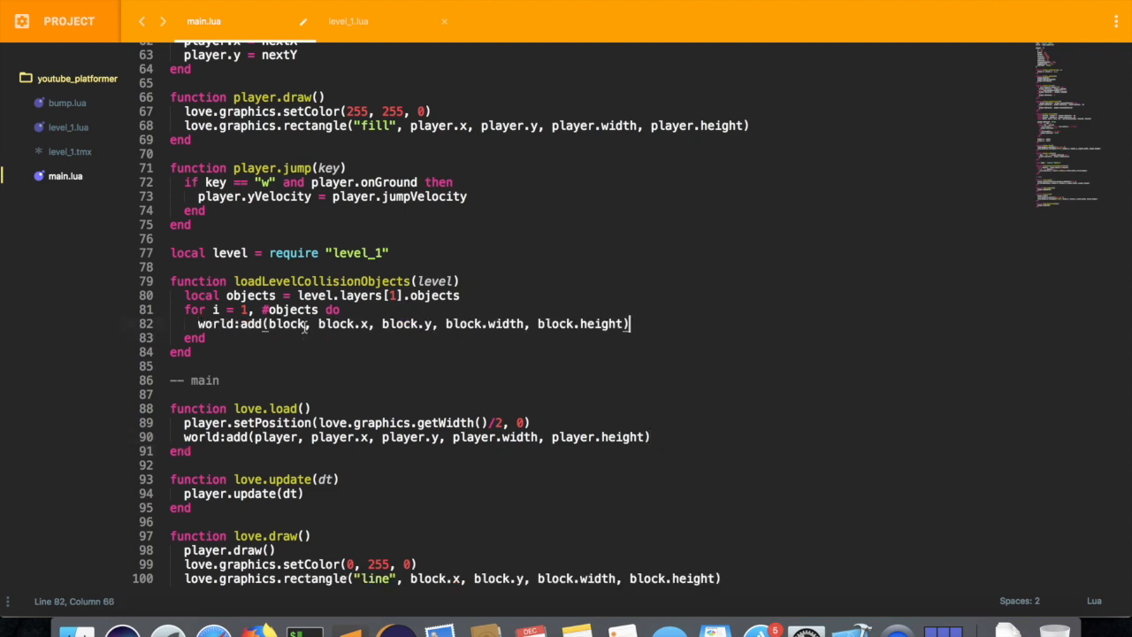
key(Enter)
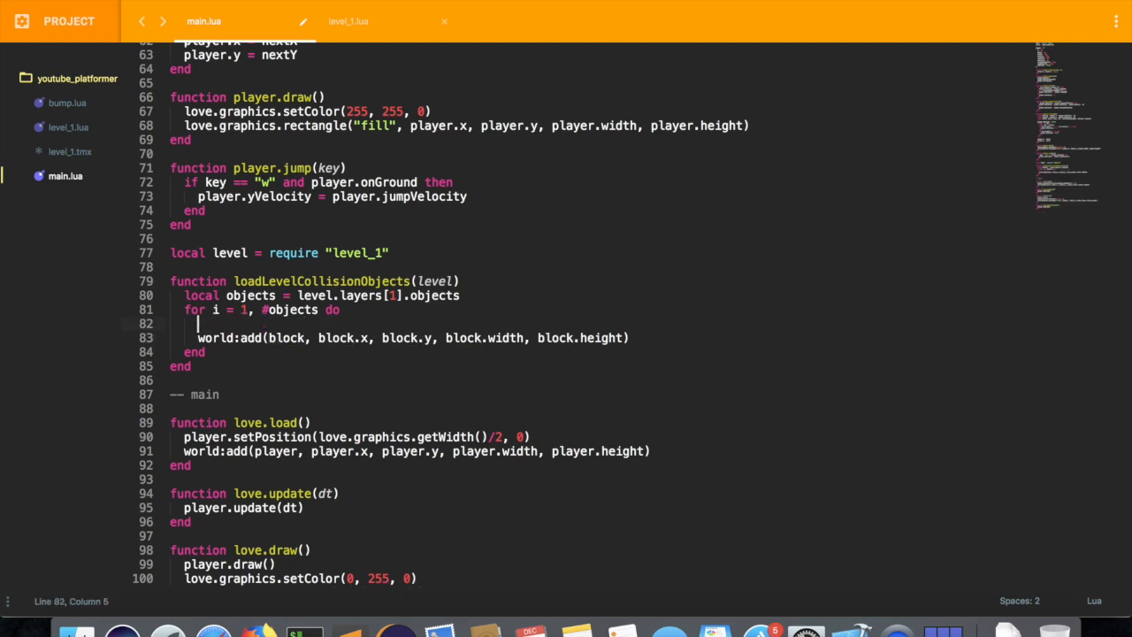
Add 'local obj = objects[i]' in the loop and call loadLevelCollisionObjects() from love.load
text(local obj)
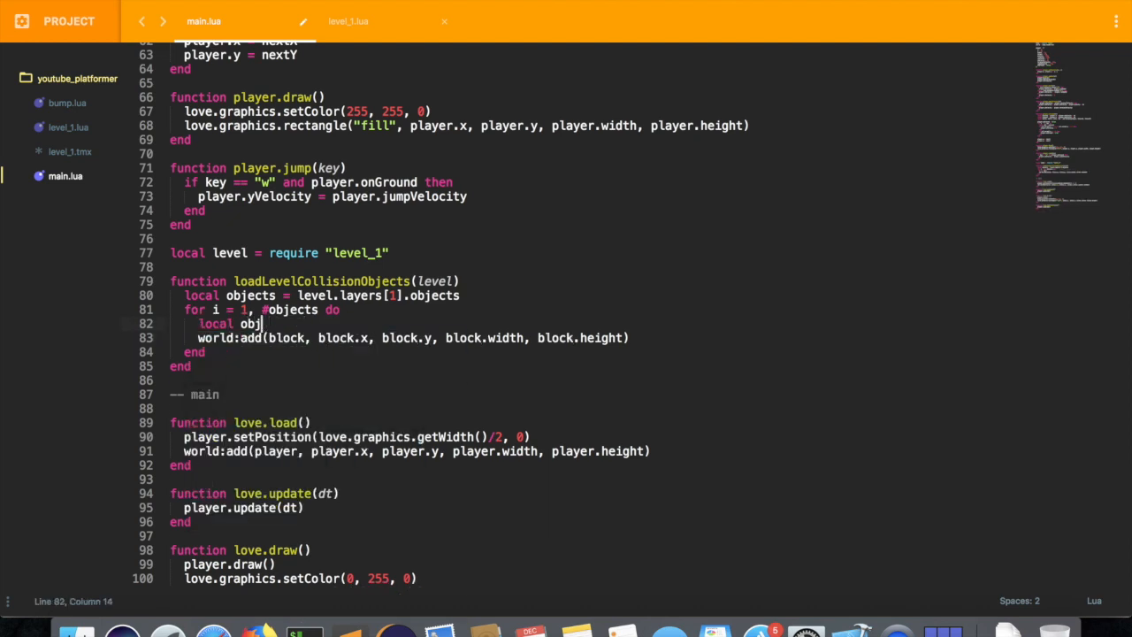
text(=)
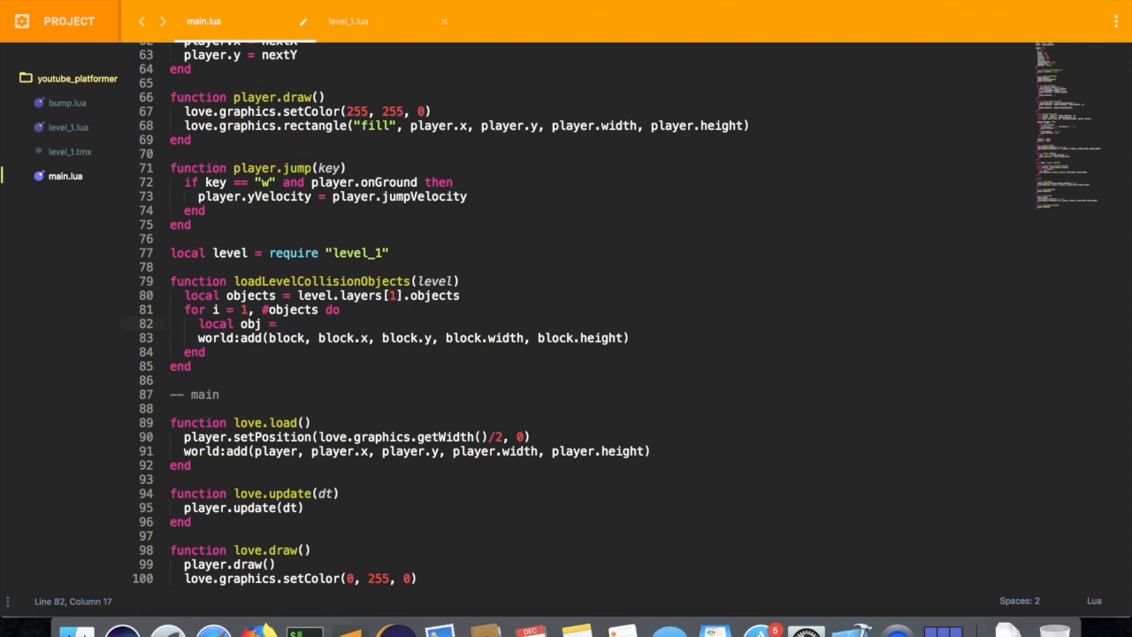
text(objects[i])
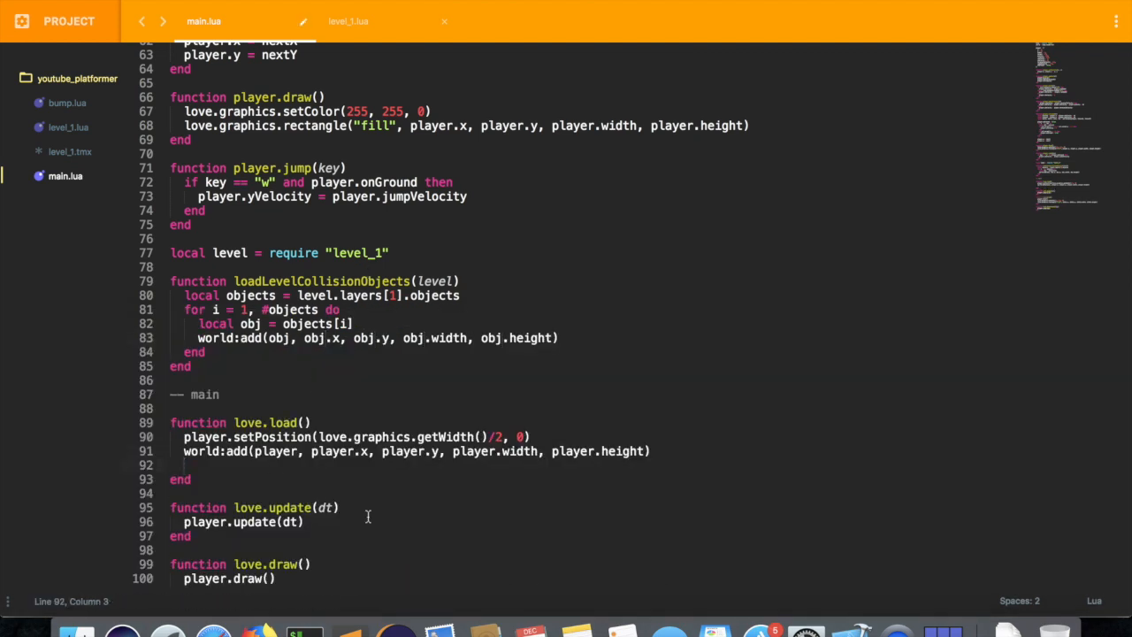
text(fu)
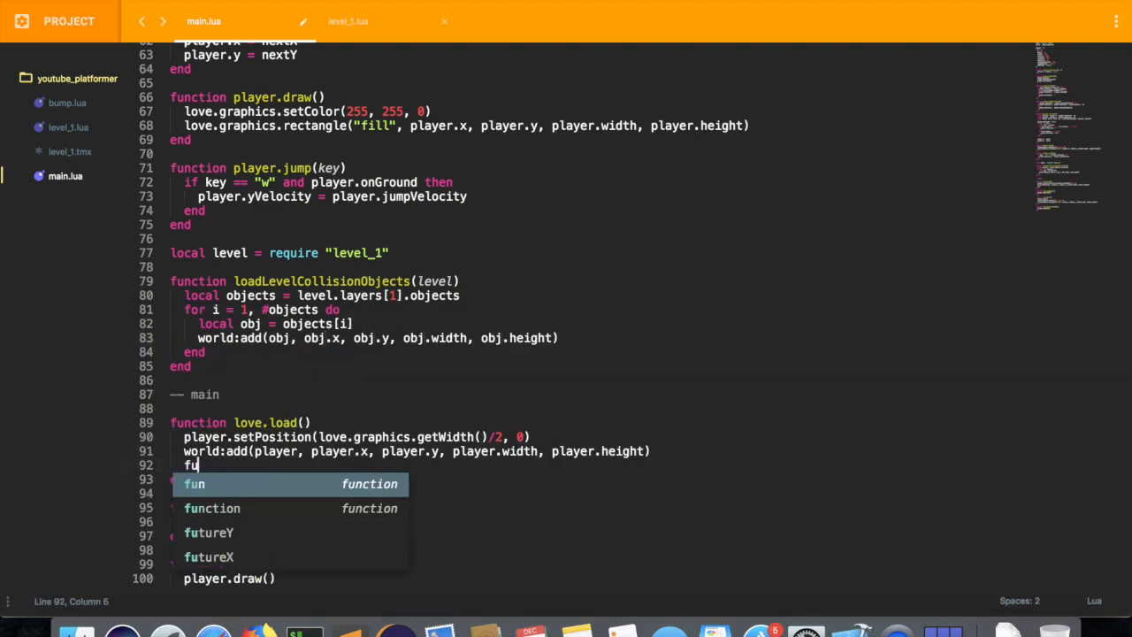
text(loadLevelCollisionObjects()
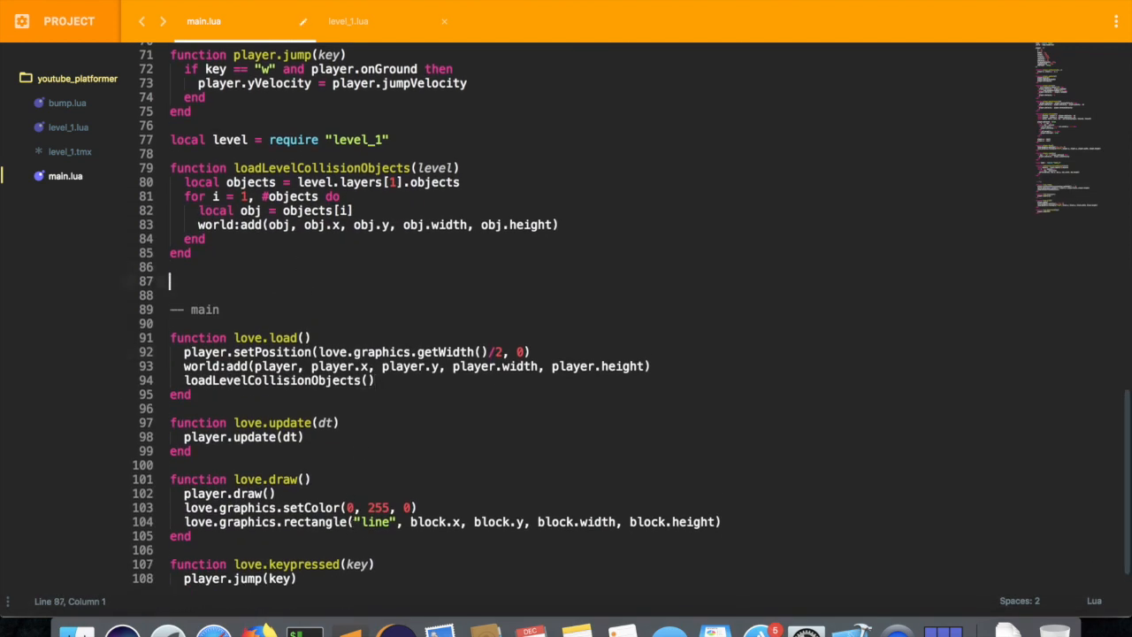
double_click(324, 166)
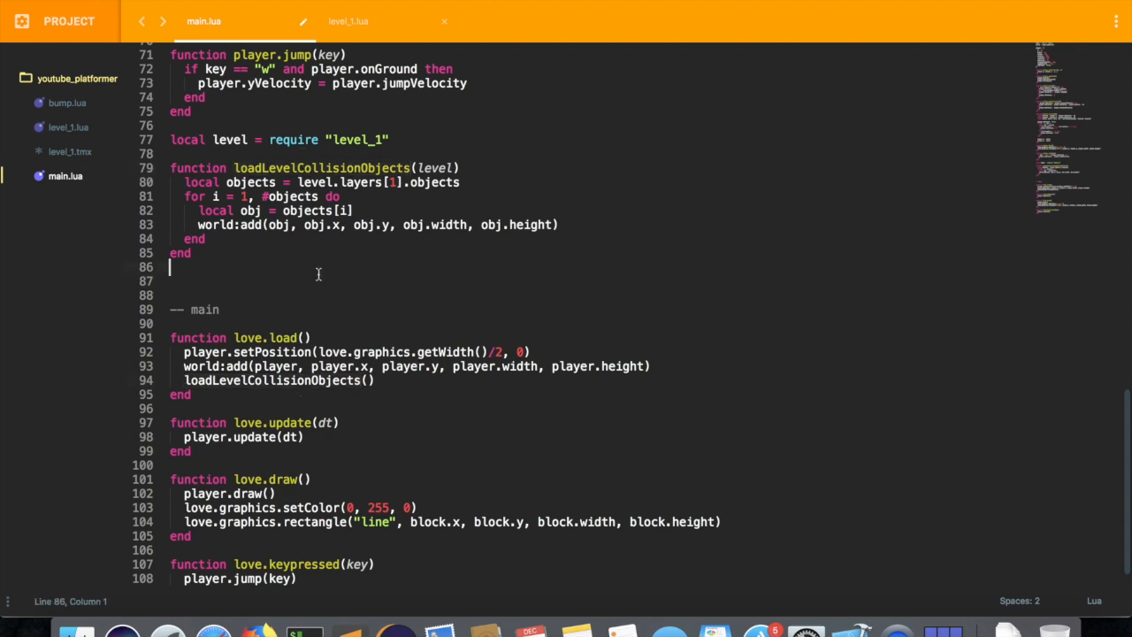
Add an empty drawObjects() function and rename the loader to loadObjects(level), passing level in love.load
text(function)
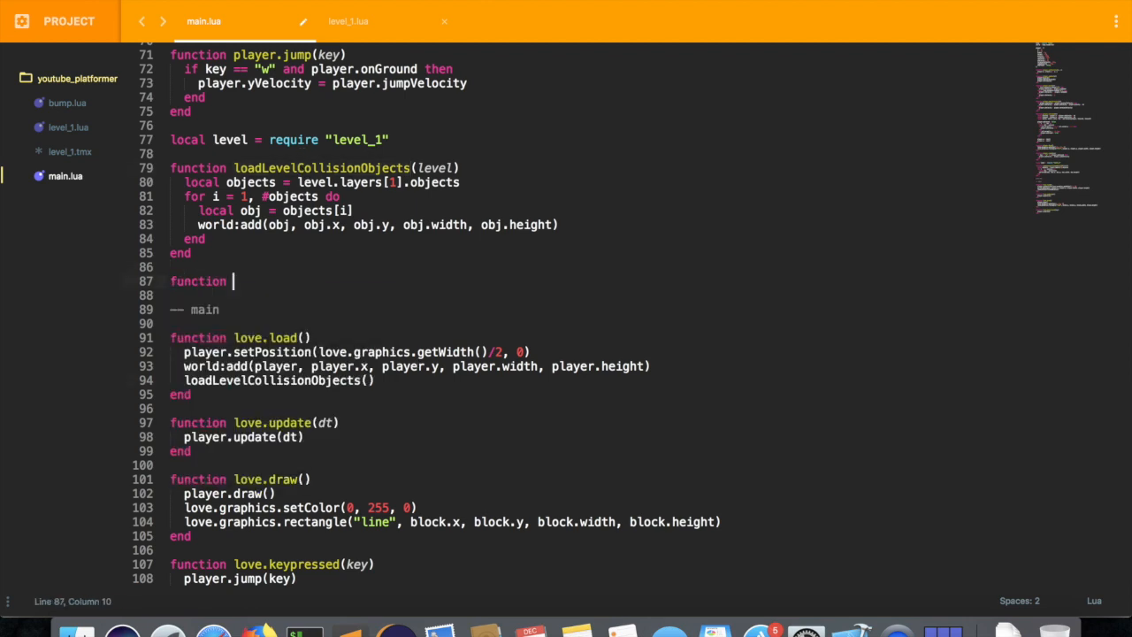
text(draw)
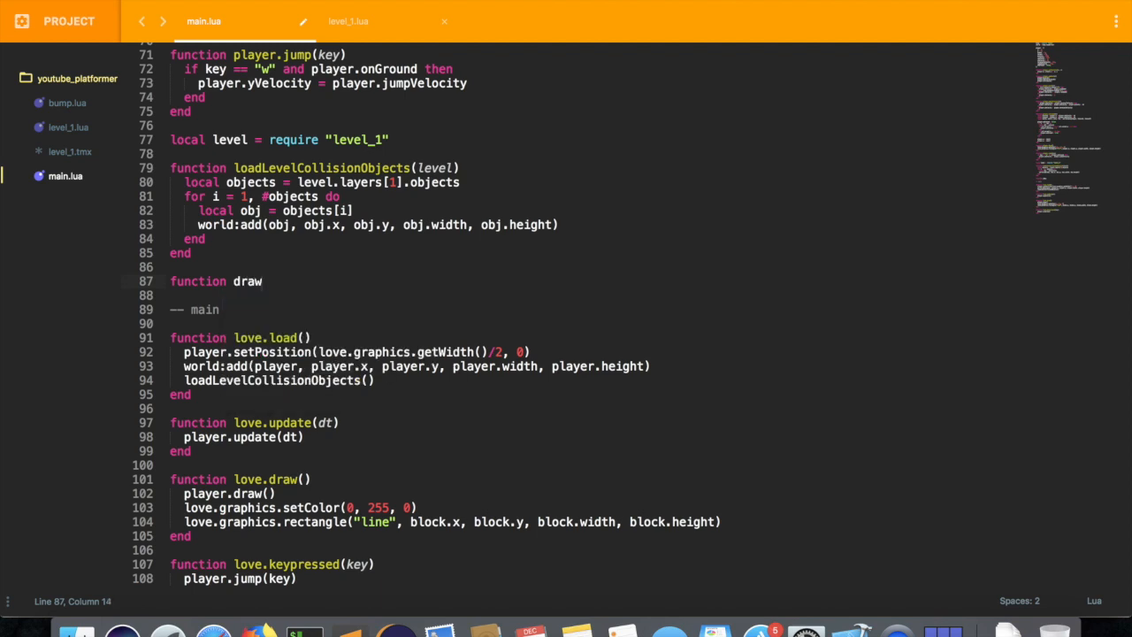
text(Objects())
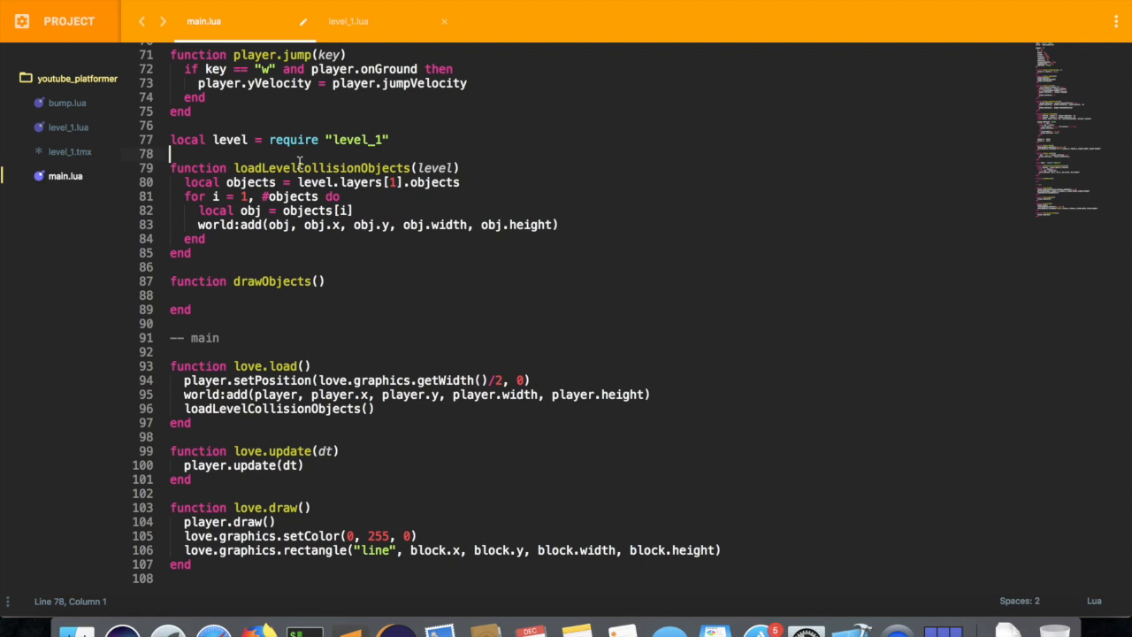
double_click(272, 407)
text(loadOb)
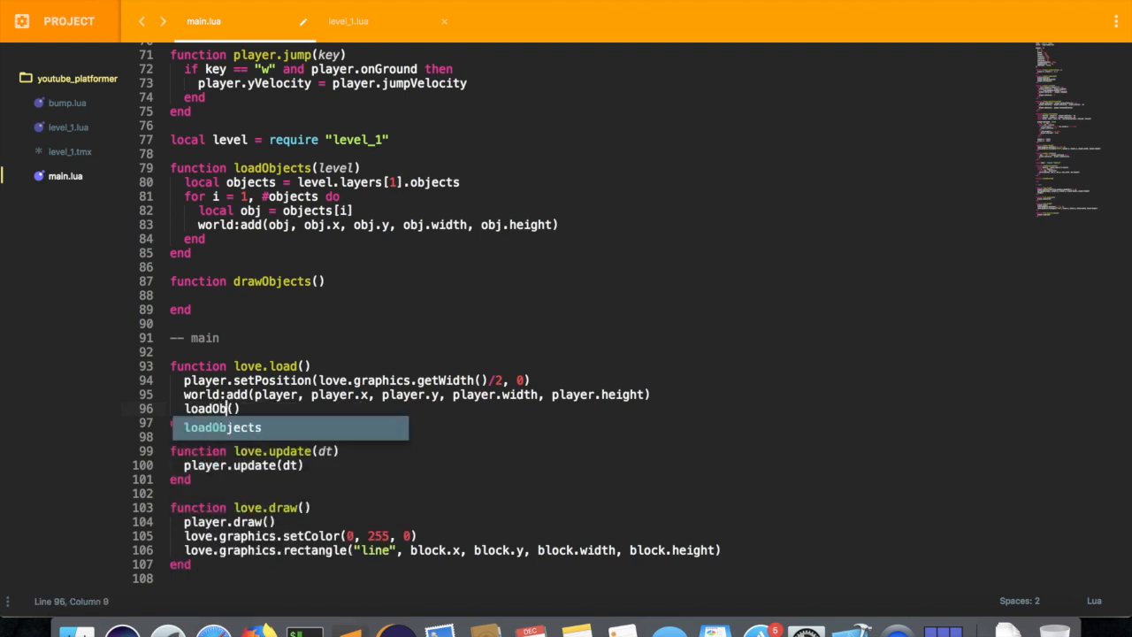
key(Tab)
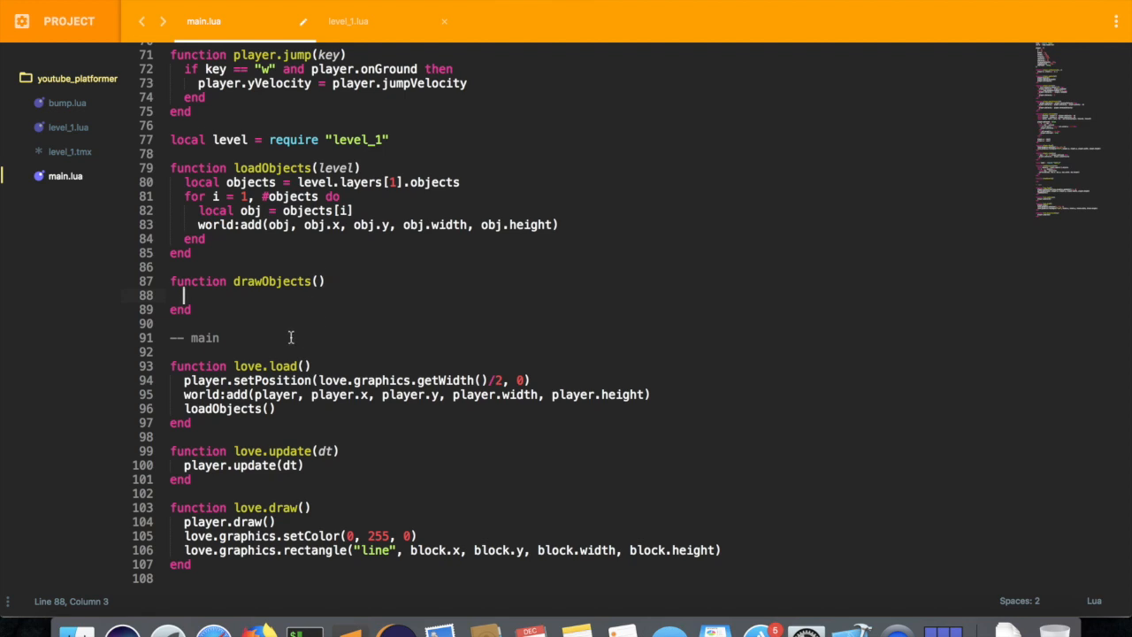
text(level)
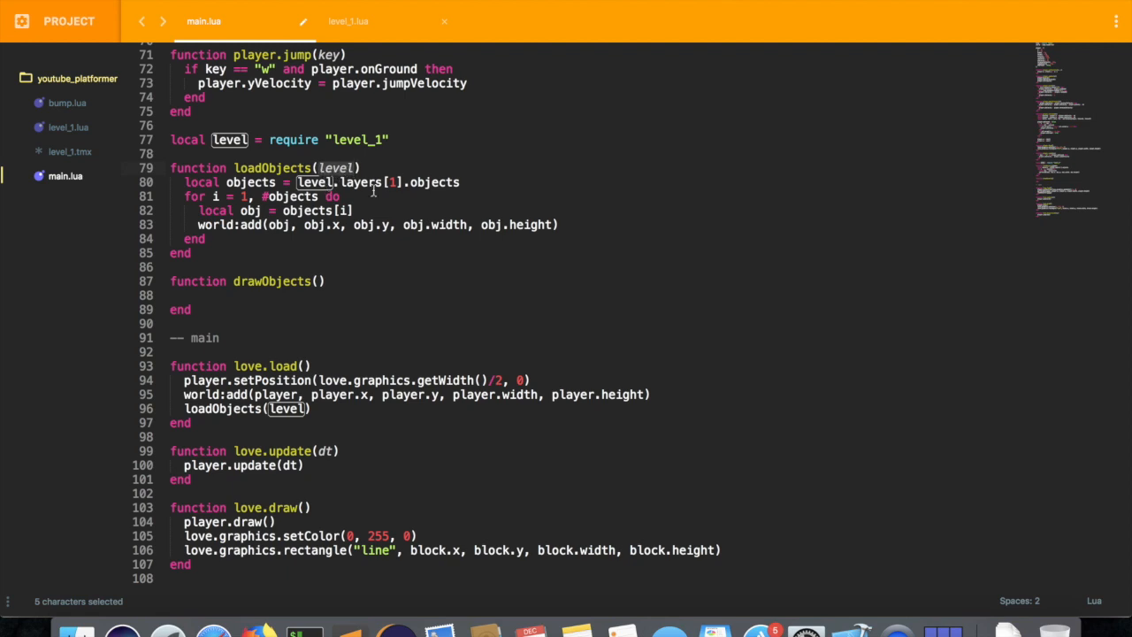
Give drawObjects a level parameter and start a local level_2 line, then mark it for removal
click(212, 140)
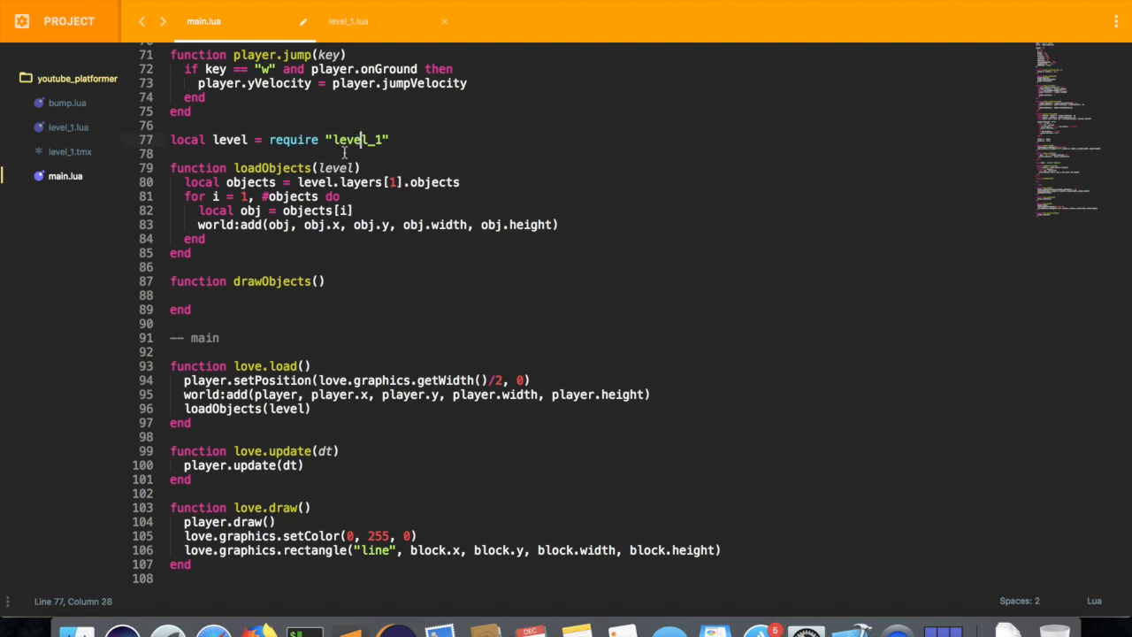
text(level)
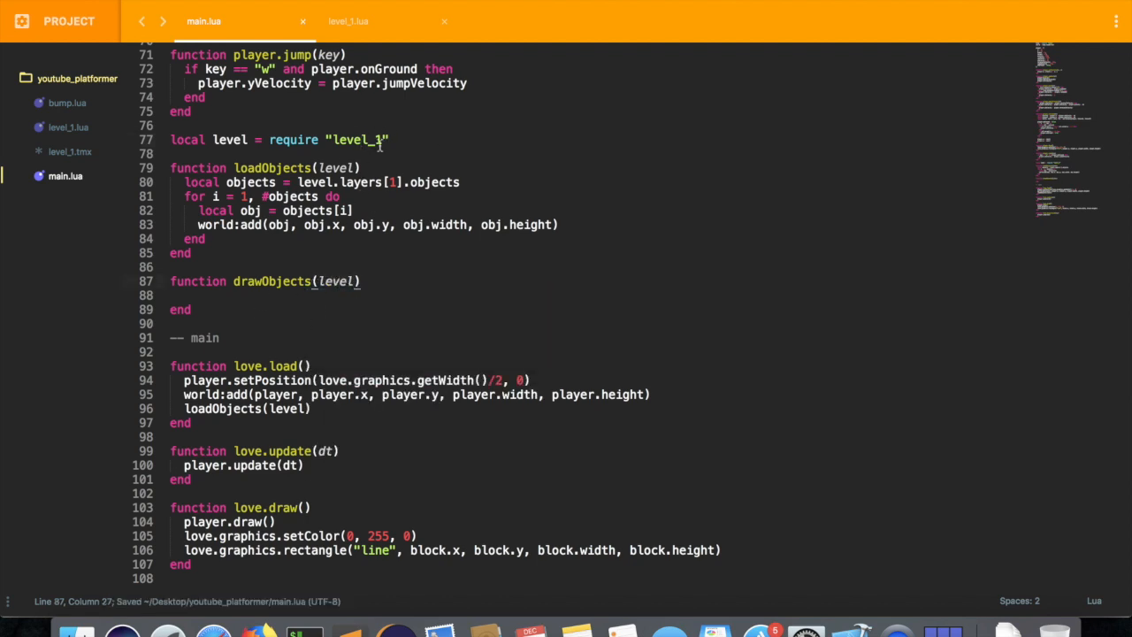
text(local)
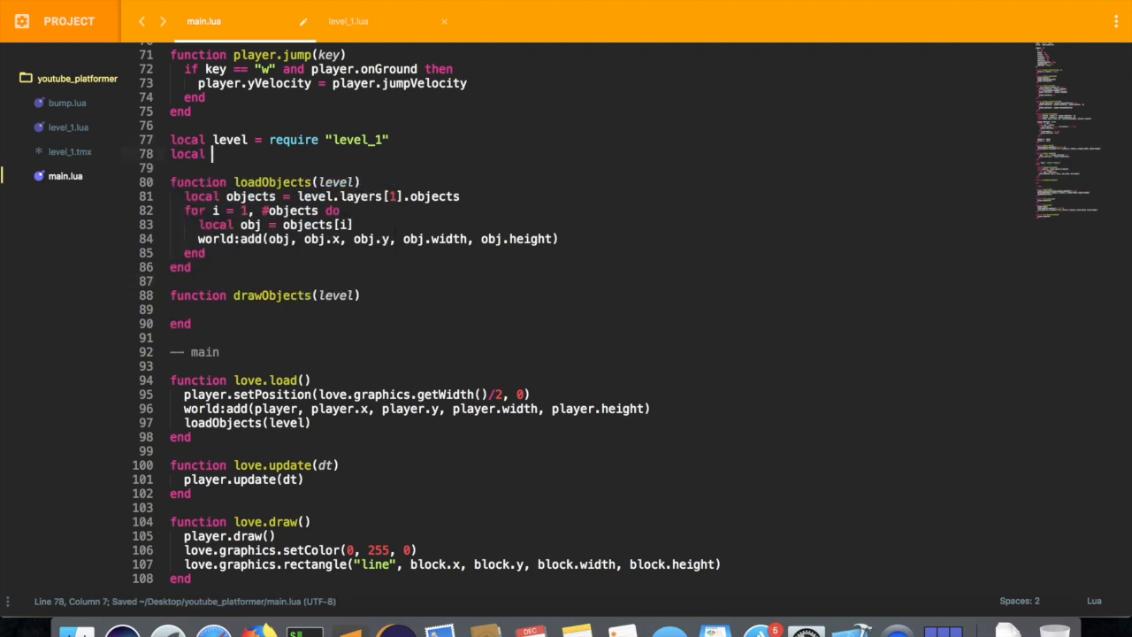
text(level+2)
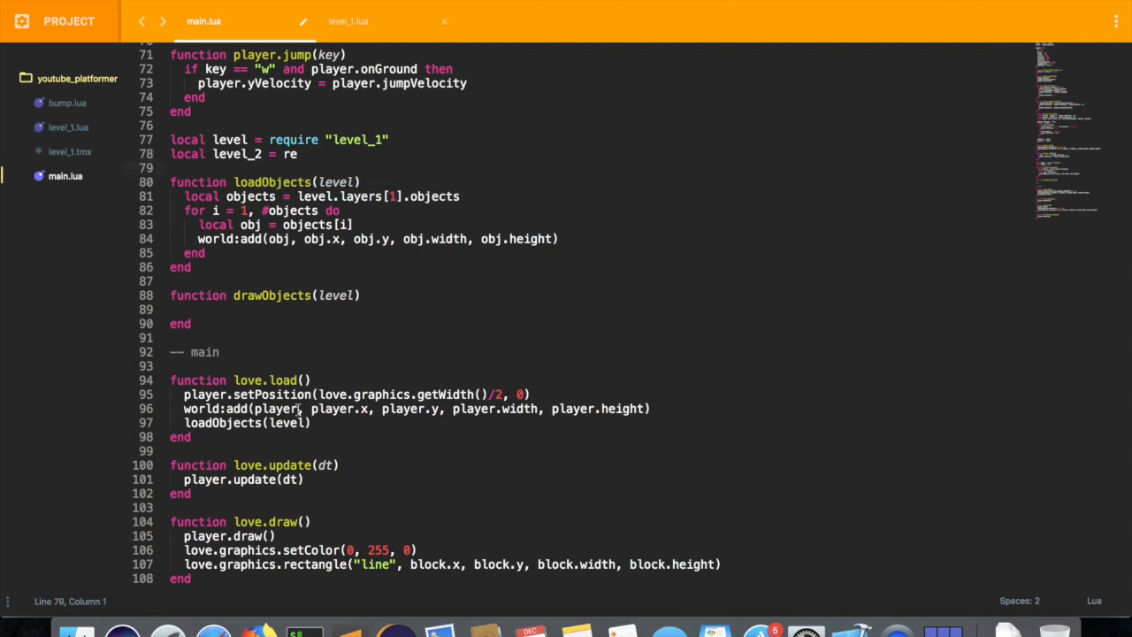
click(299, 154)
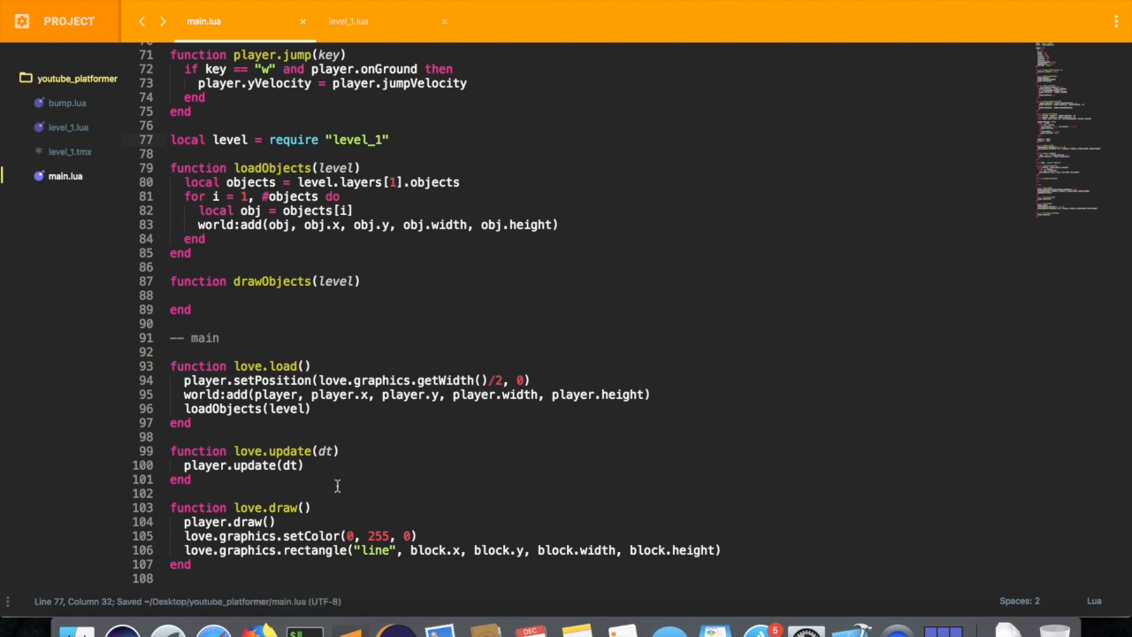
mouse_move(342, 293)
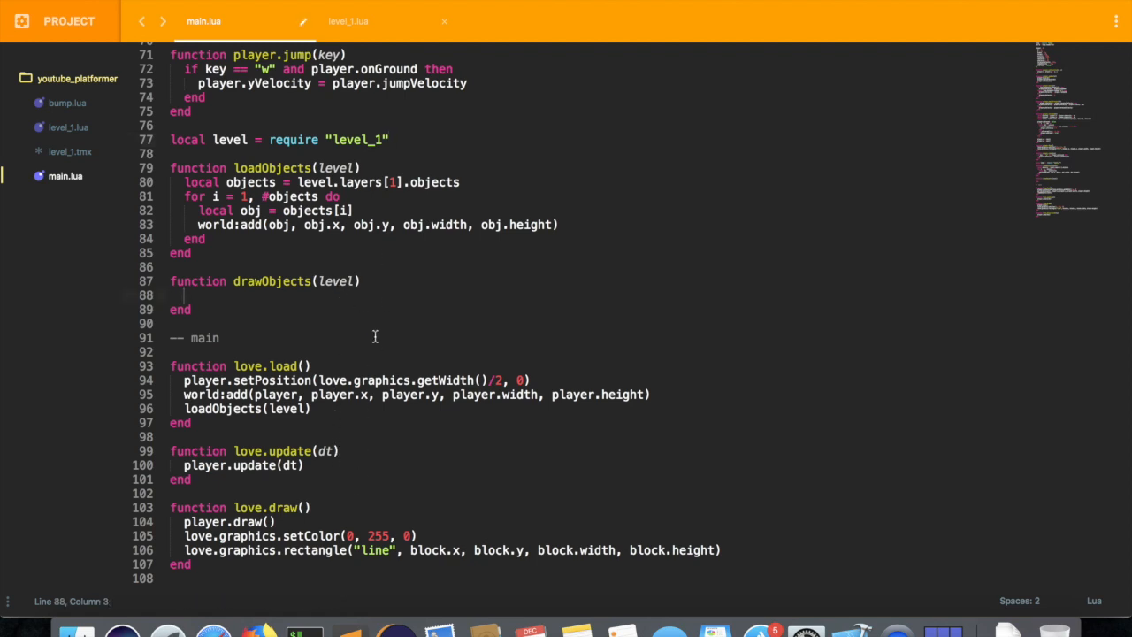
In drawObjects, get the first layer's objects, start 'for i = 1' and set love.graphics.setColor(0, 20, 200)
text(local)
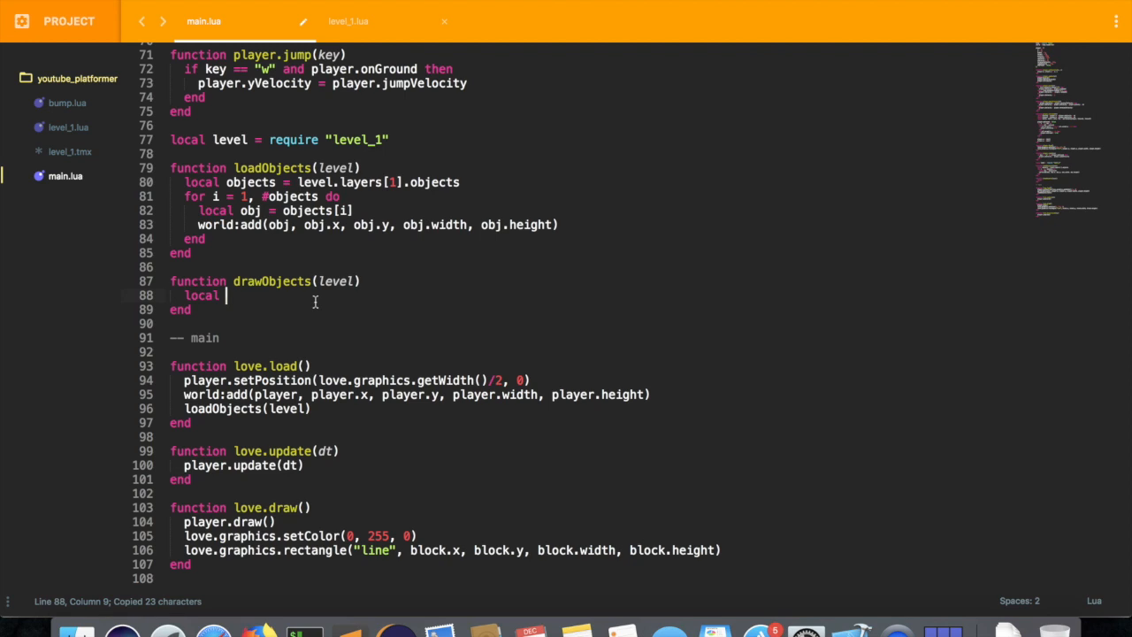
text(objects = level.layers[1].objects)
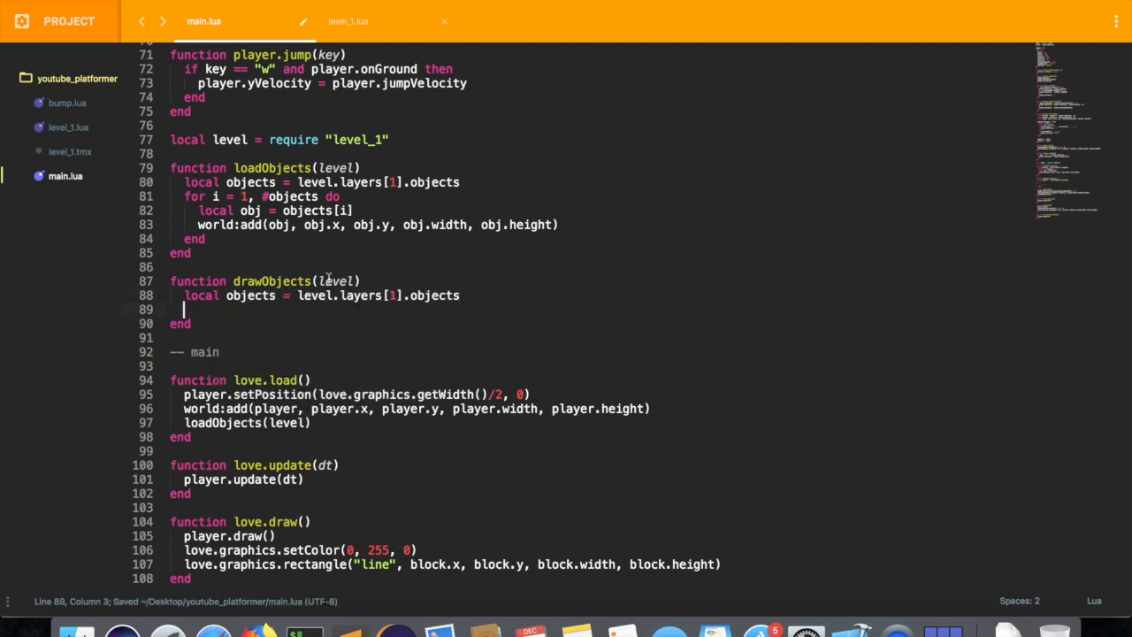
text(for i = 1, #objects do)
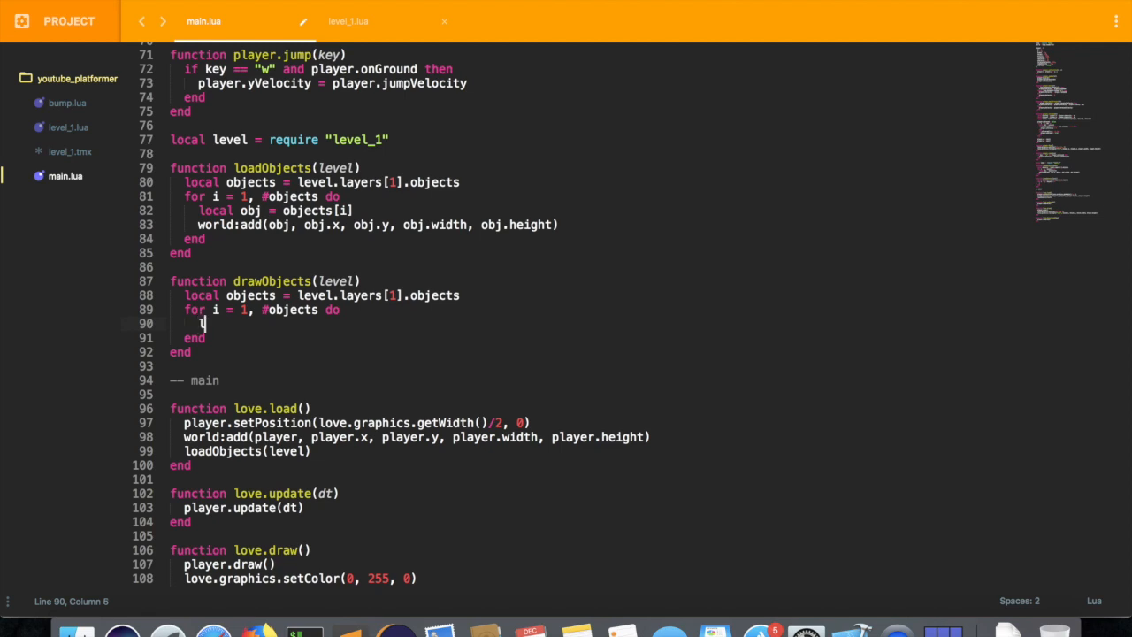
text(love.graphics.set)
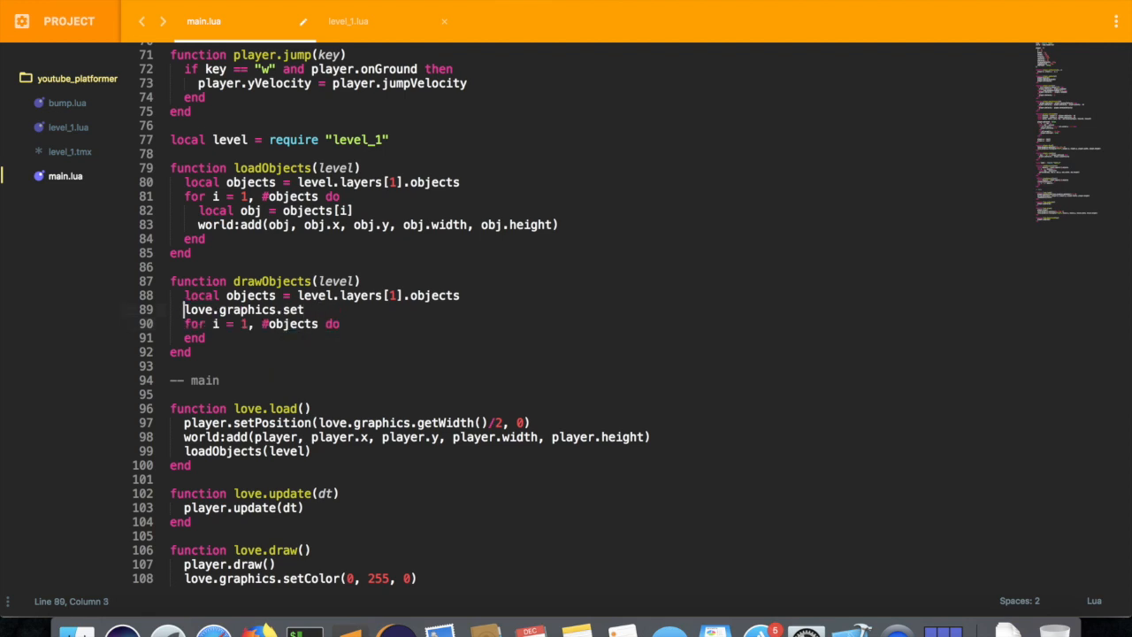
text(Color)
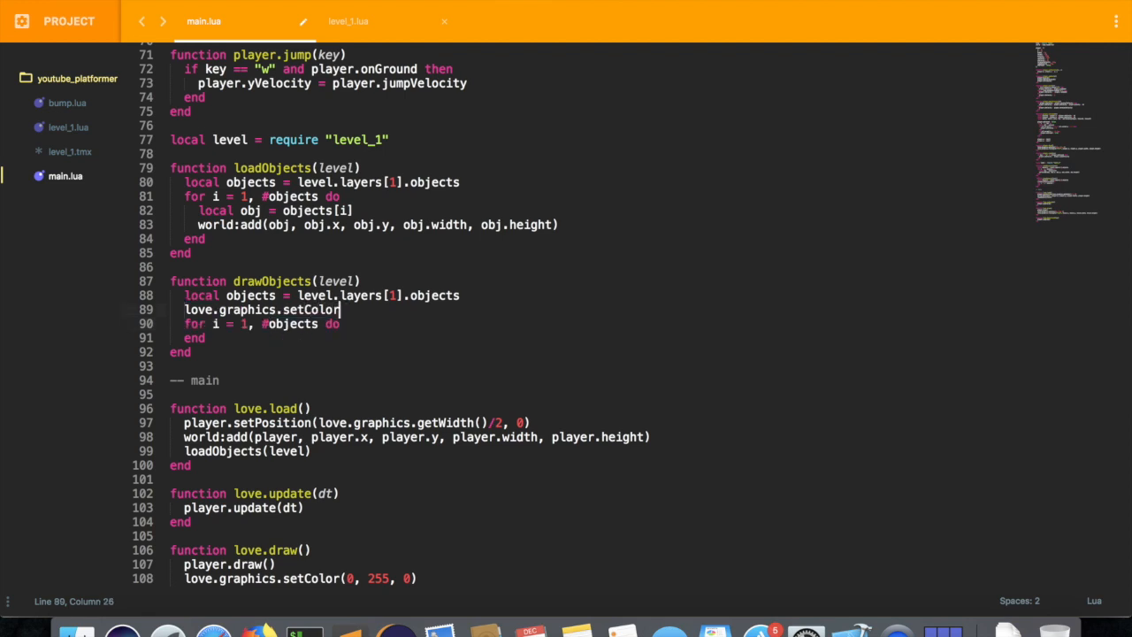
text(())
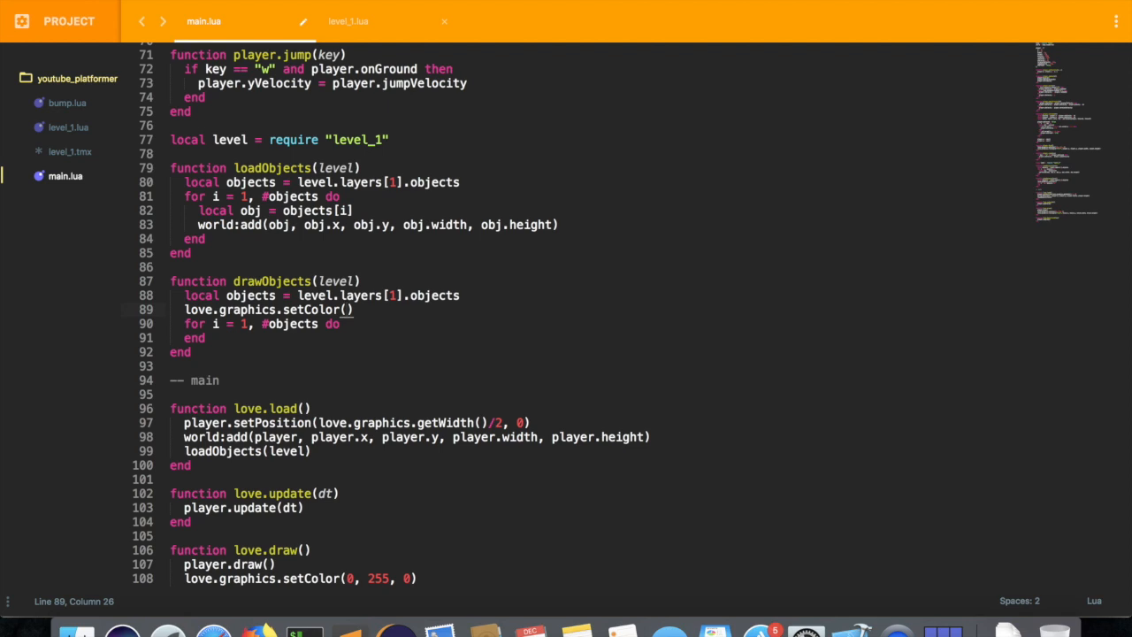
text(0)
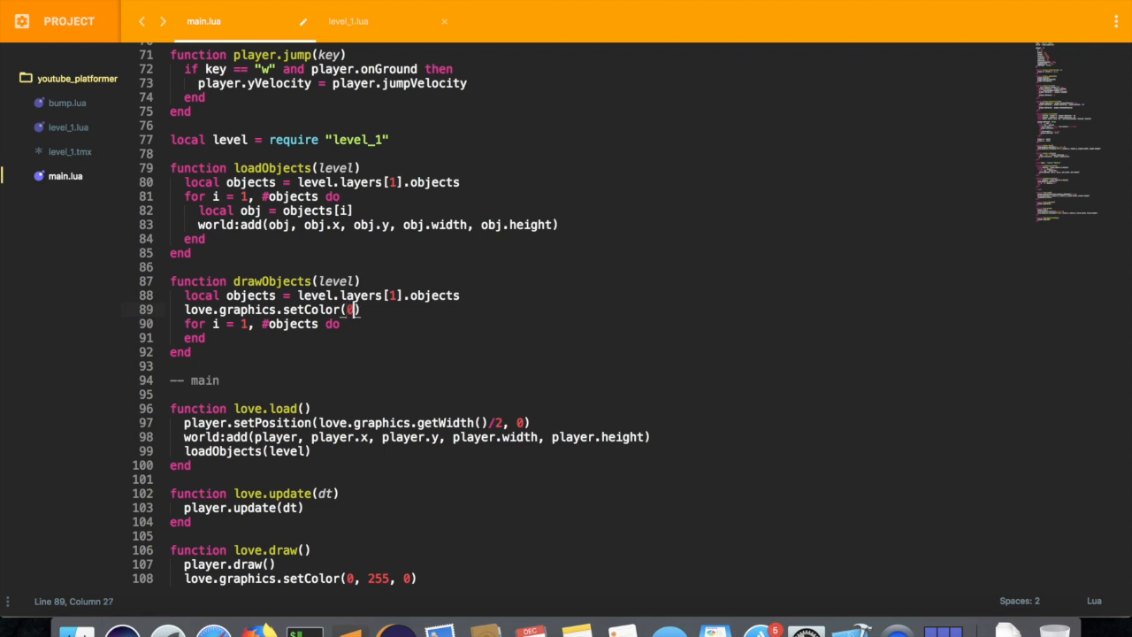
text(, 20, 200)
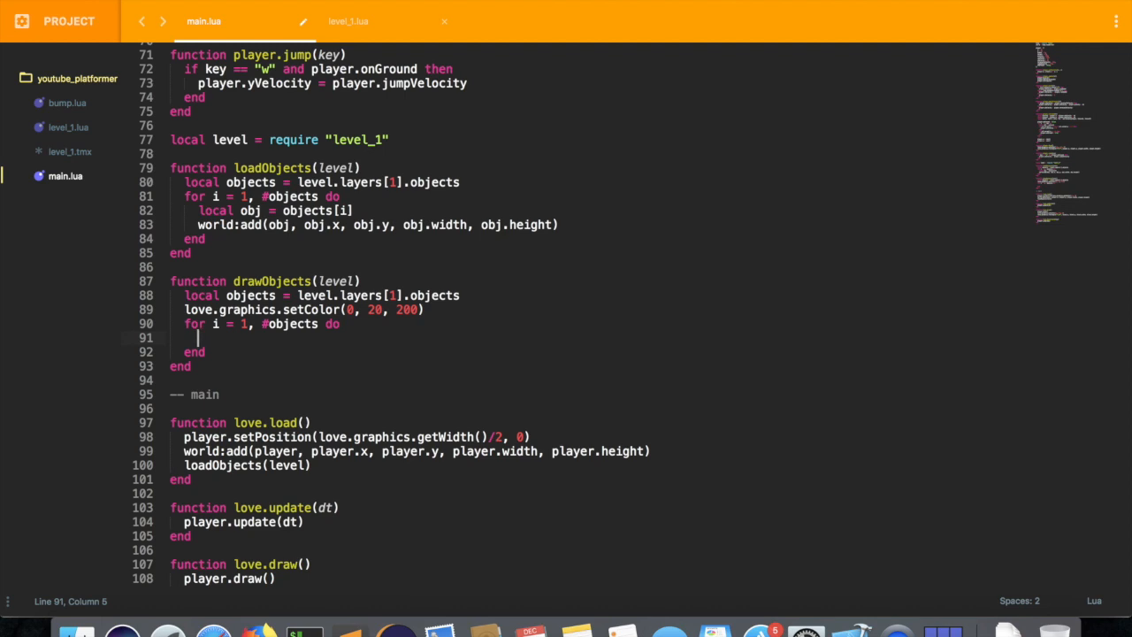
Inside the loop add 'local obj = objects[i]' and love.graphics.rectangle('line', obj.x, obj.y, obj.width, obj.height)
text(love.graphics.)
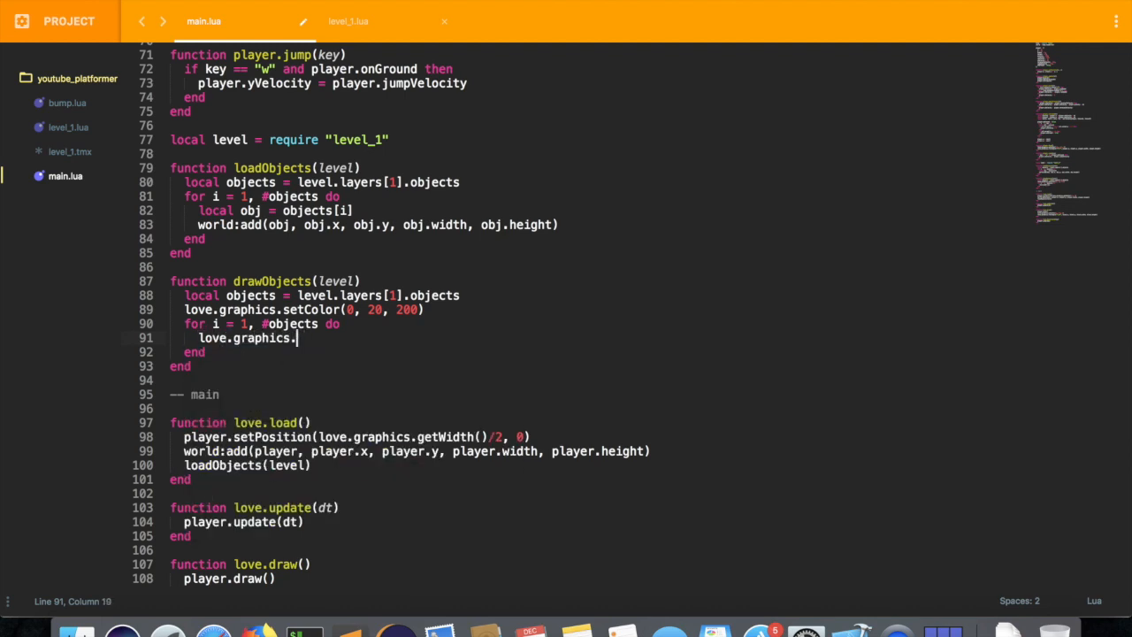
text(rectangle)
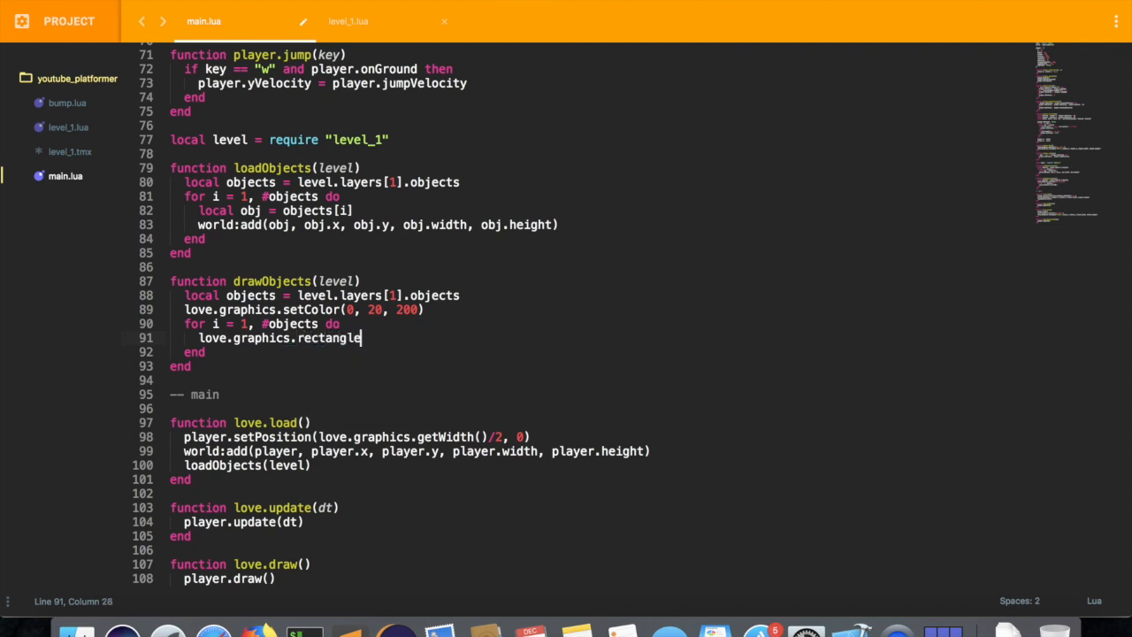
text(('line'))
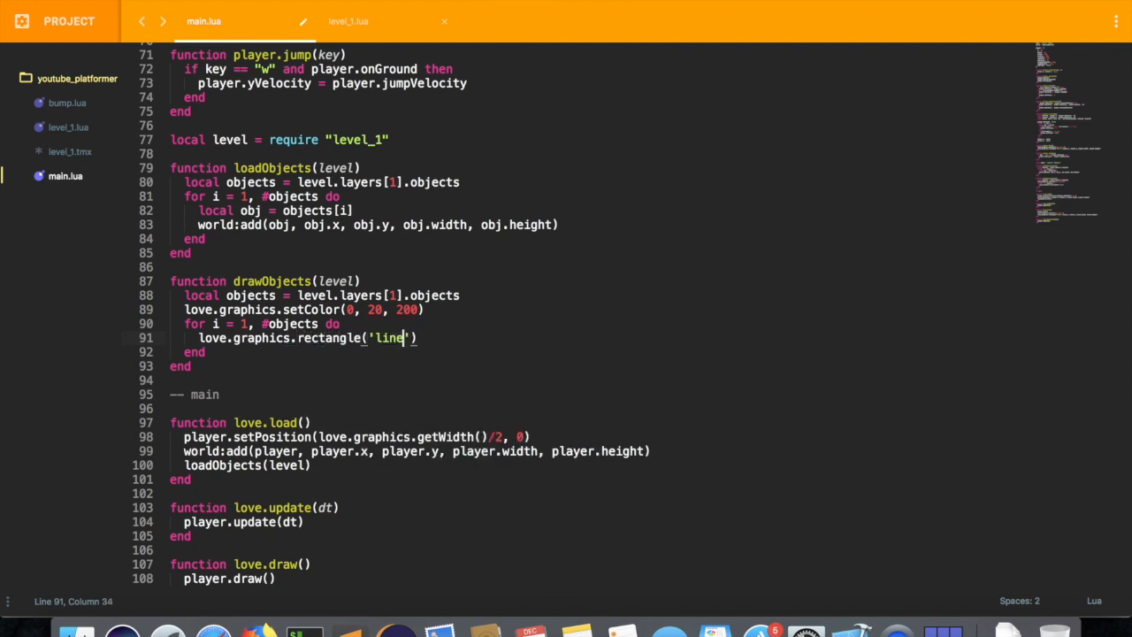
text(,)
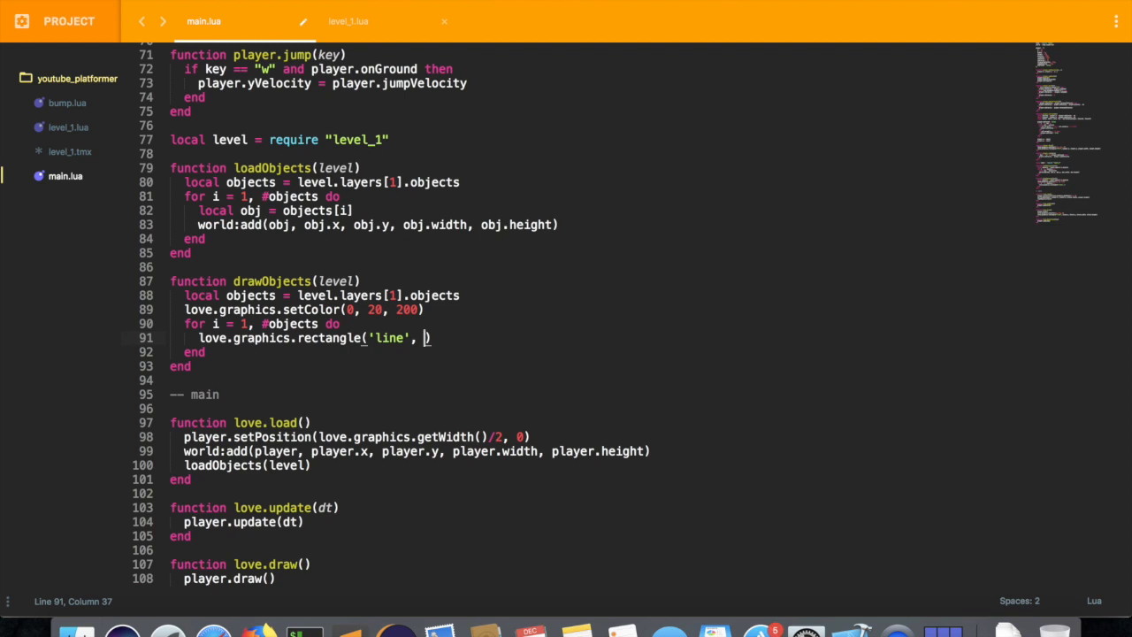
text(local ob=)
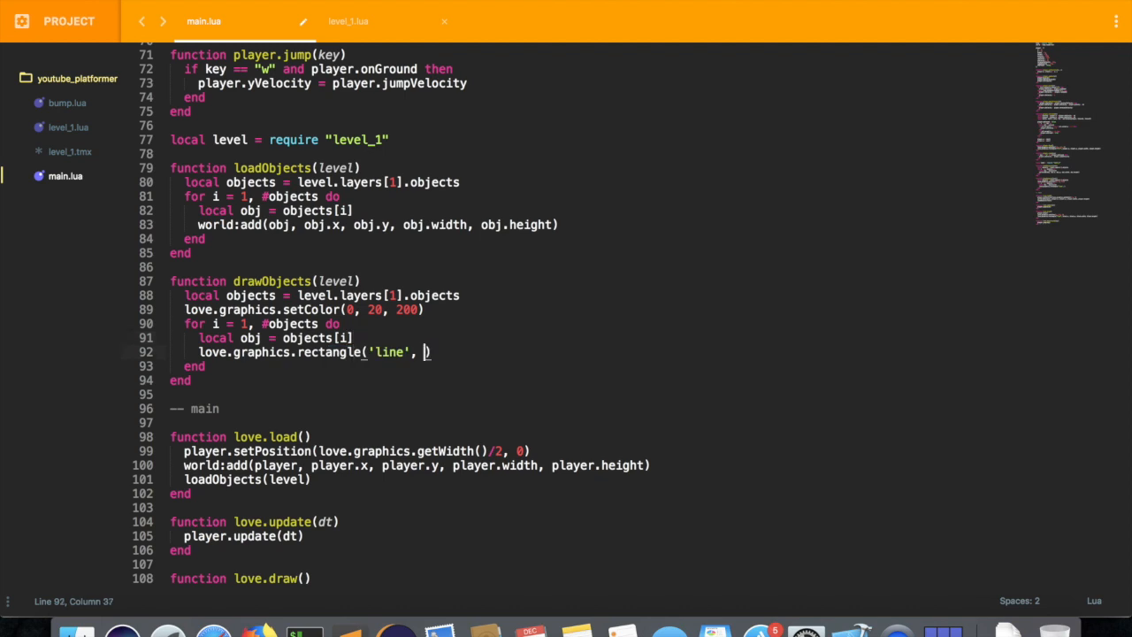
text(obj.x)
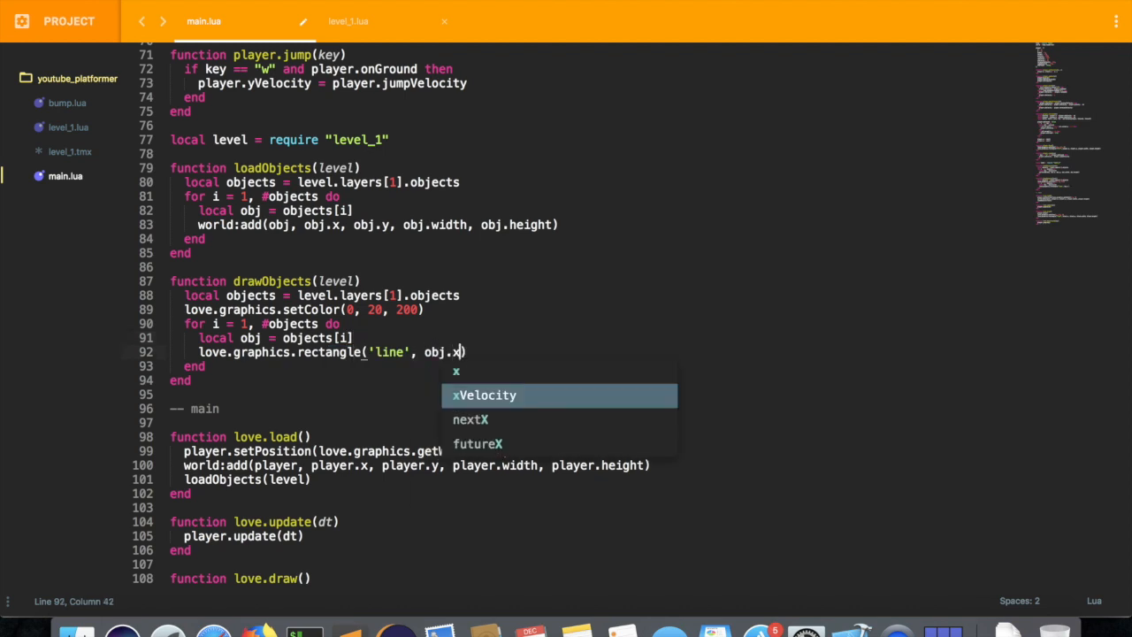
text(, obj.y, bojb)
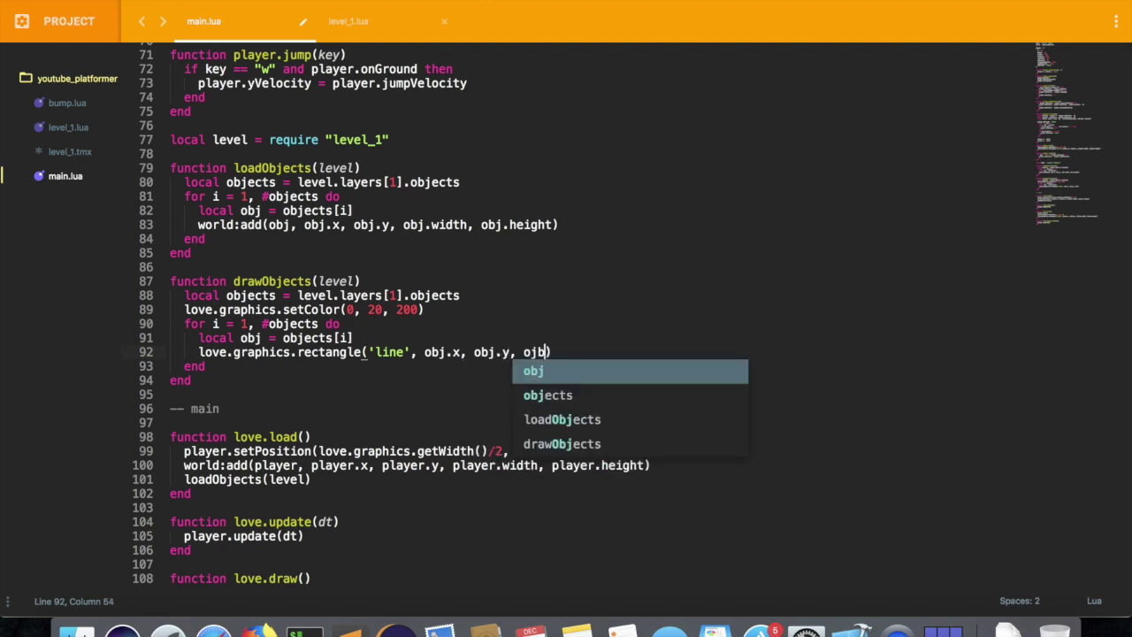
text(.width, obj.)
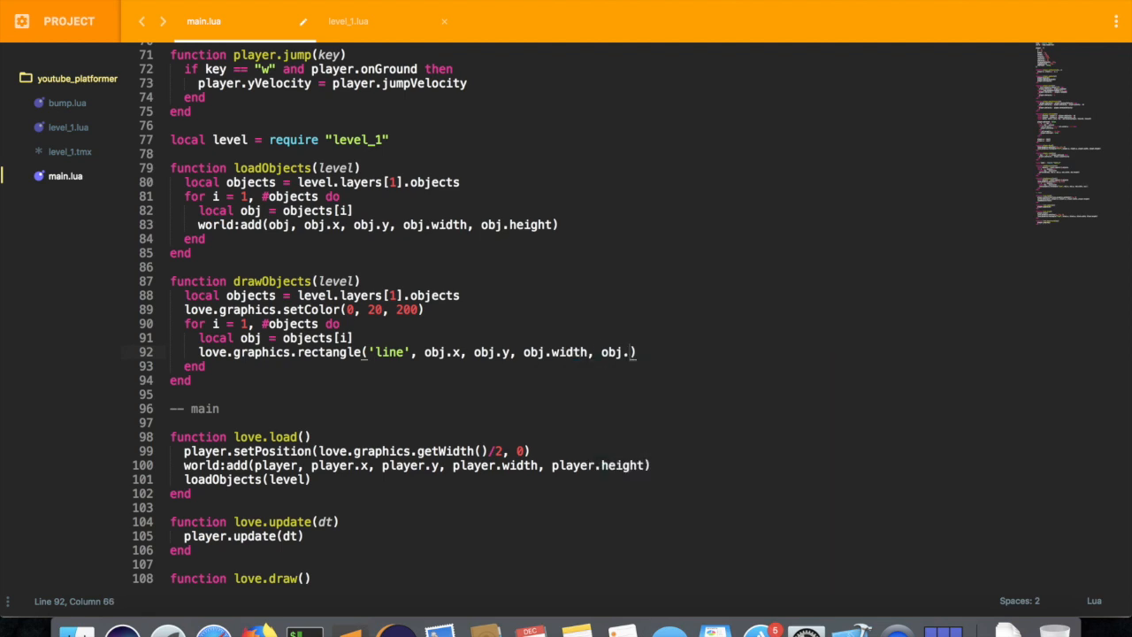
text(height)
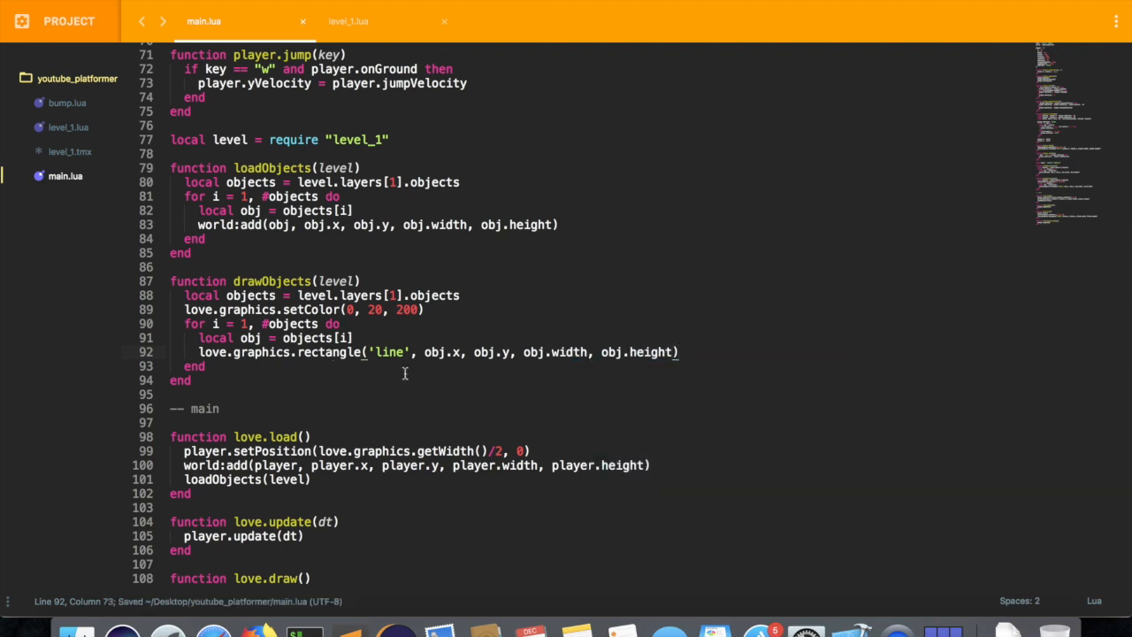
scroll(down, 3)
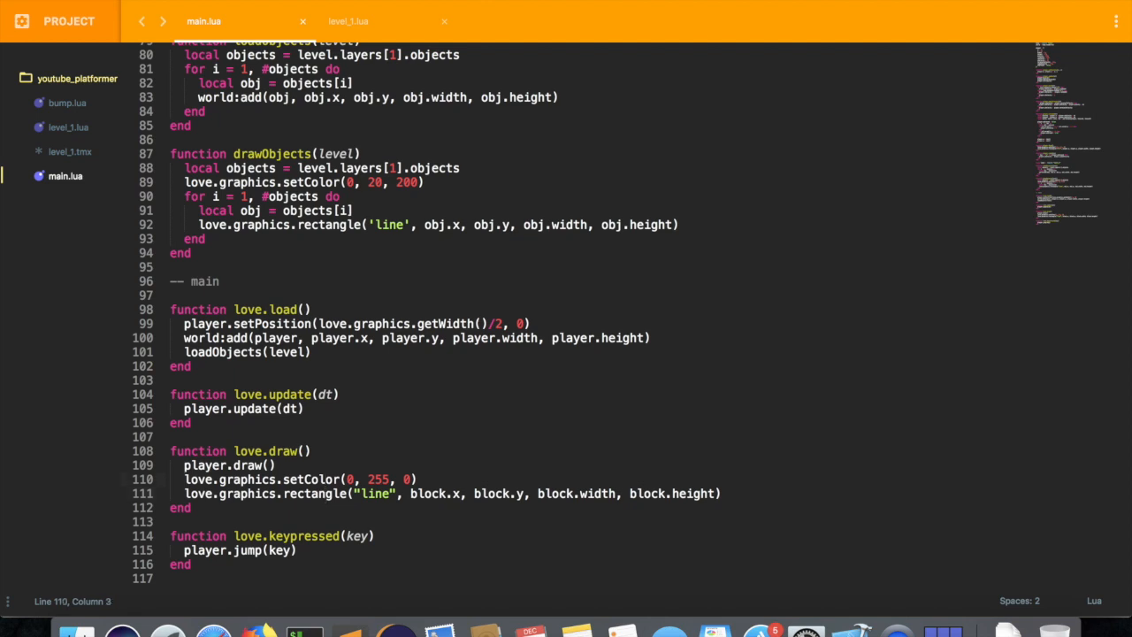
Replace the old drawing lines in love.draw with drawObjects() and start listing files in iTerm
drag(184, 478, 721, 494)
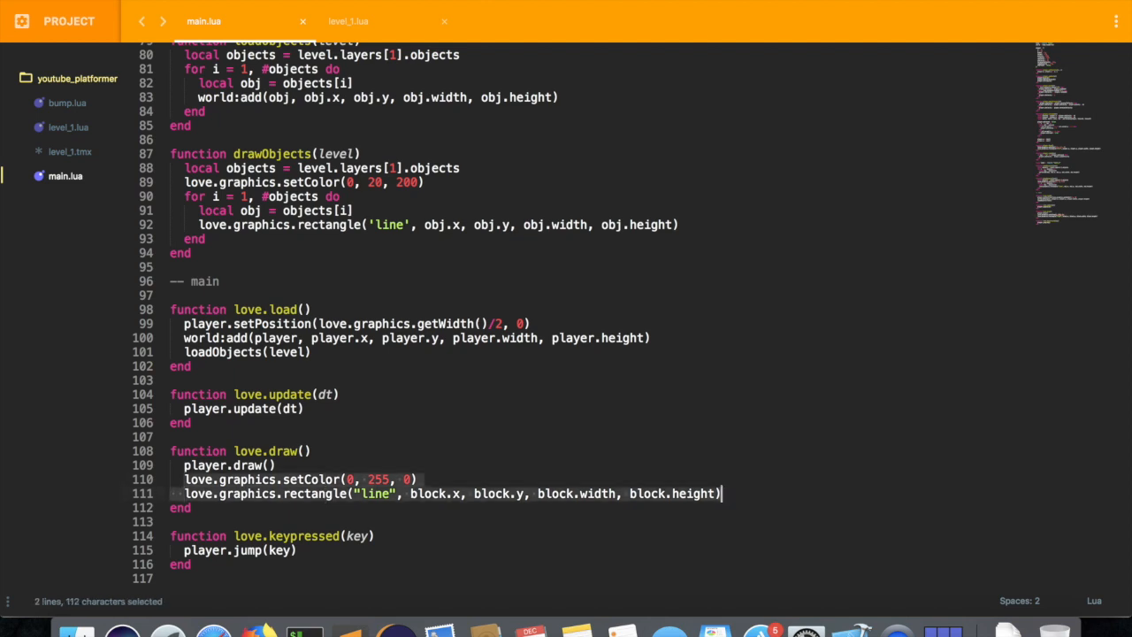
text(drawObjects())
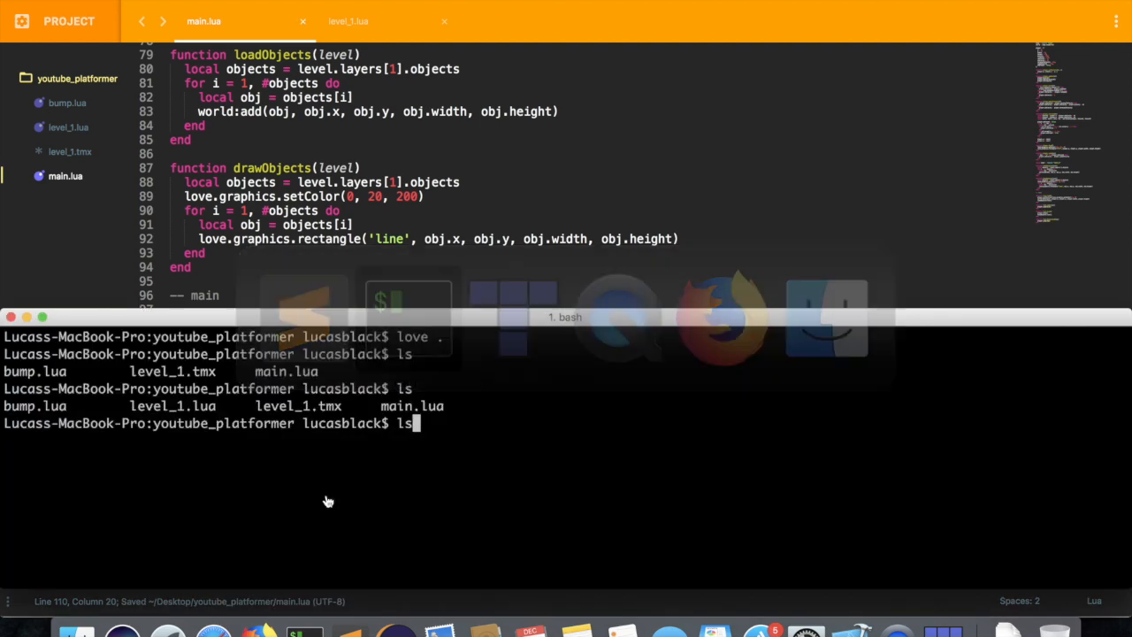
text(l)
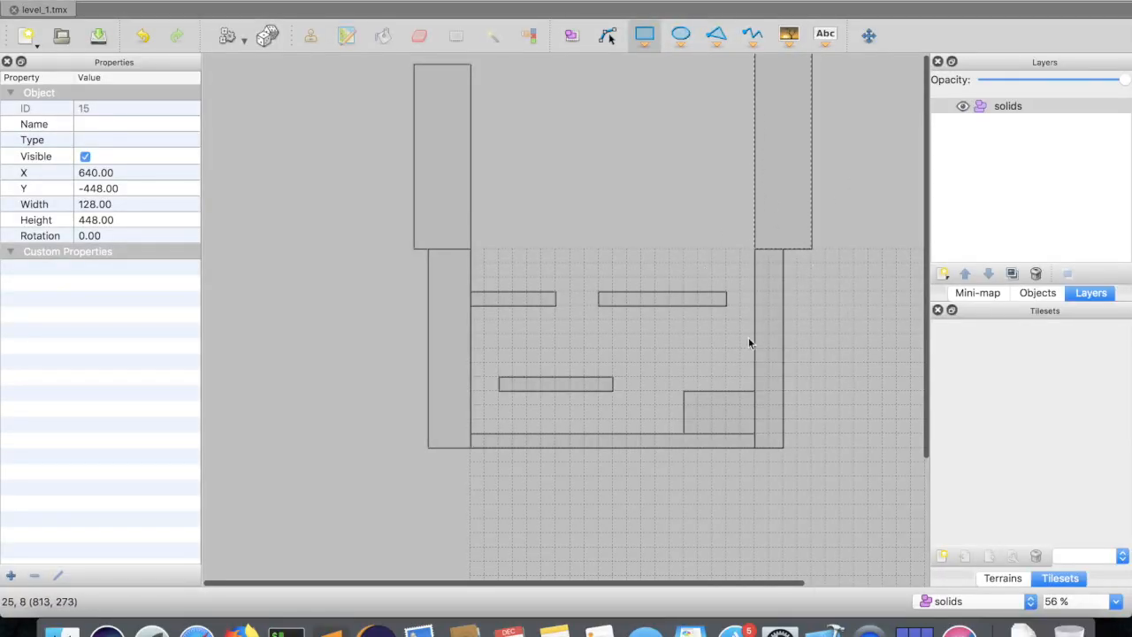
drag(750, 343, 552, 304)
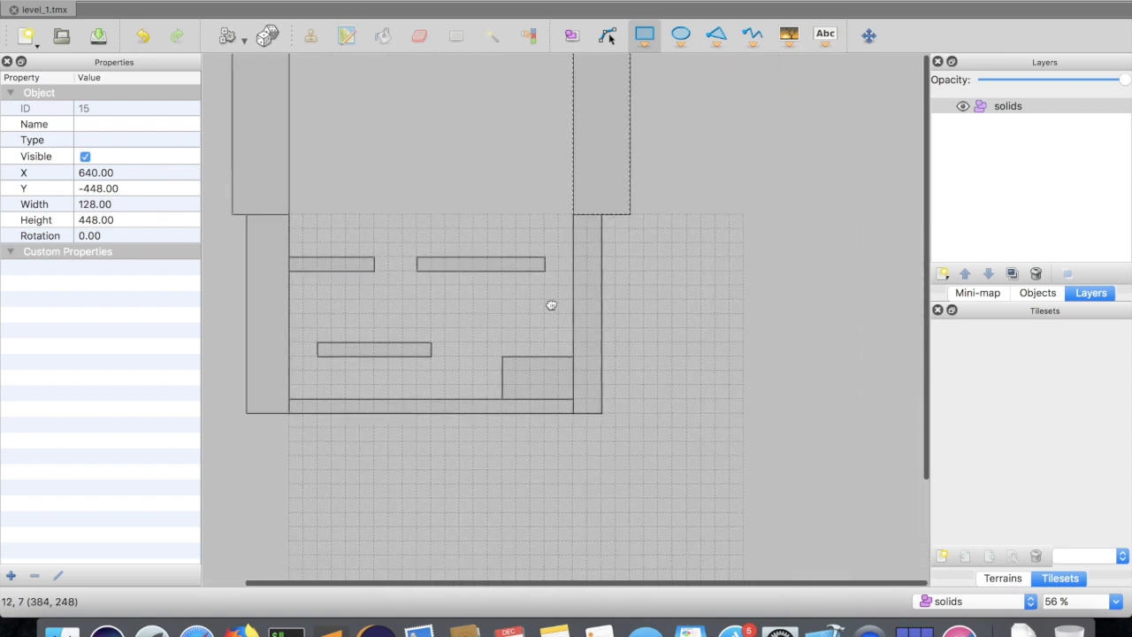
drag(552, 305, 650, 336)
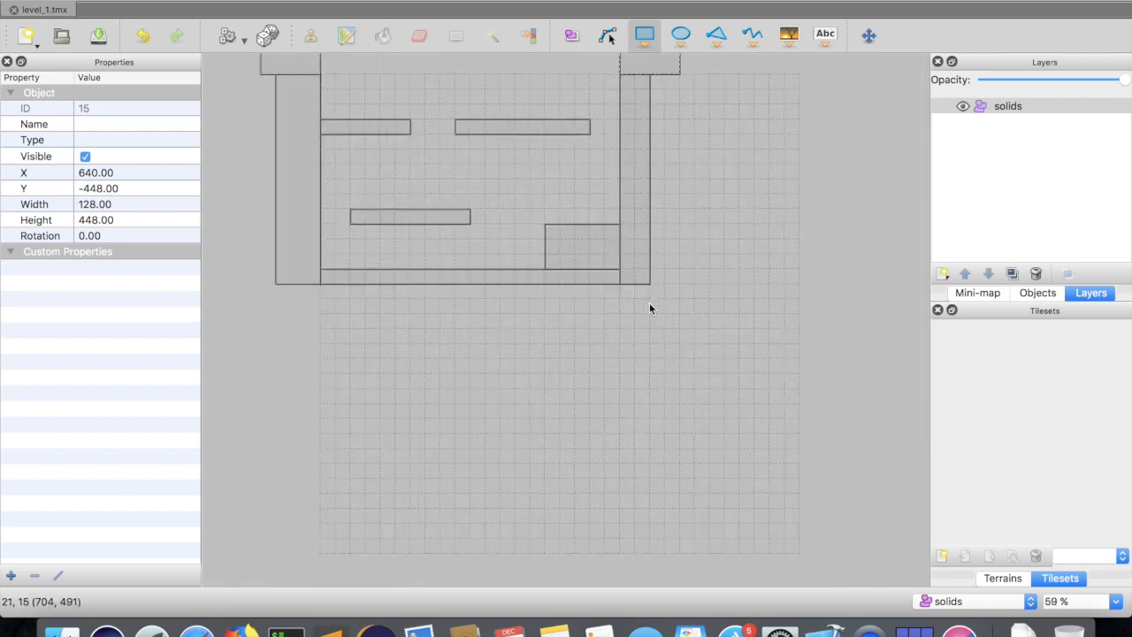
scroll(down, 3)
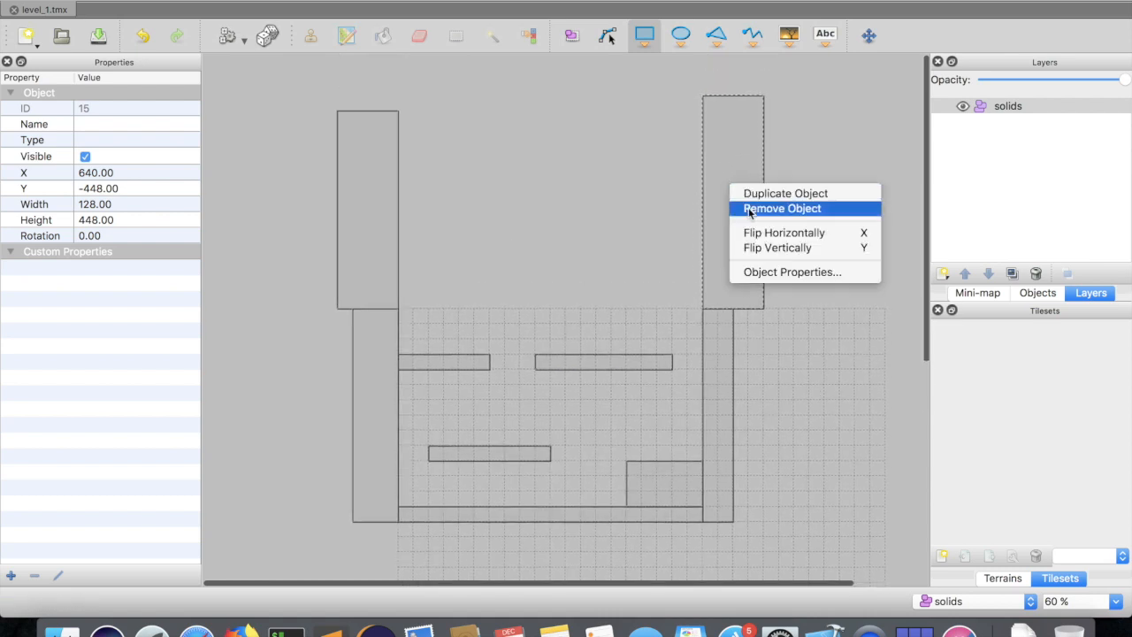
mouse_move(786, 219)
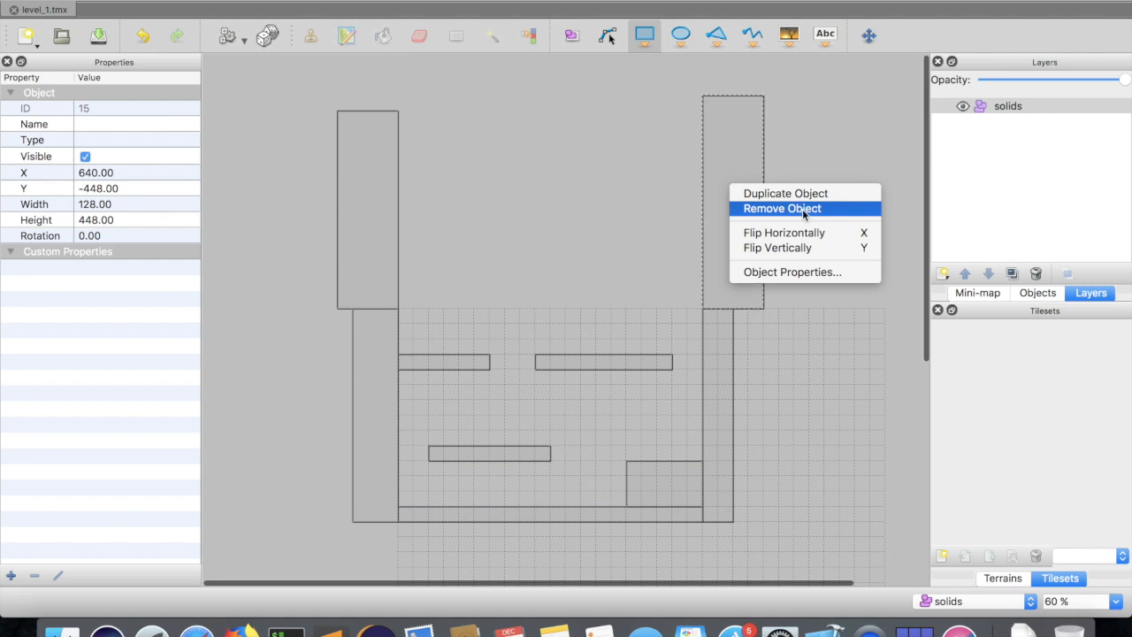
mouse_move(776, 248)
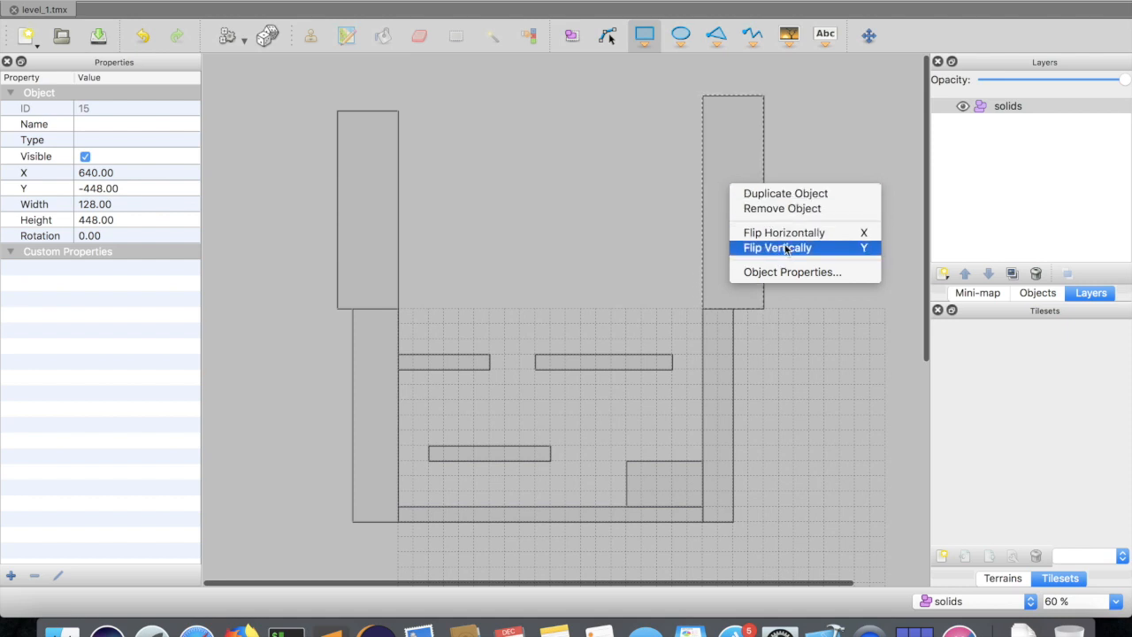
mouse_move(793, 272)
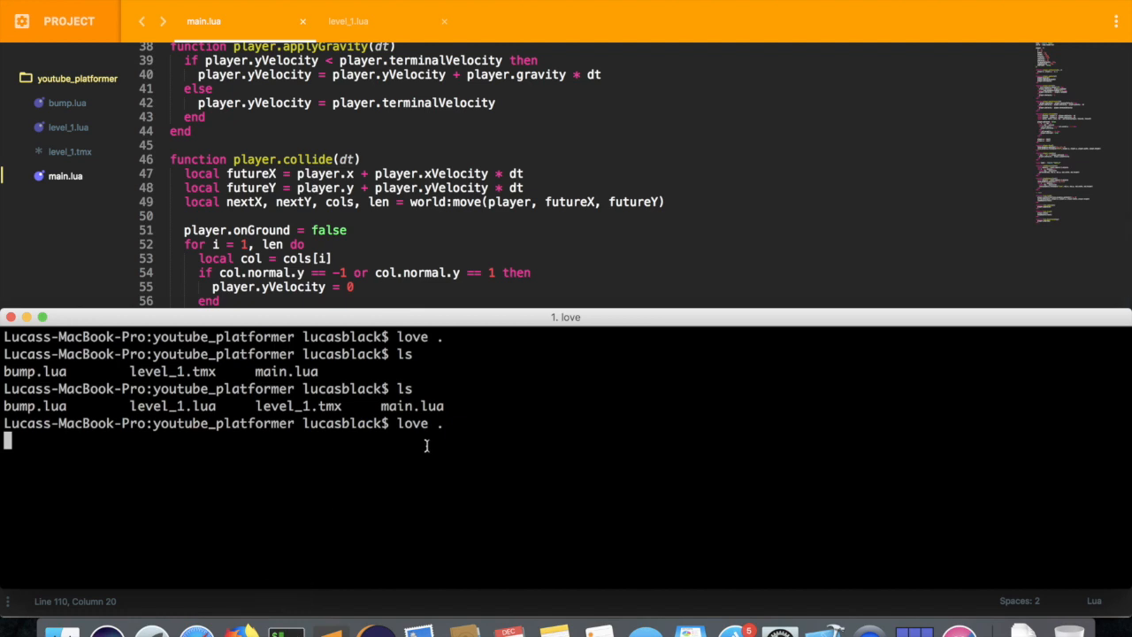
Run the game with 'love .', then interrupt it with Ctrl+C and bring iTerm back to the front
key(ctrl+c)
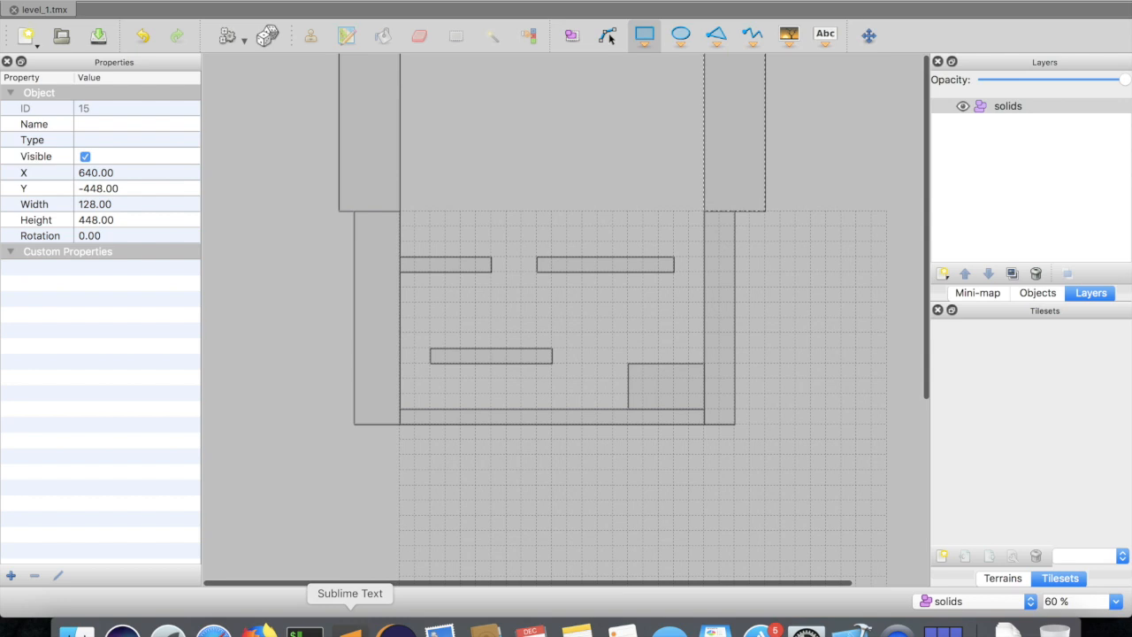
click(304, 632)
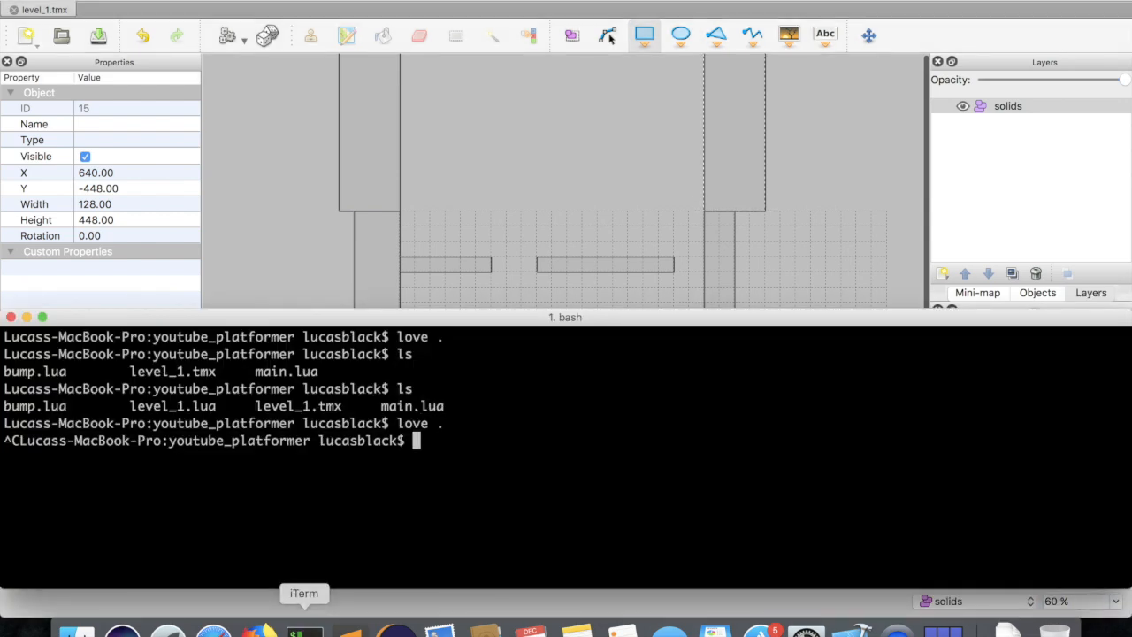
mouse_move(368, 545)
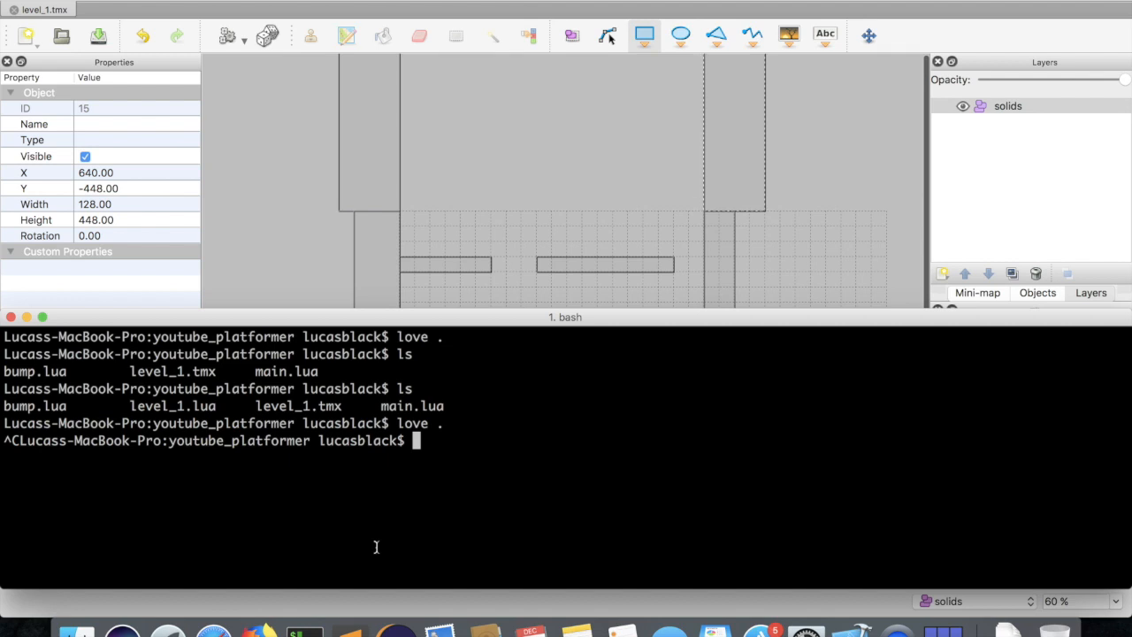
mouse_move(431, 540)
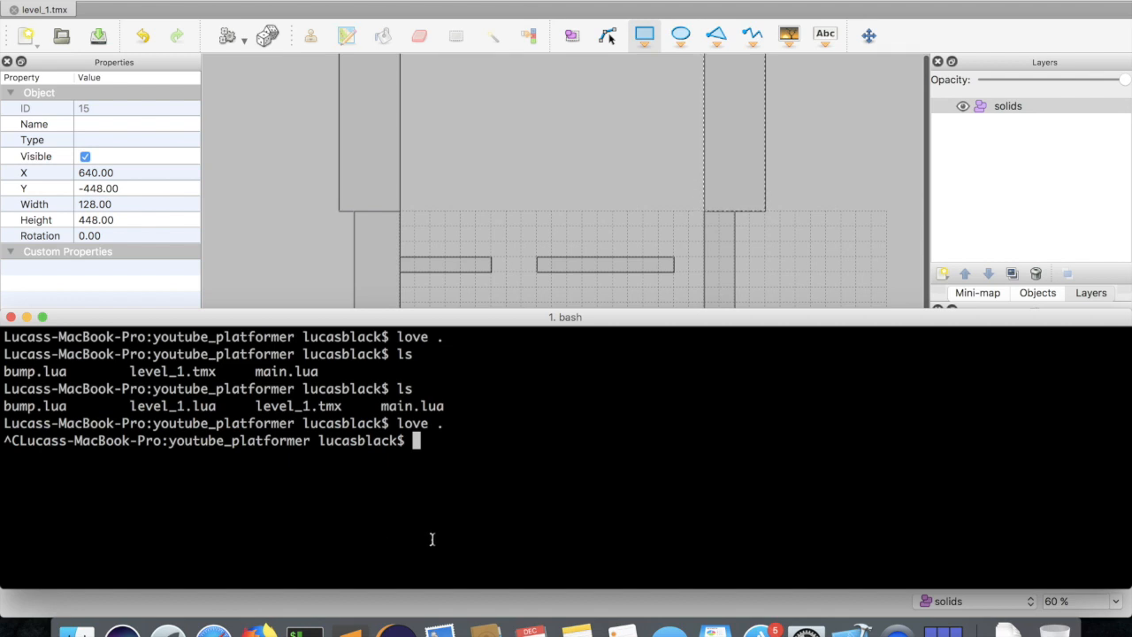